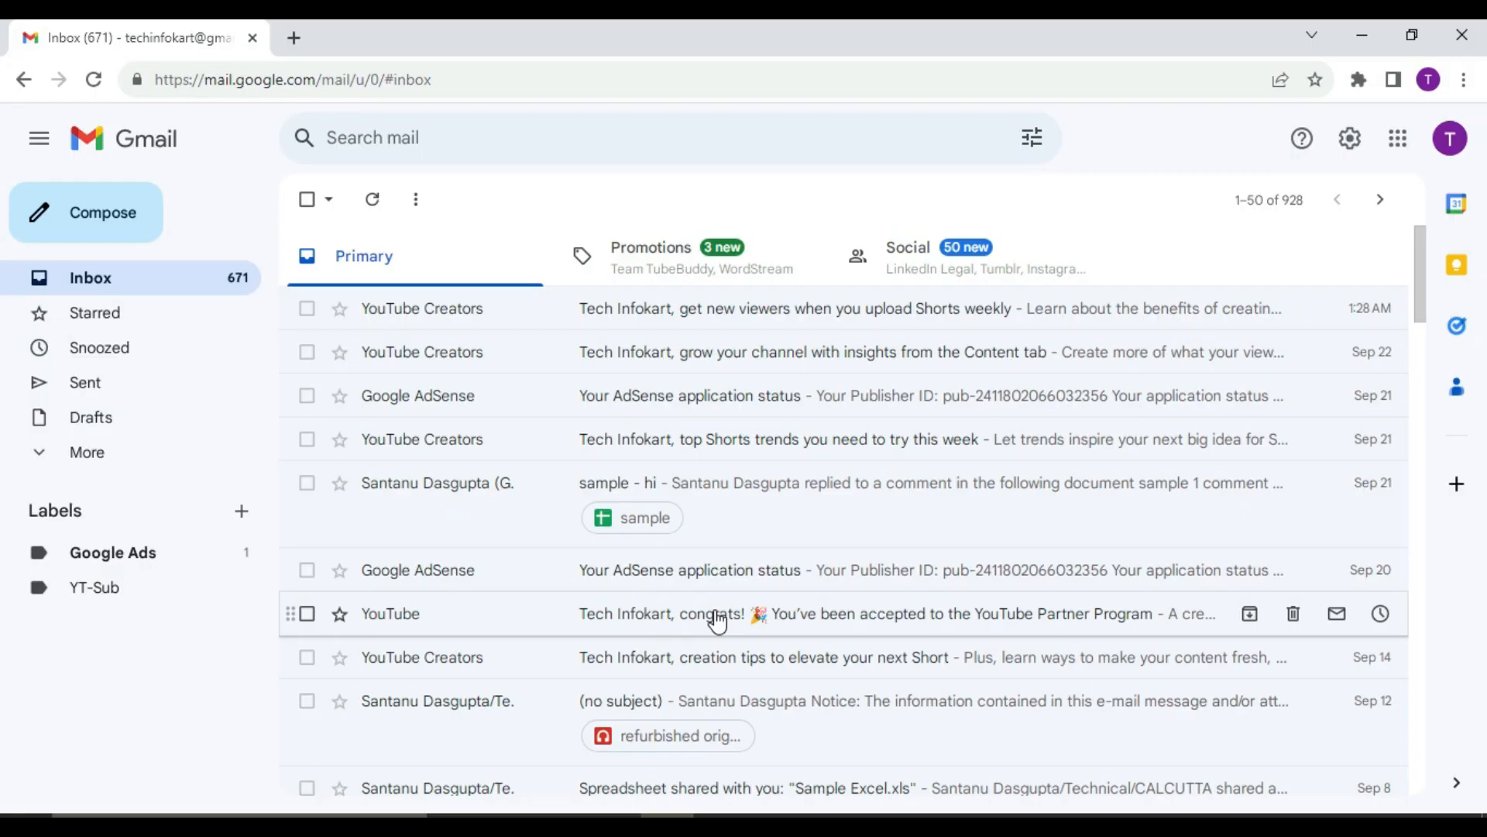
mouse_move(706, 607)
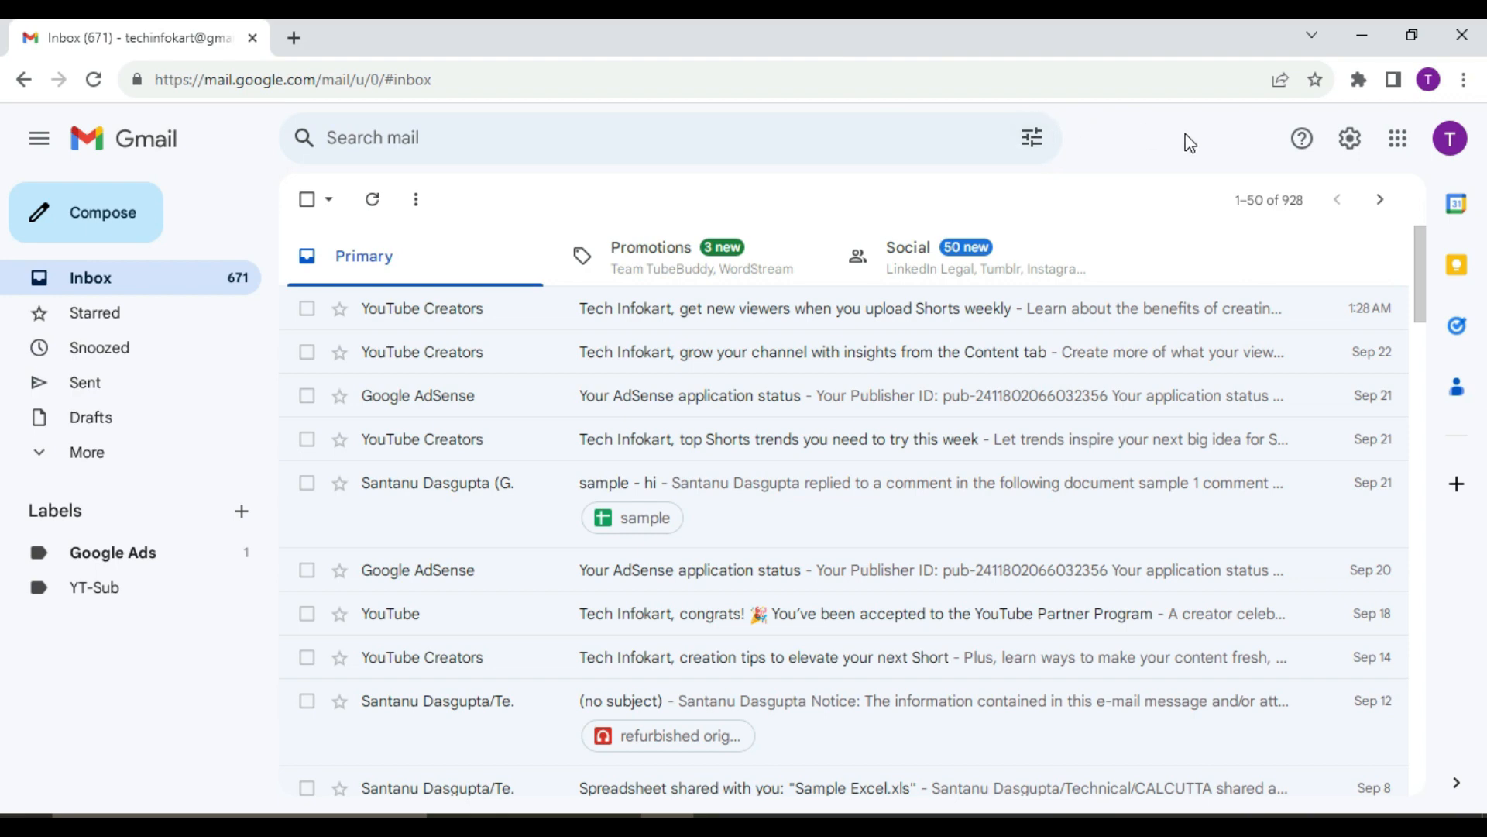
mouse_move(1112, 189)
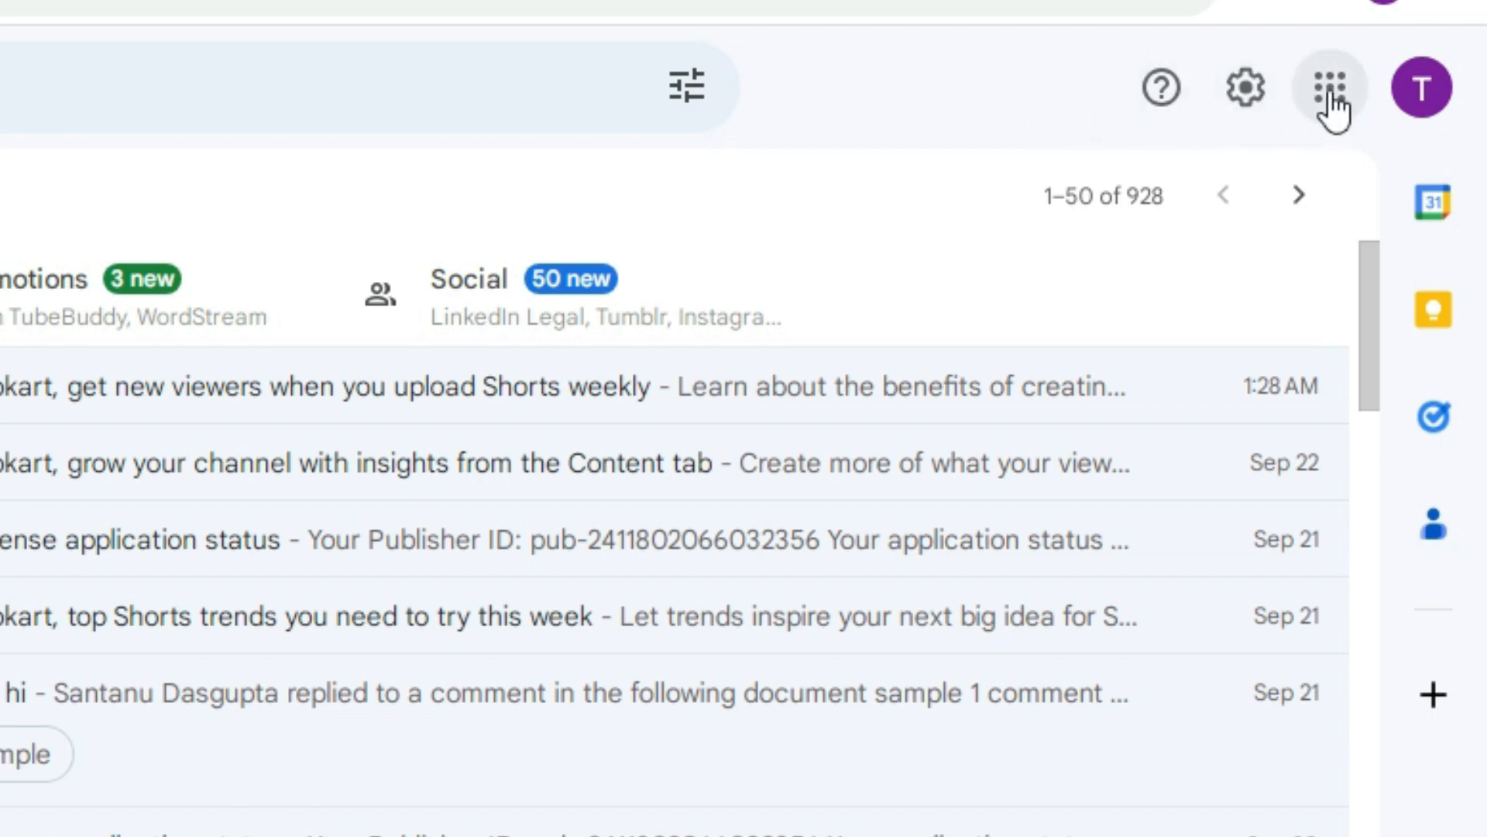
mouse_move(1329, 87)
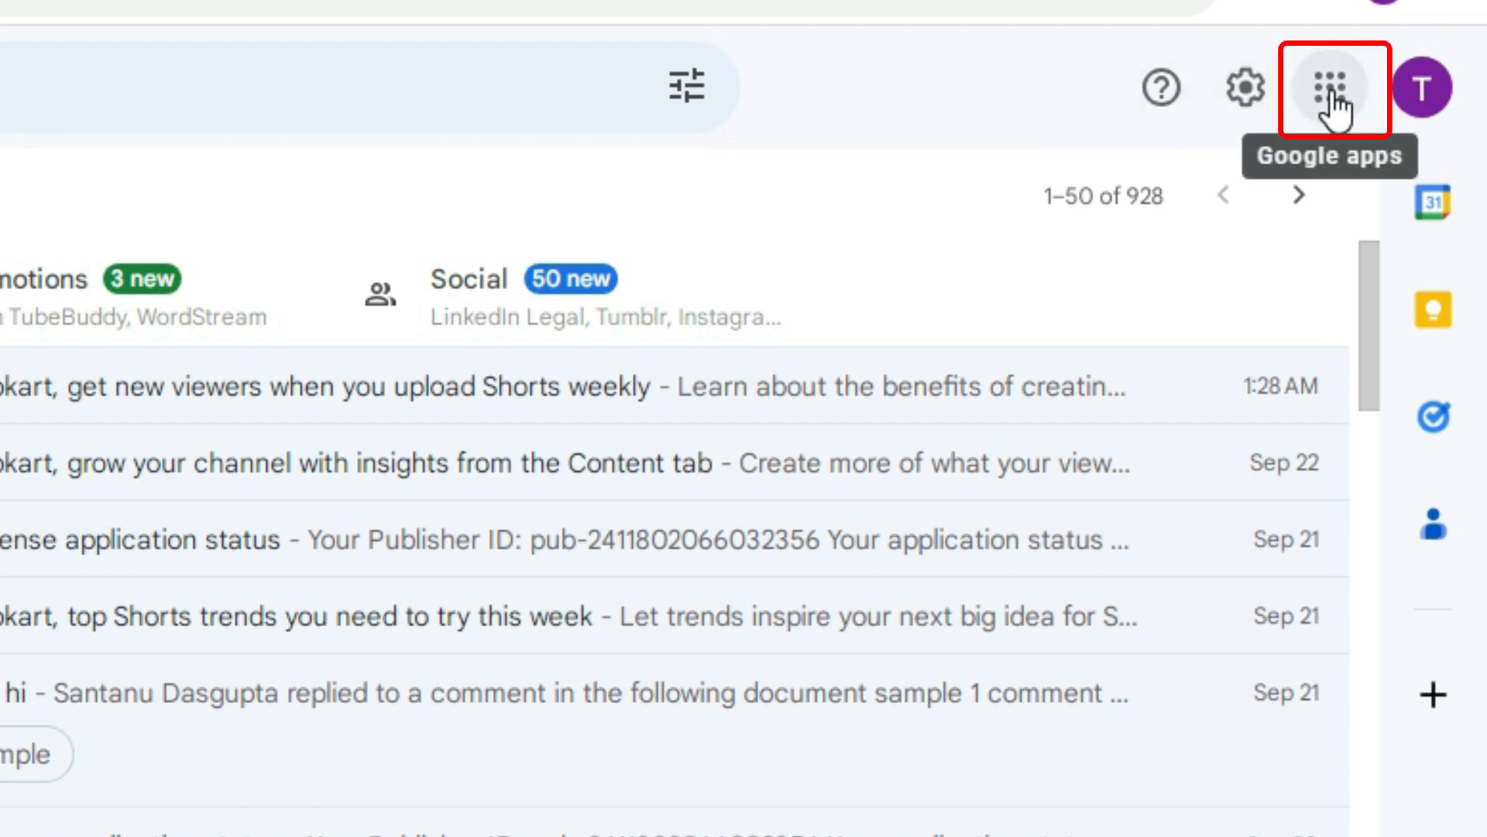
- Launch Google Drive from Gmail's Google apps grid
left_click(1329, 87)
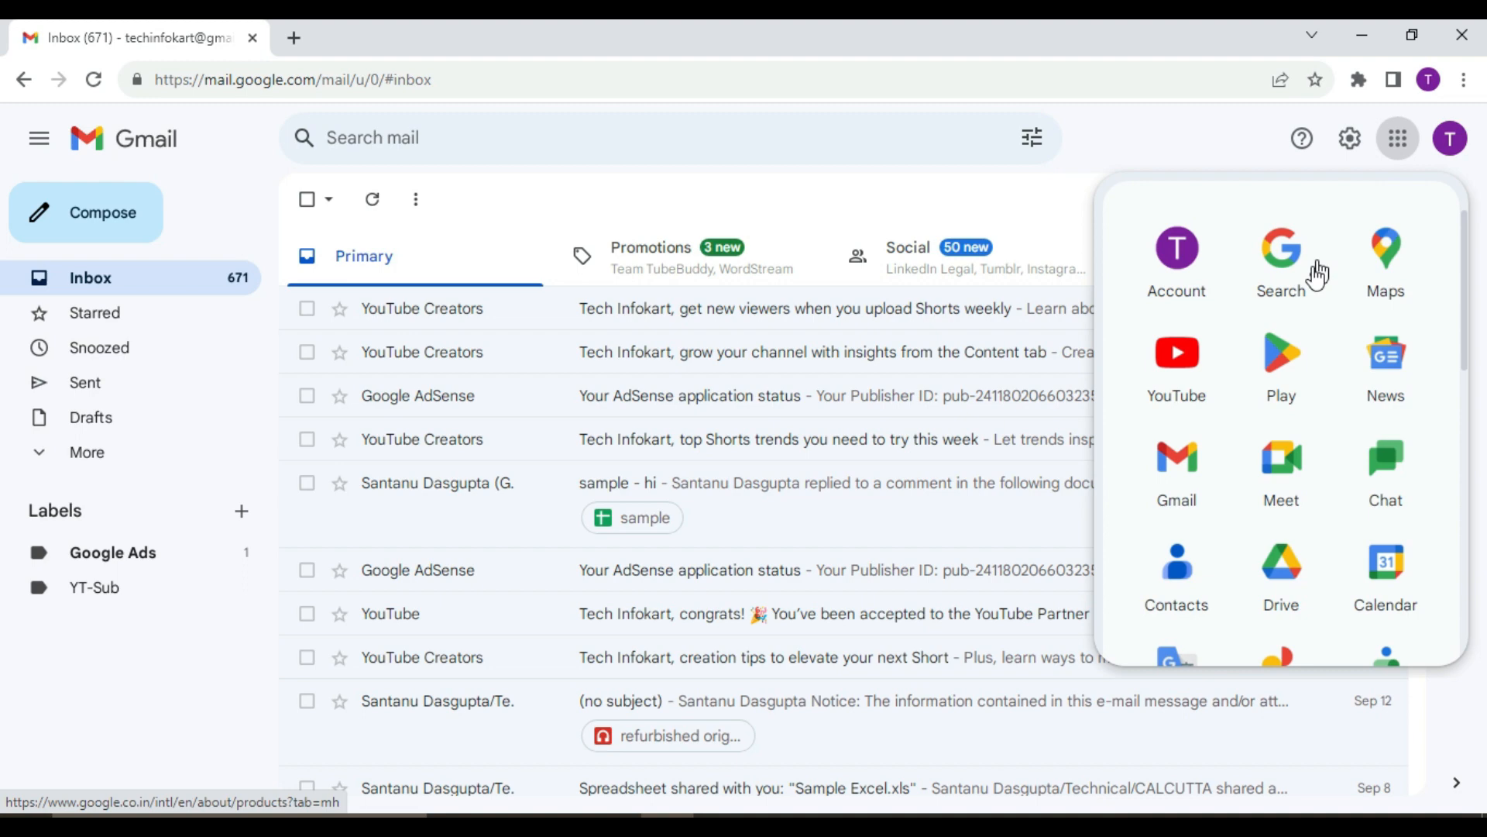
mouse_move(1282, 365)
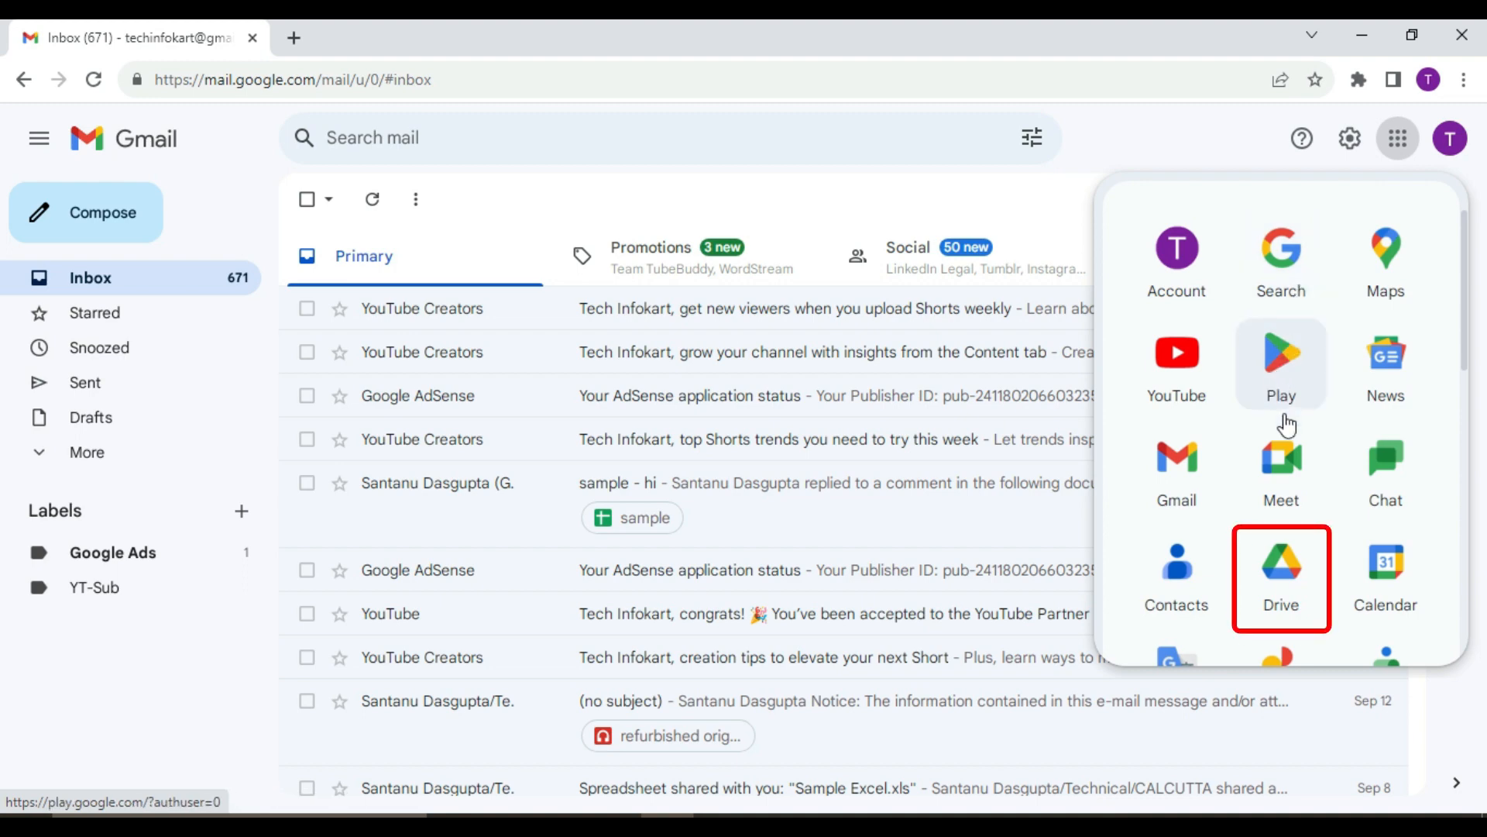
left_click(1282, 569)
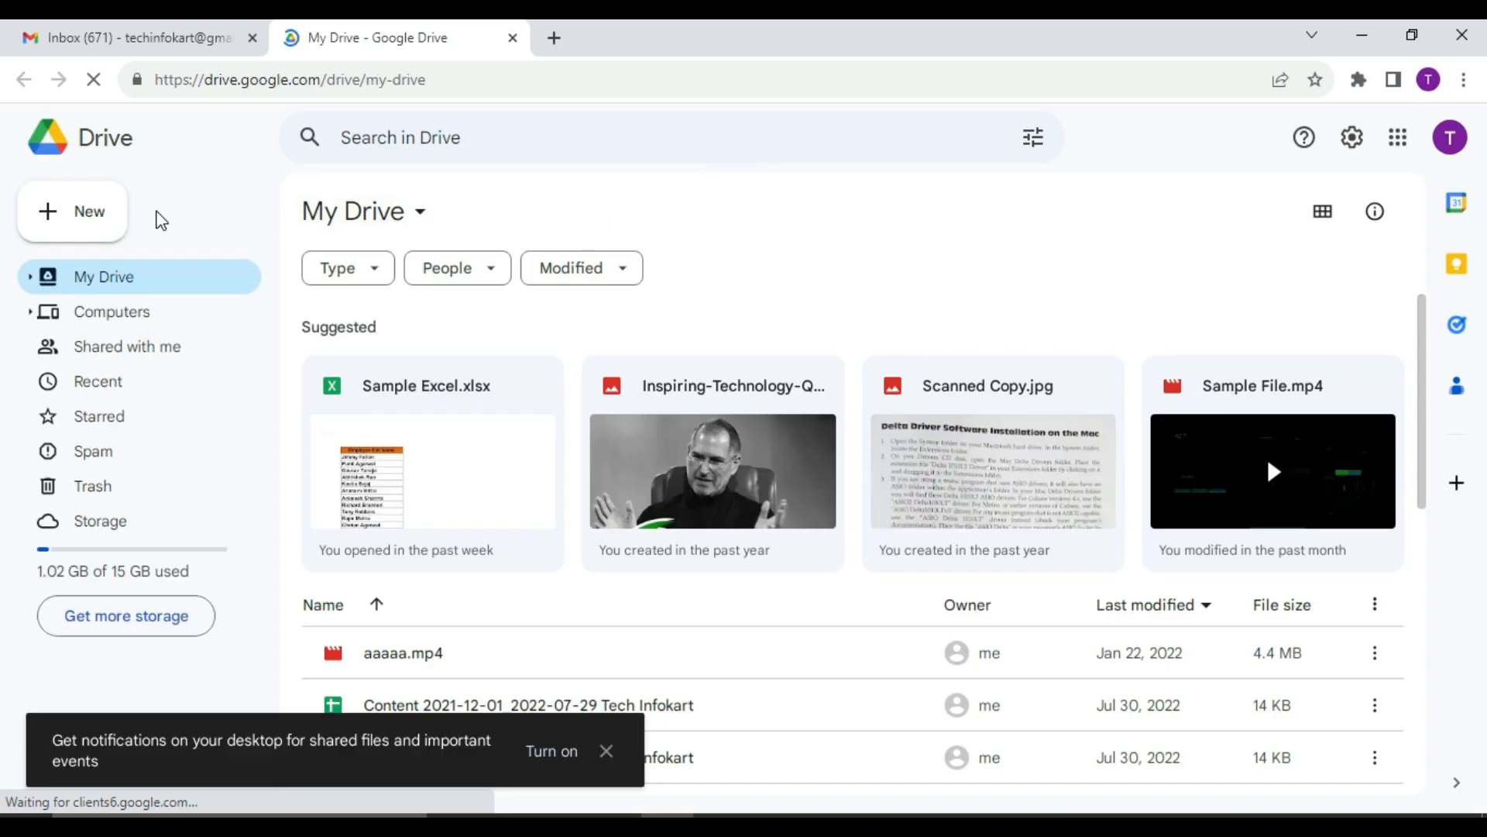
- Create a new blank Google Sheets spreadsheet from Drive's New menu
left_click(72, 210)
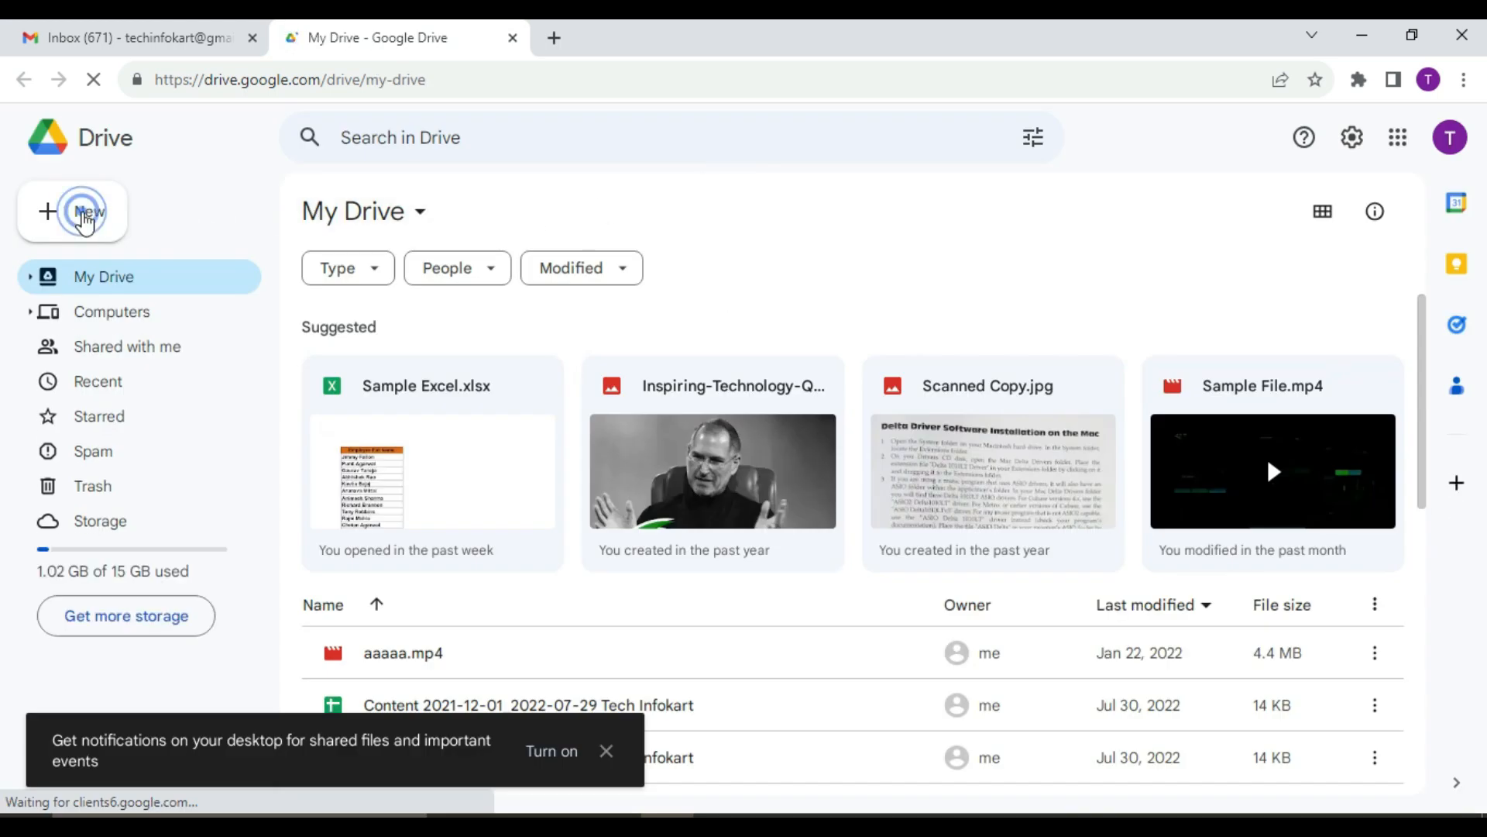
left_click(73, 211)
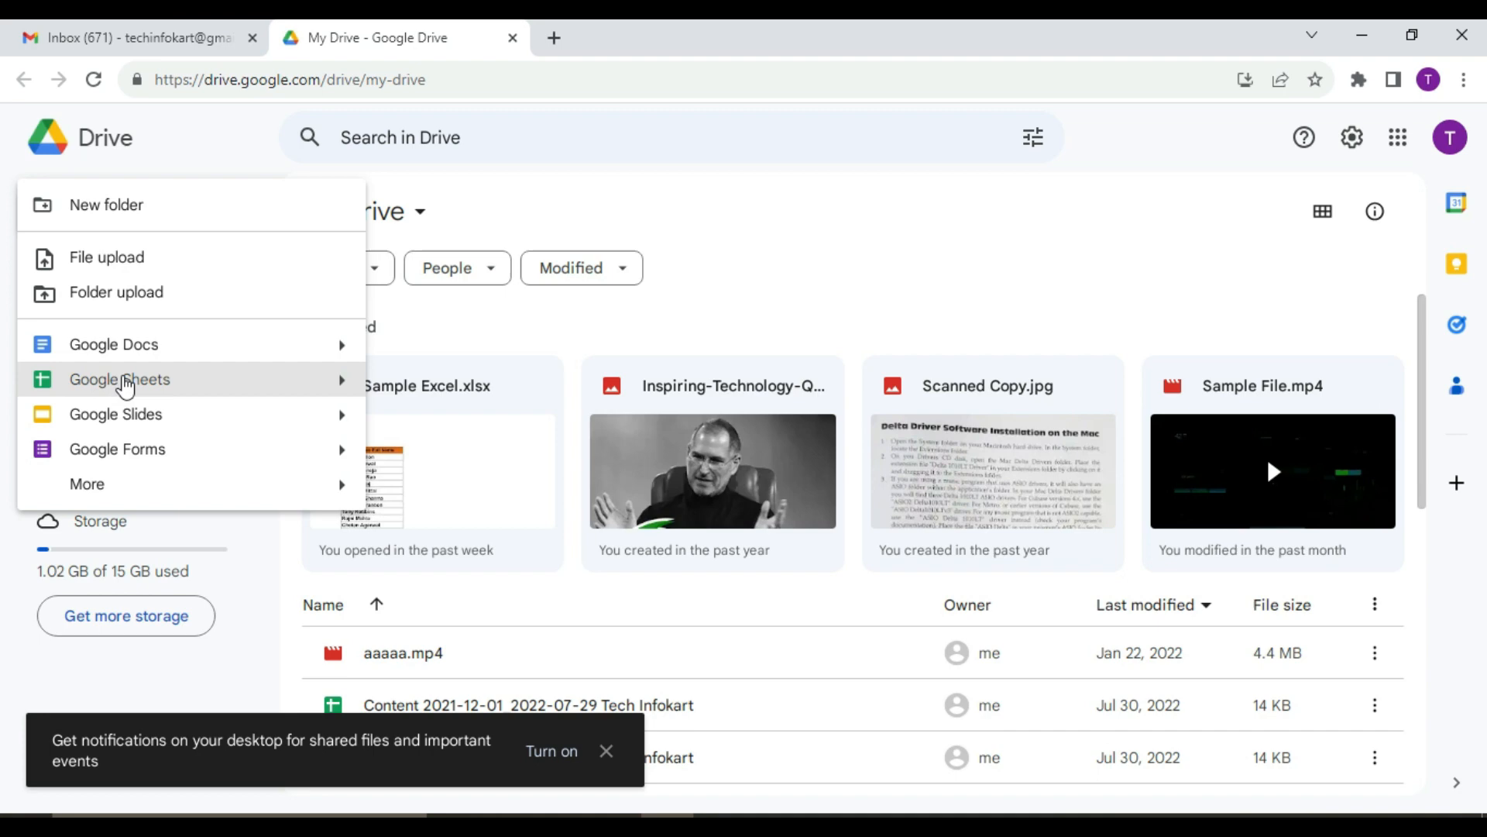
left_click(119, 378)
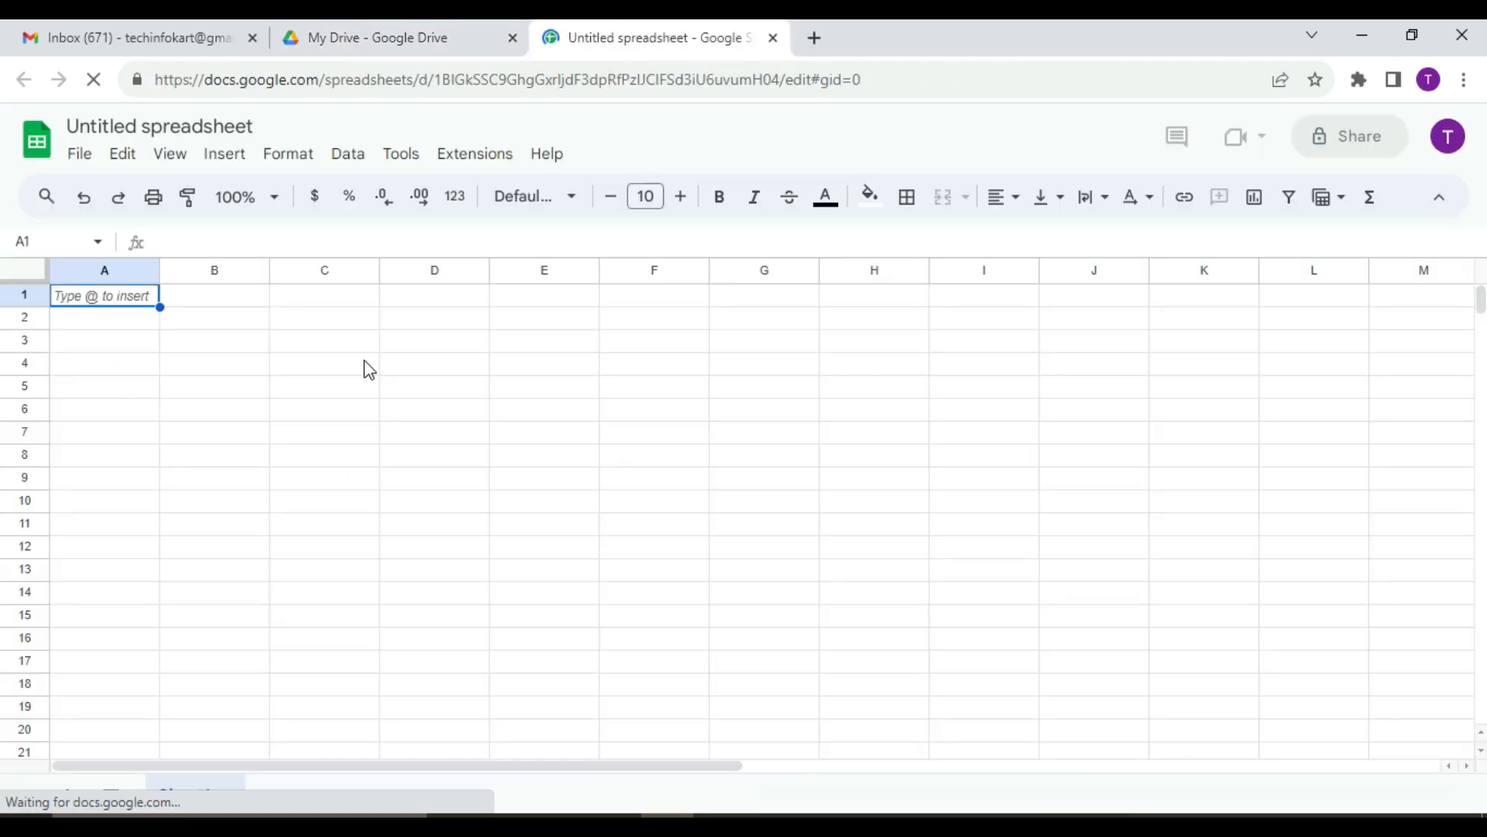
mouse_move(1016, 411)
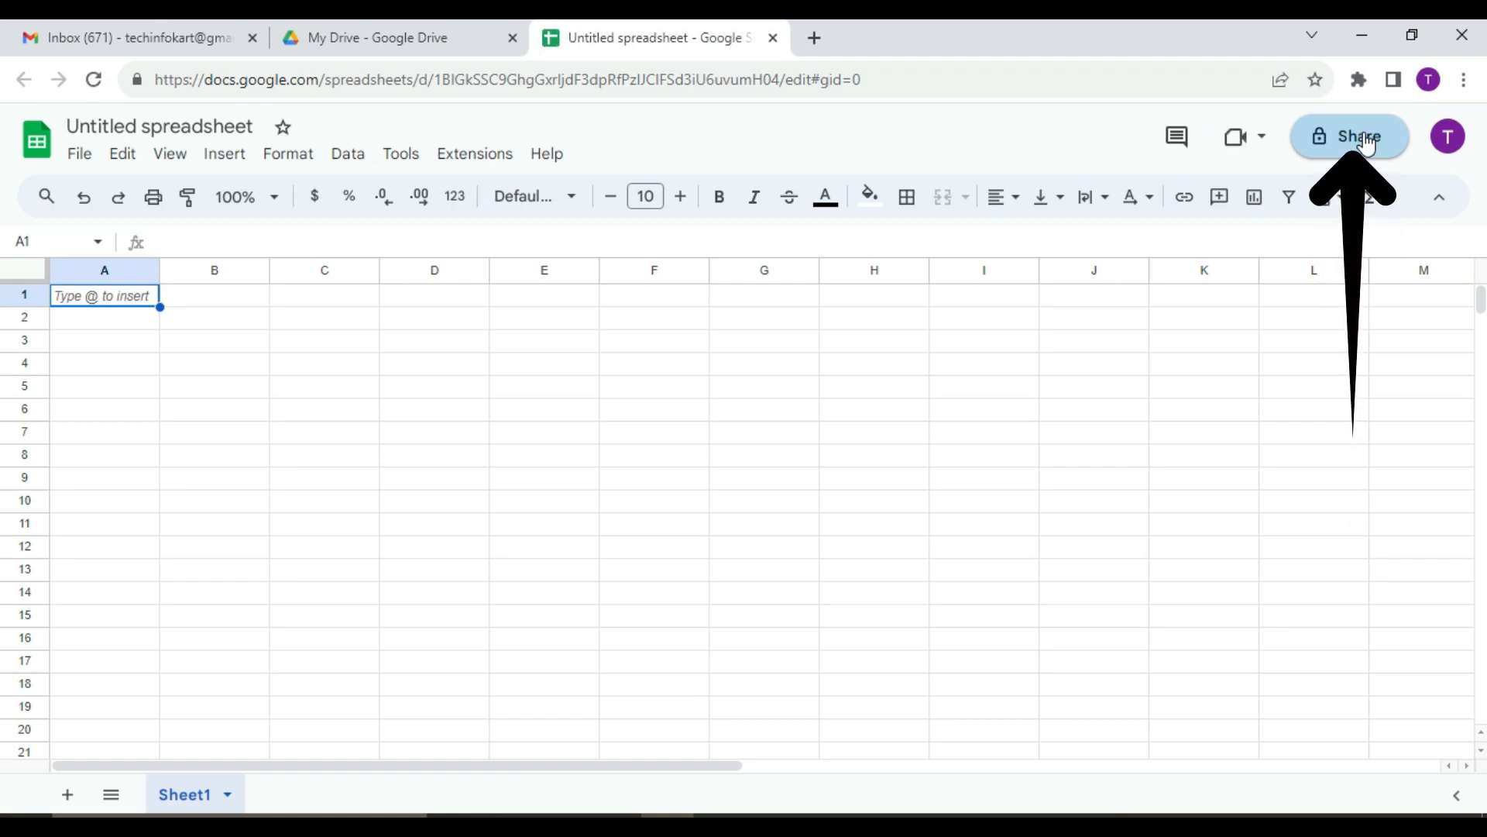
- Start sharing and name the spreadsheet 'Sample File' in the naming dialog
left_click(1351, 136)
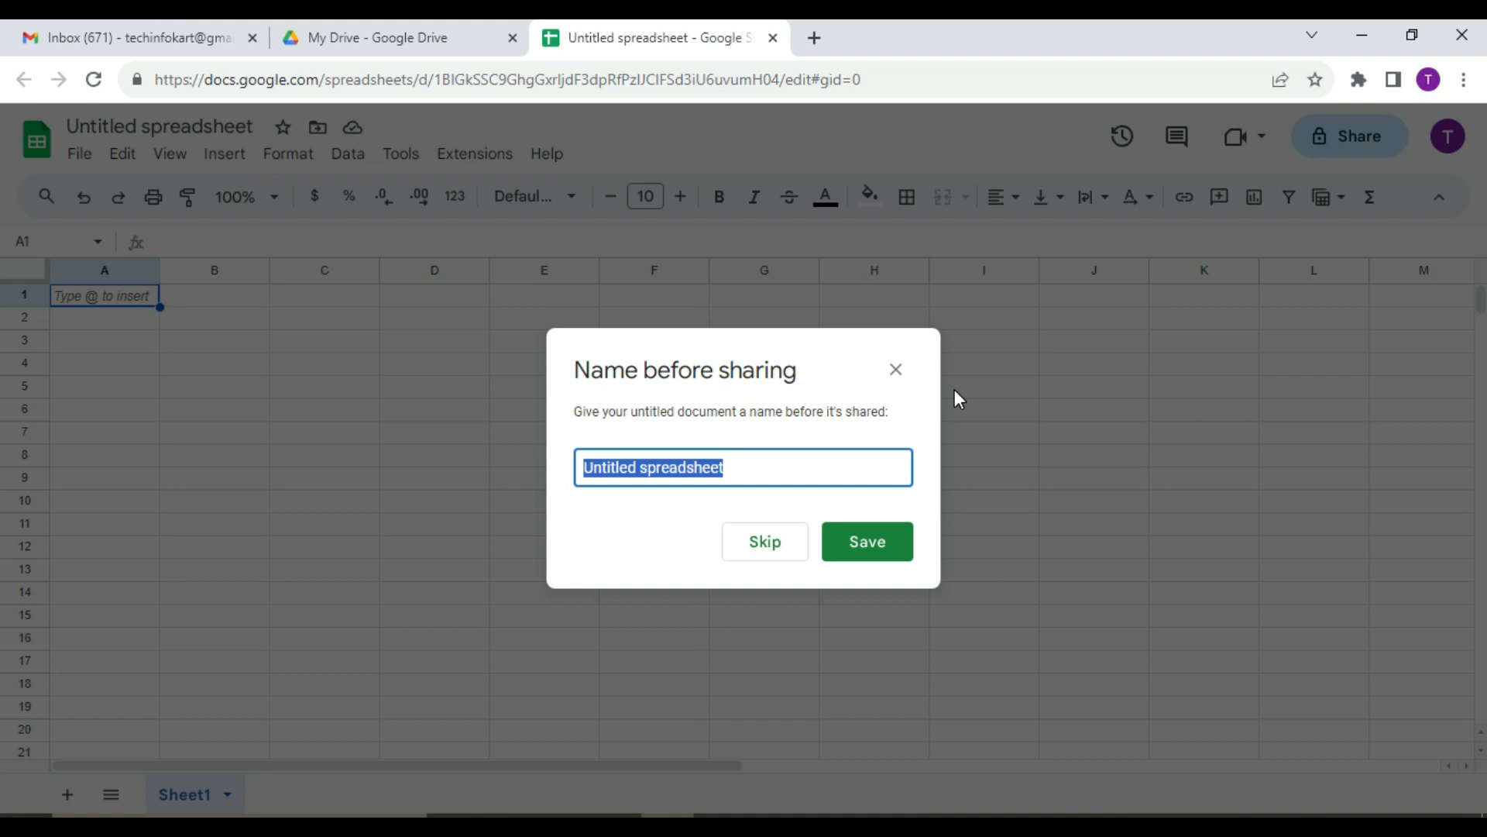
type("Sample File")
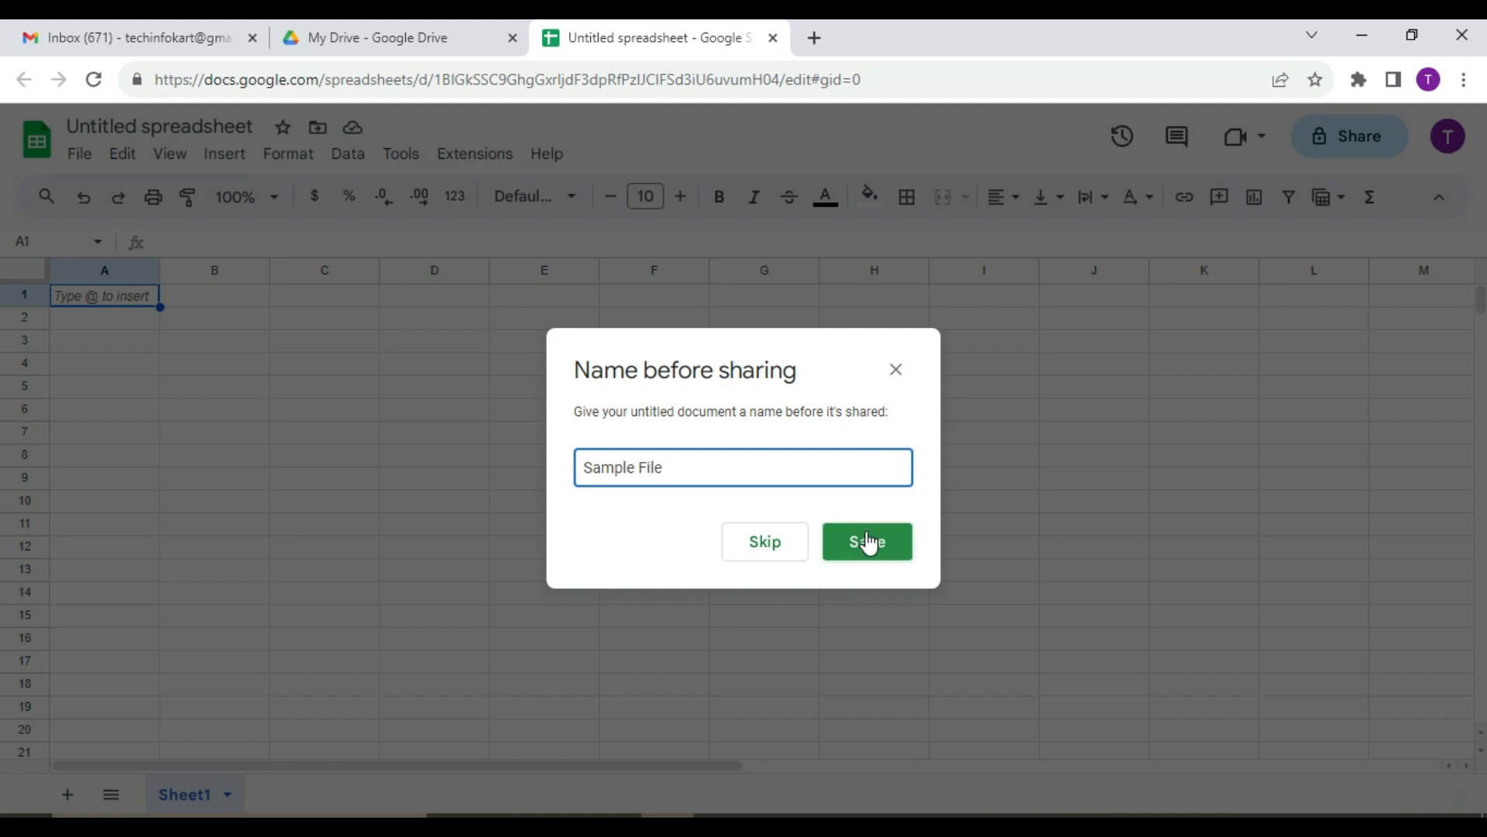
left_click(865, 541)
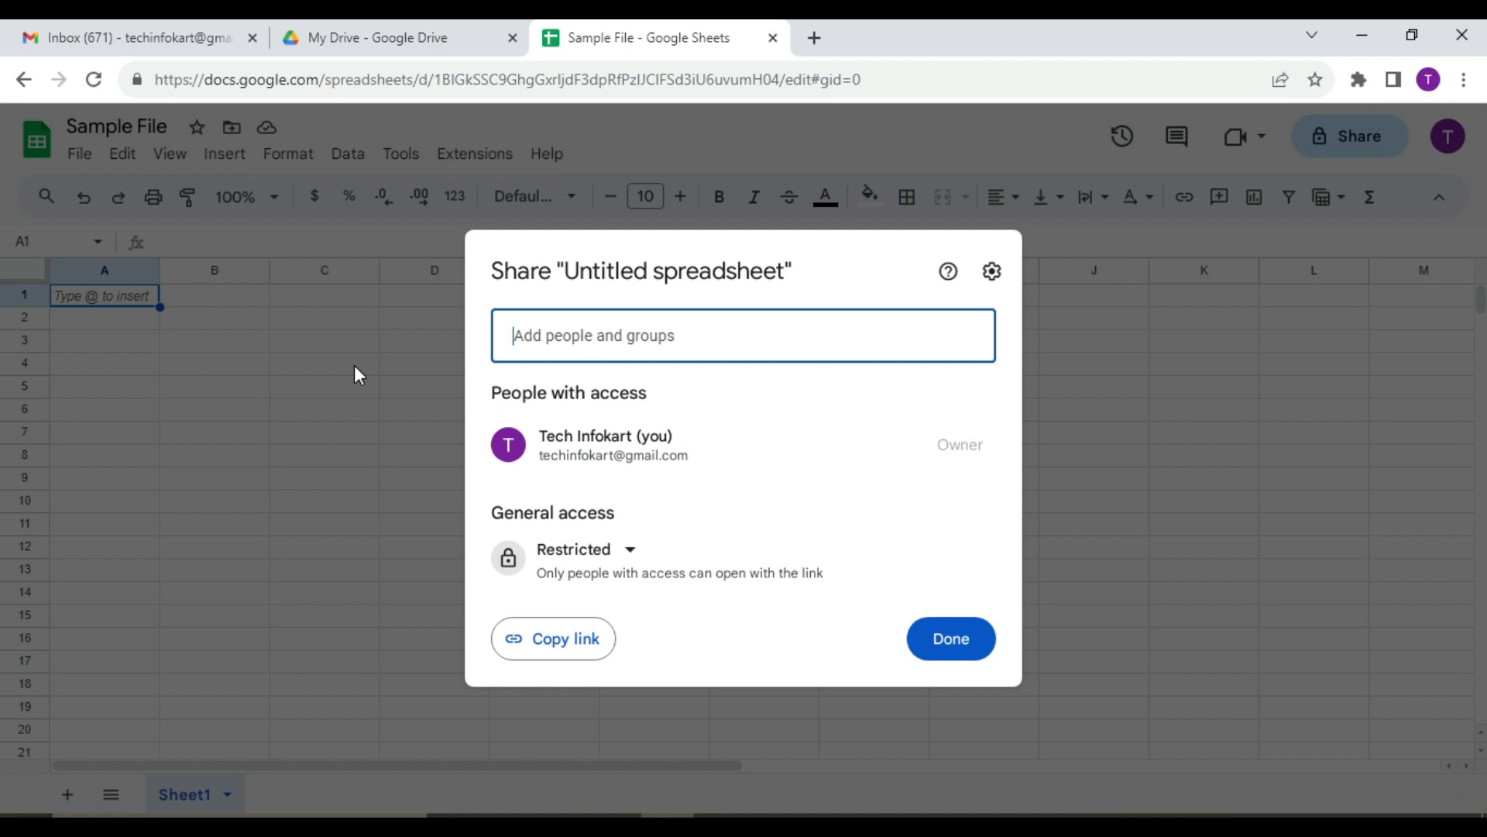
mouse_move(372, 369)
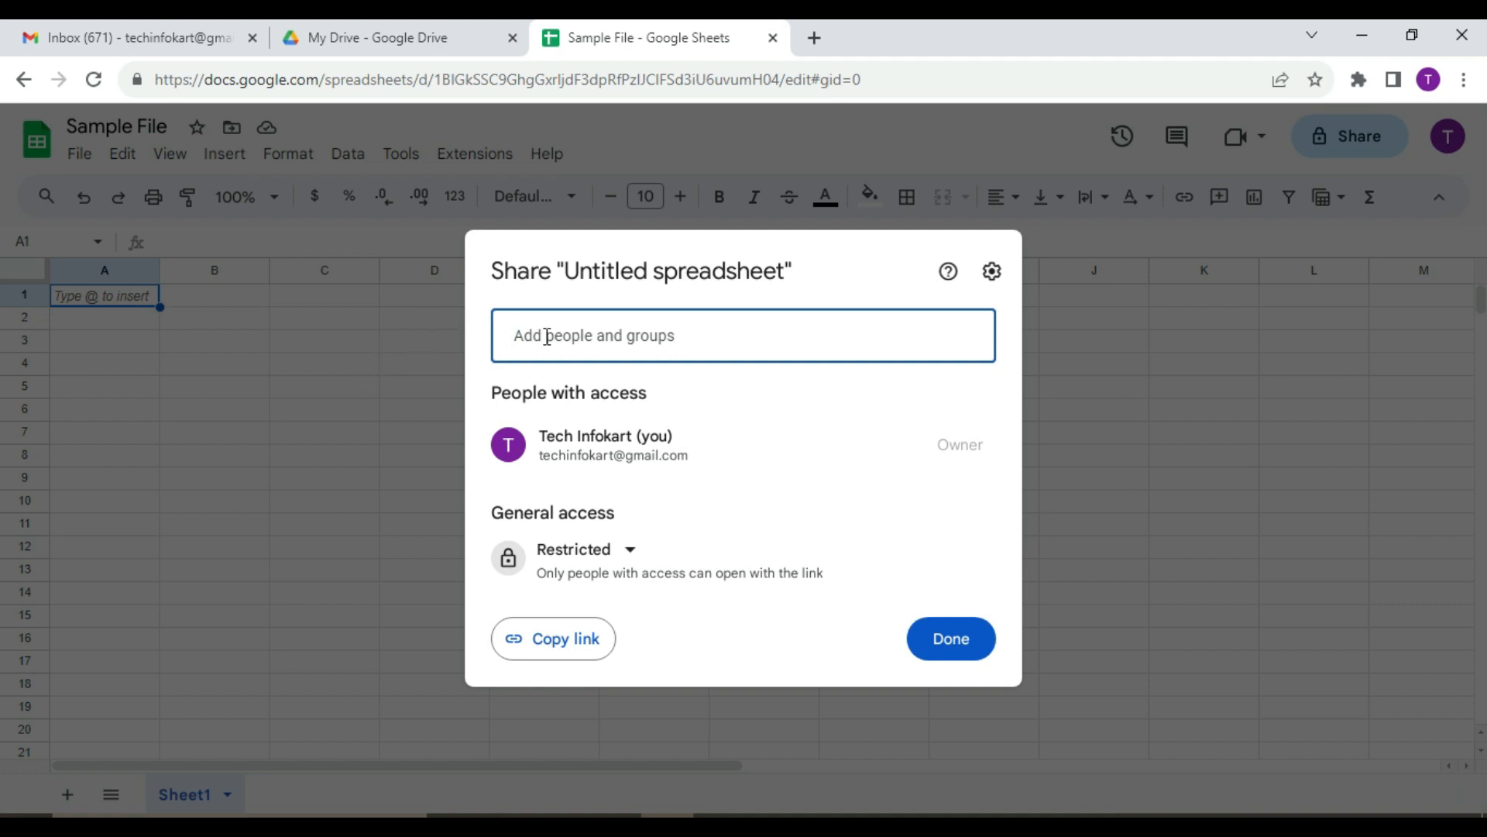
left_click(742, 335)
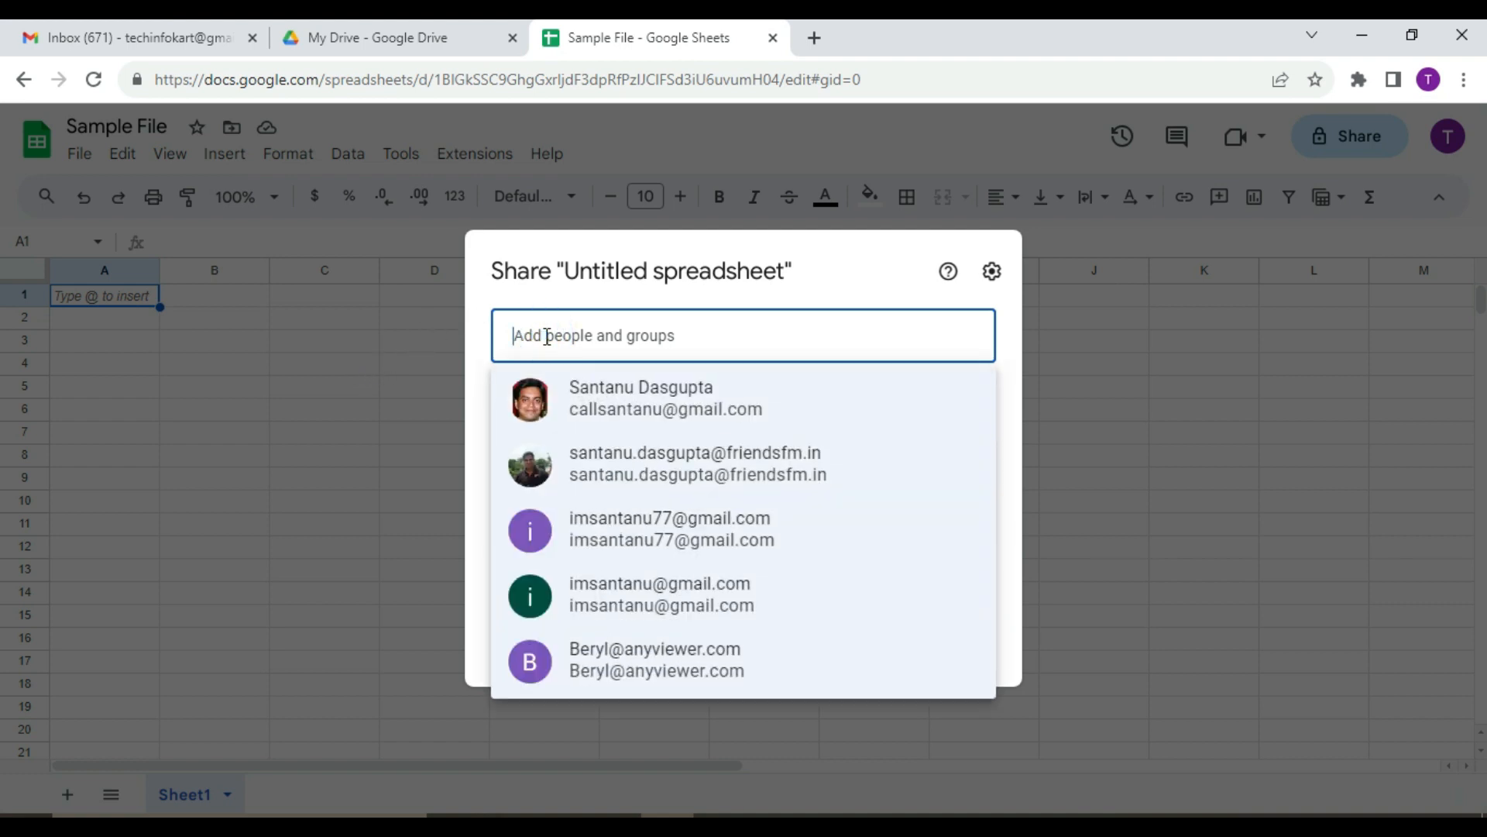
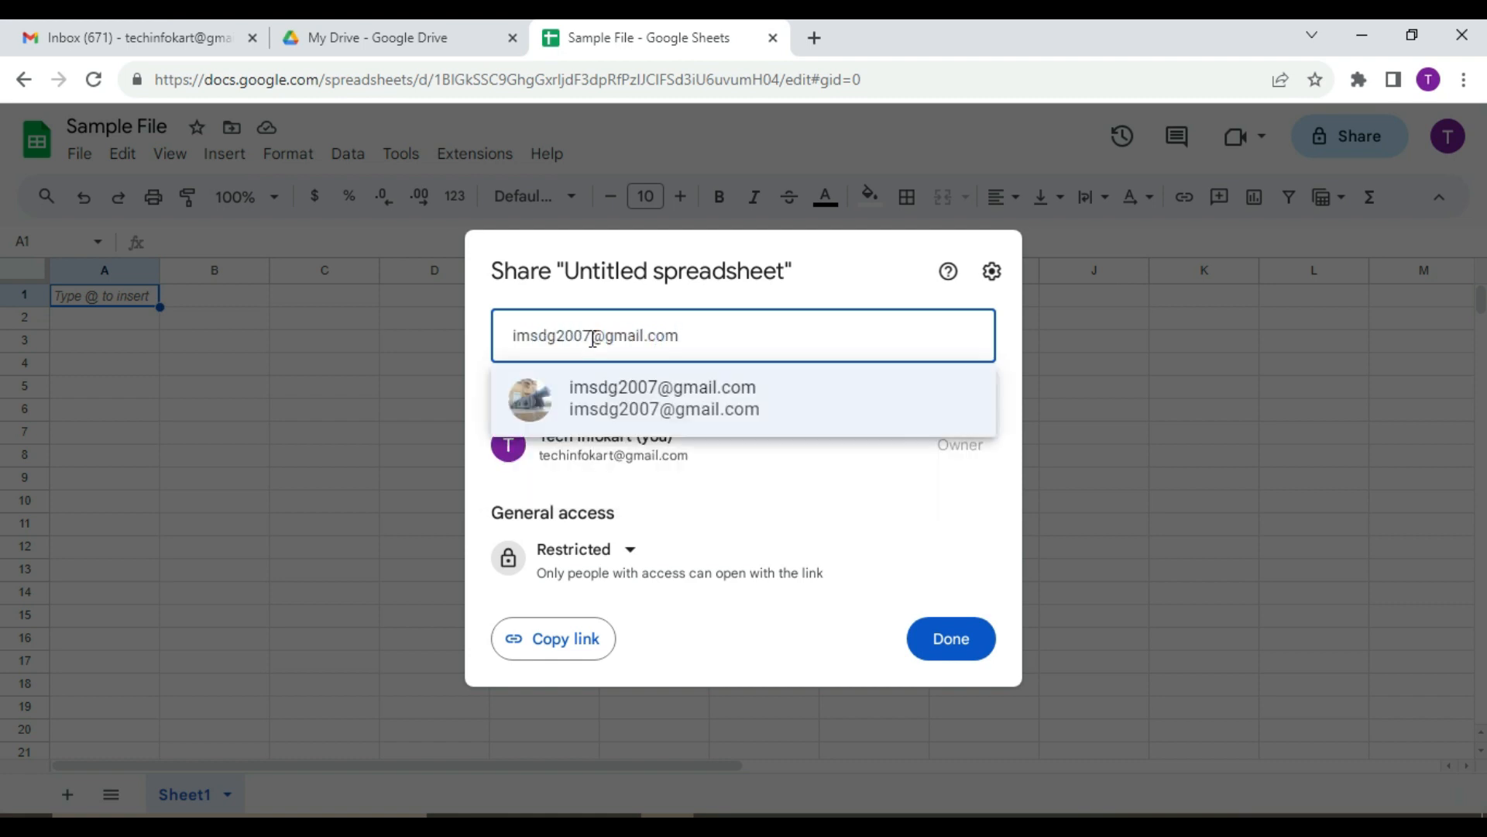
left_click(661, 398)
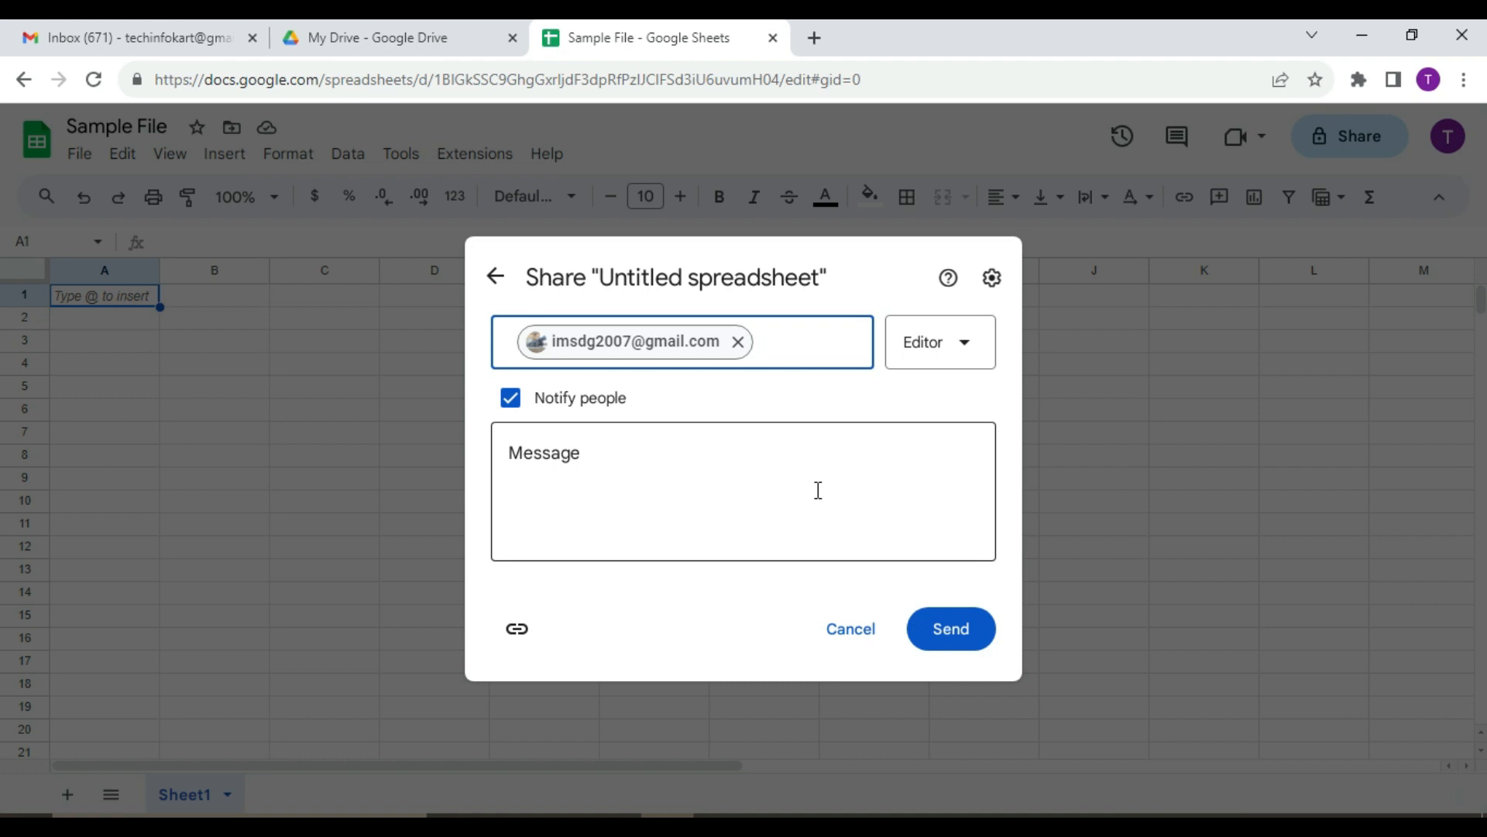
- Try Commenter access, then set the collaborator's role to Editor
left_click(936, 341)
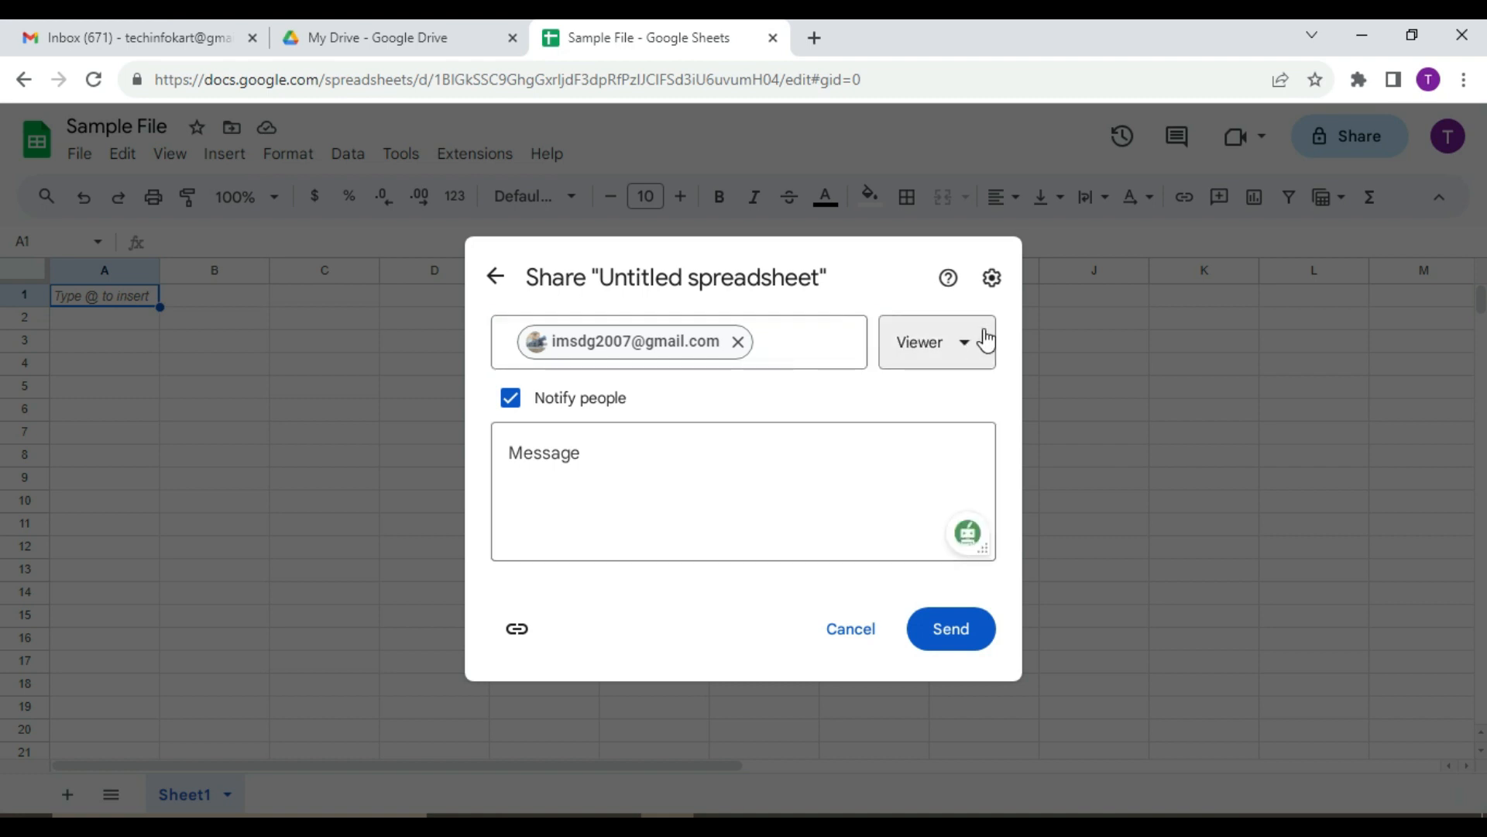
left_click(936, 341)
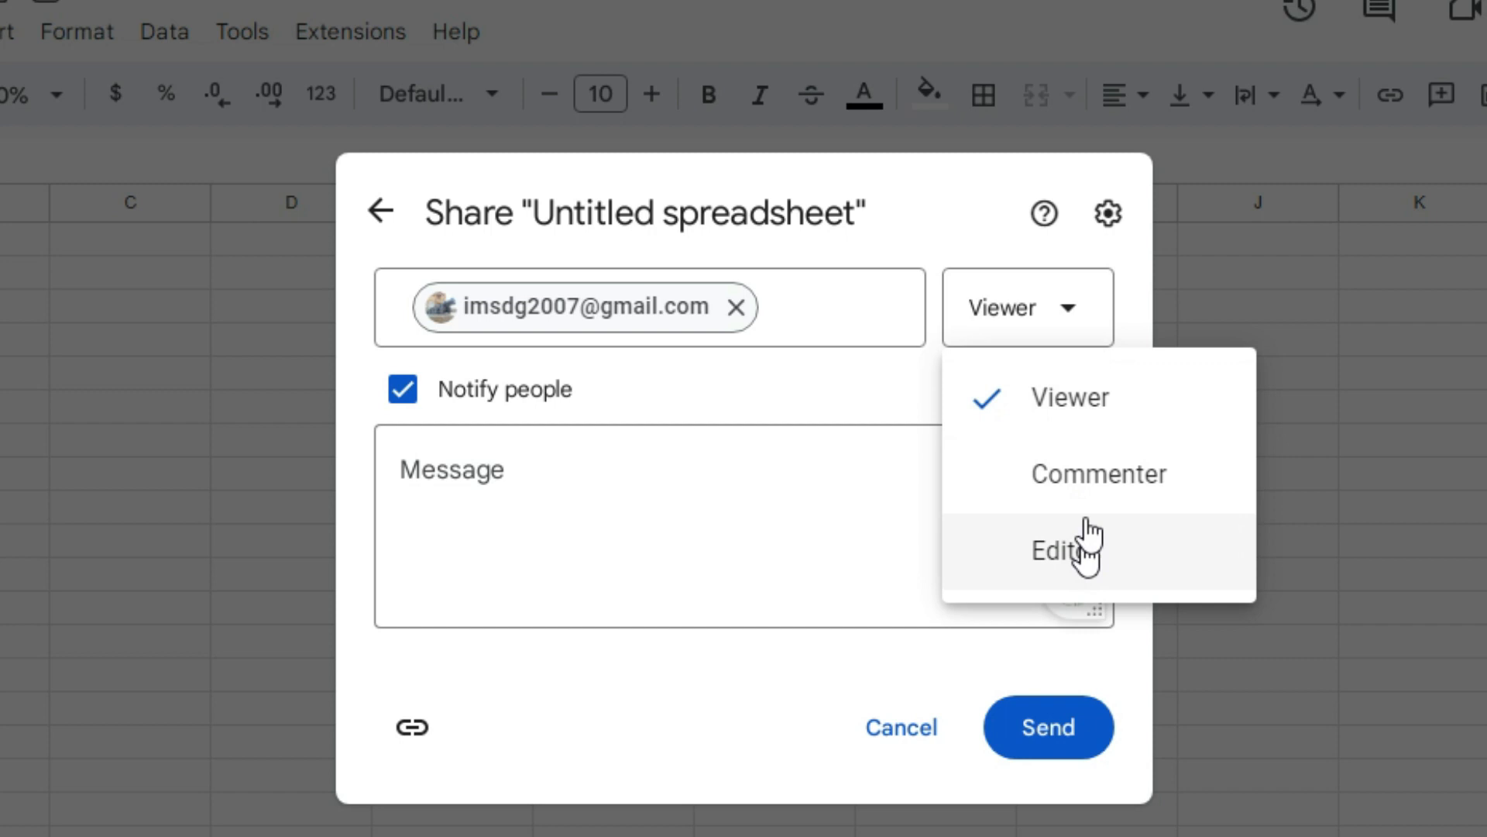
mouse_move(1100, 446)
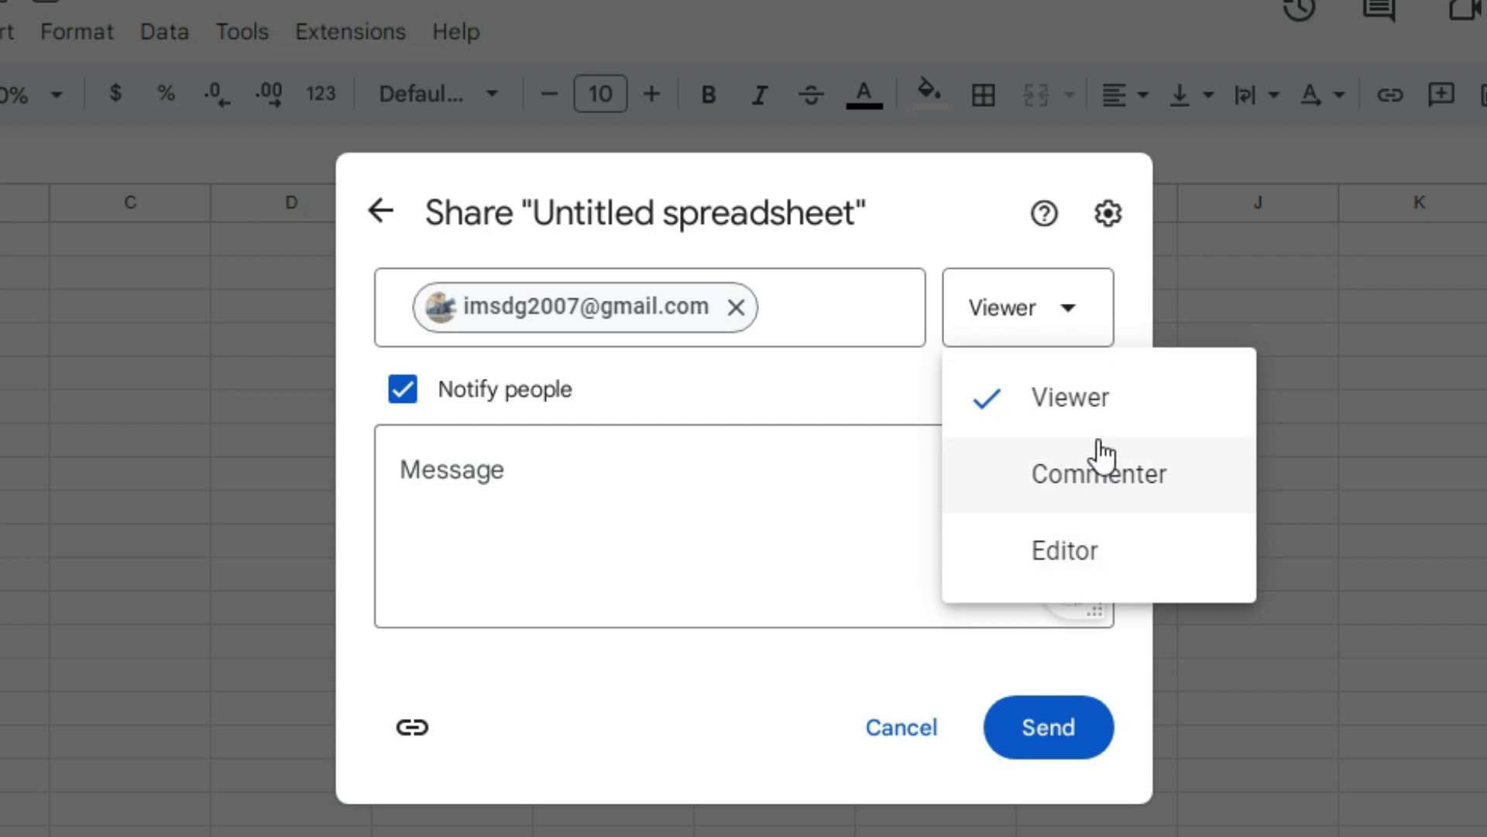
left_click(1099, 474)
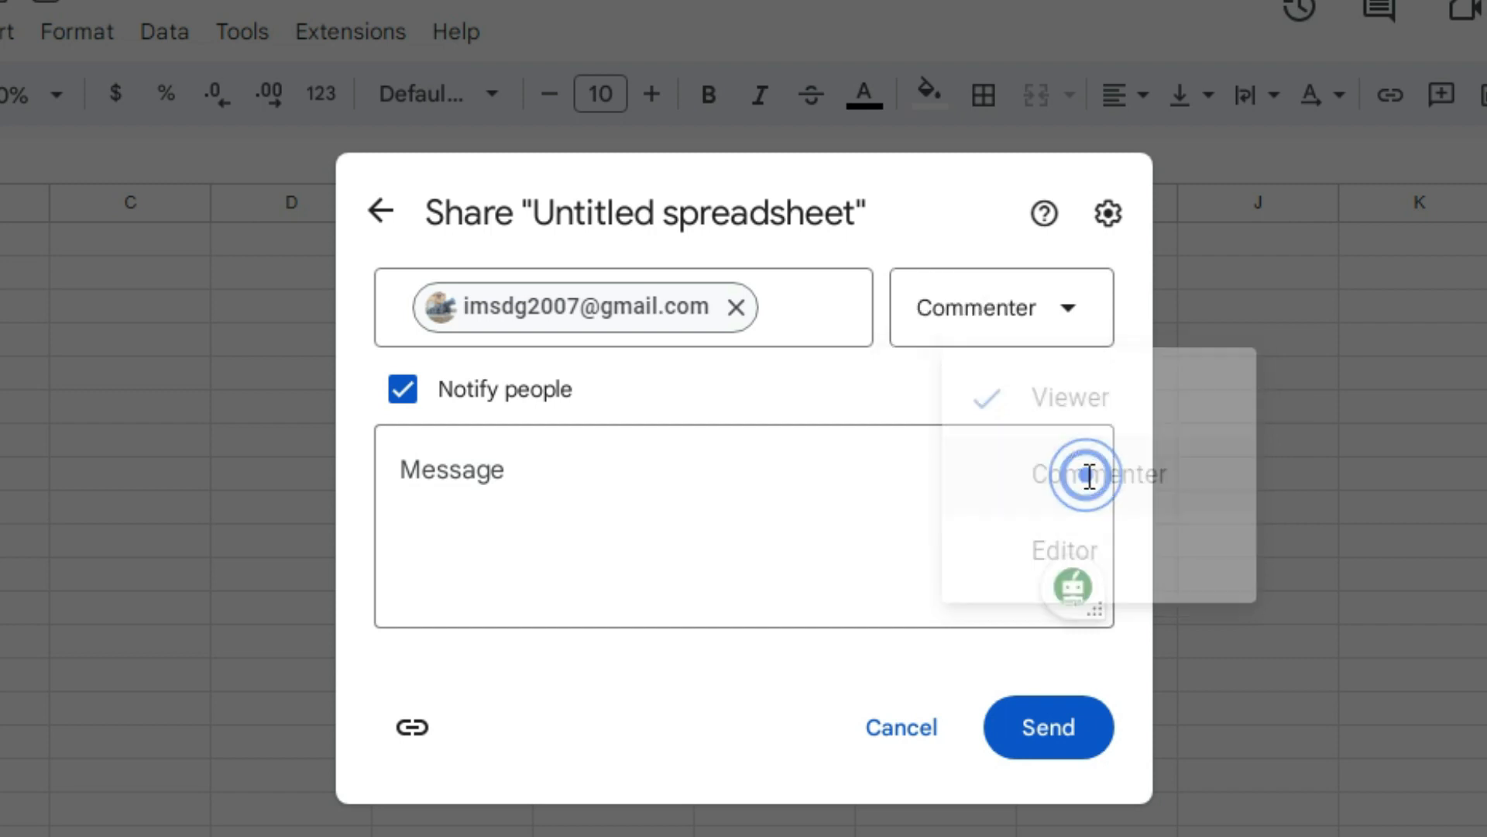
left_click(1097, 474)
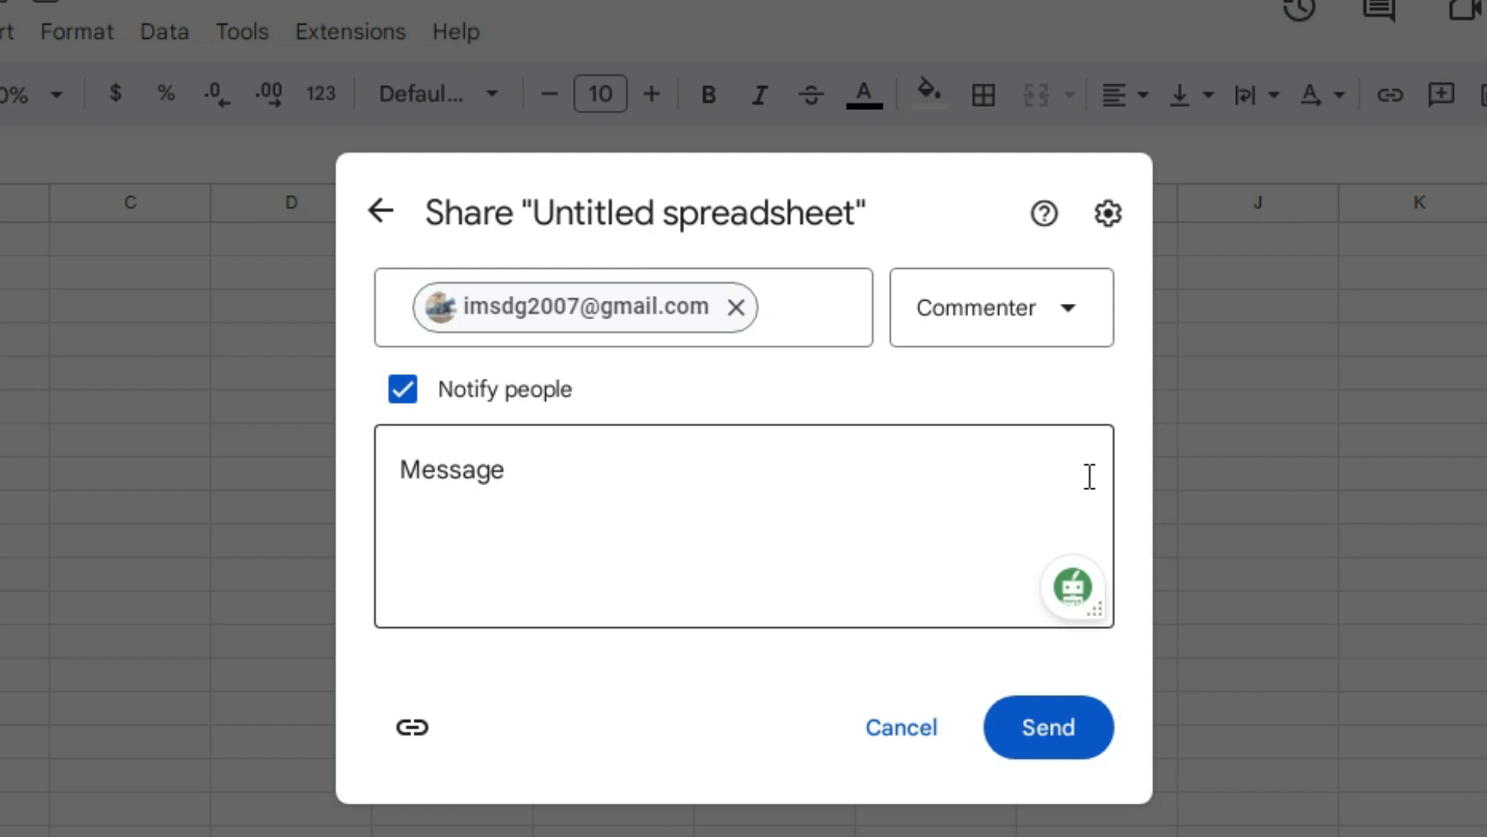
mouse_move(1108, 434)
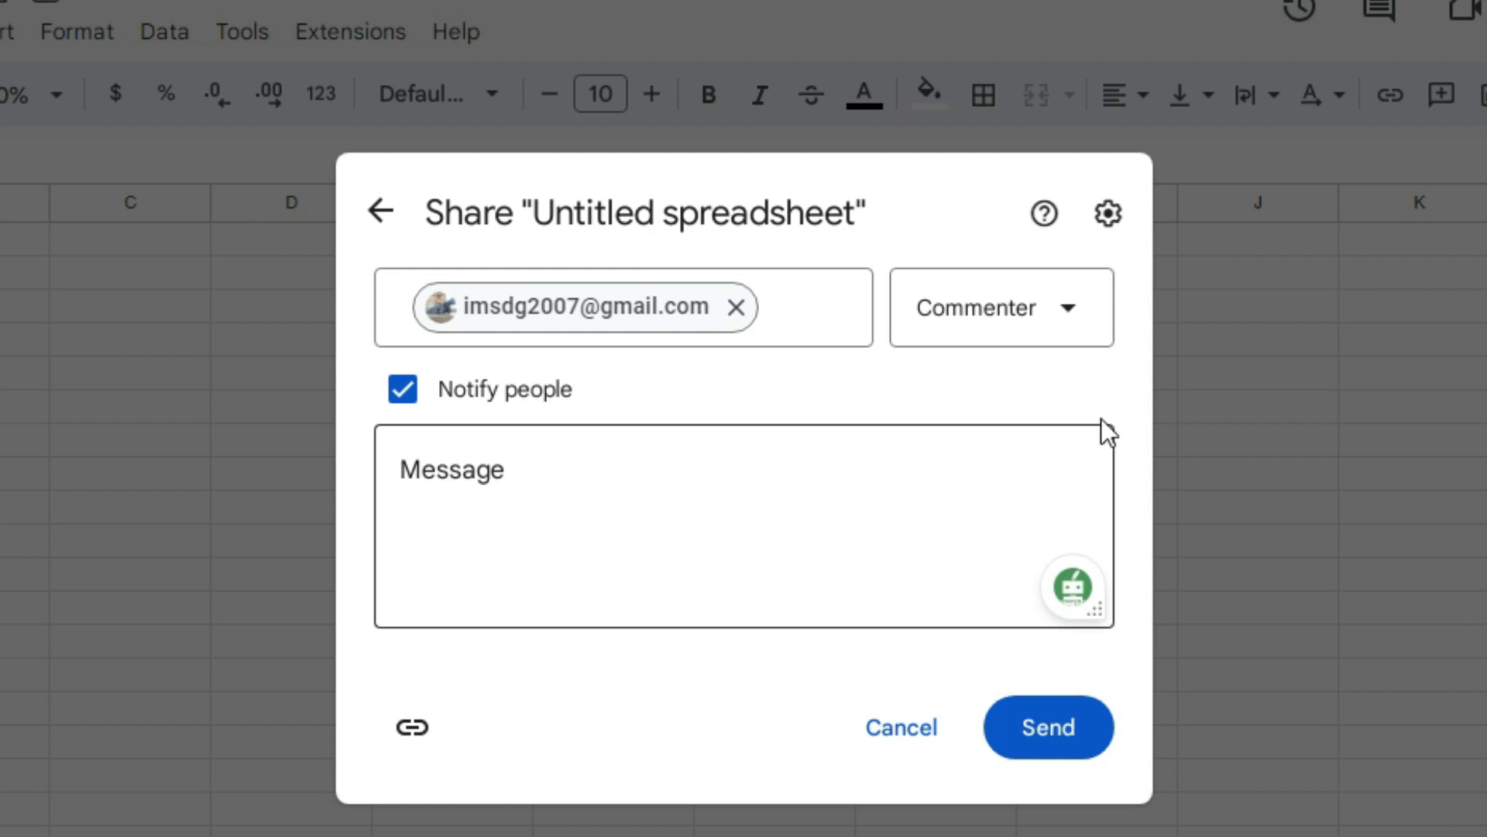
left_click(999, 307)
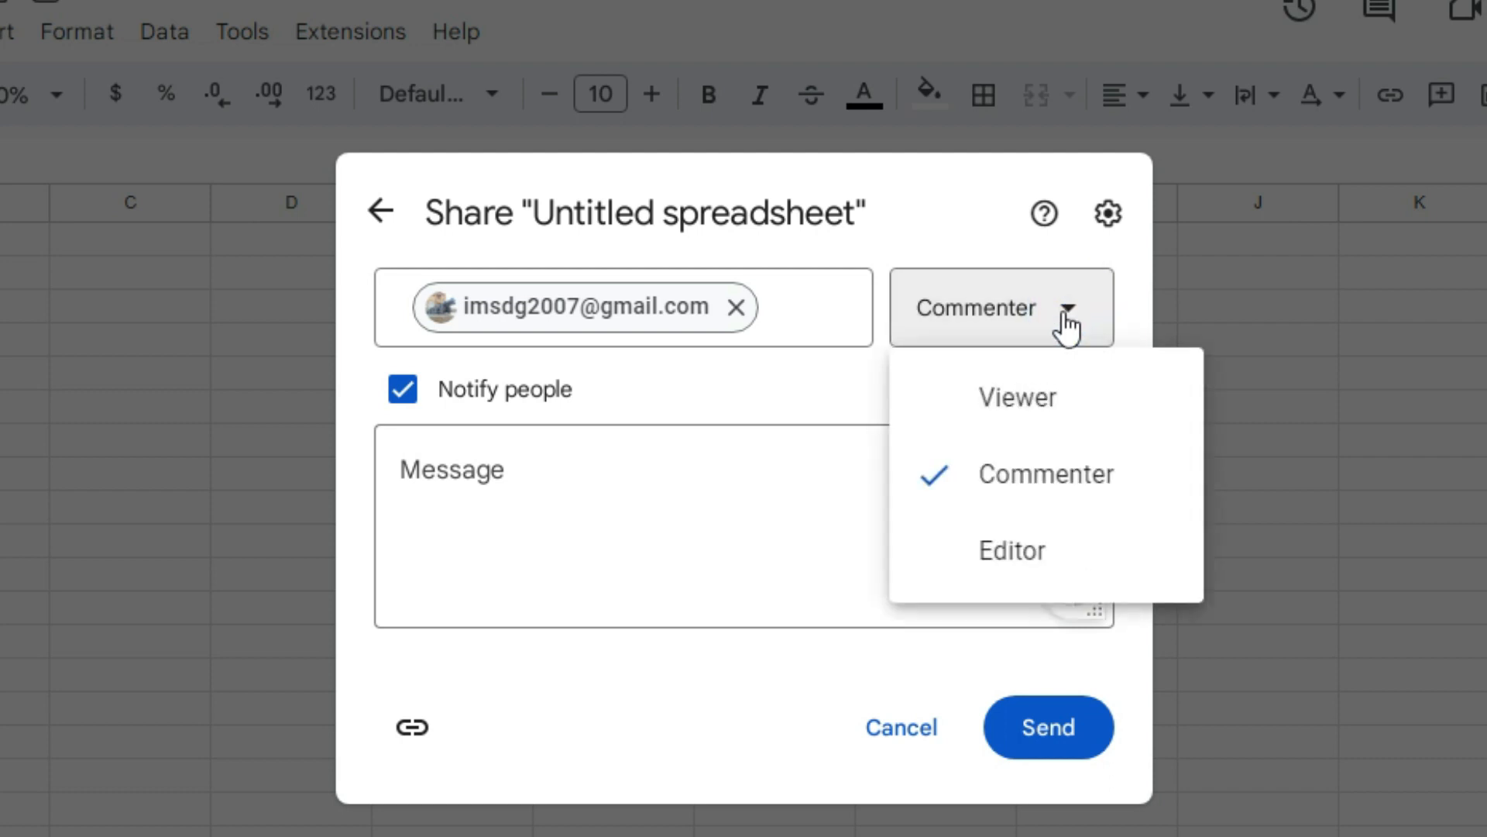
left_click(1011, 550)
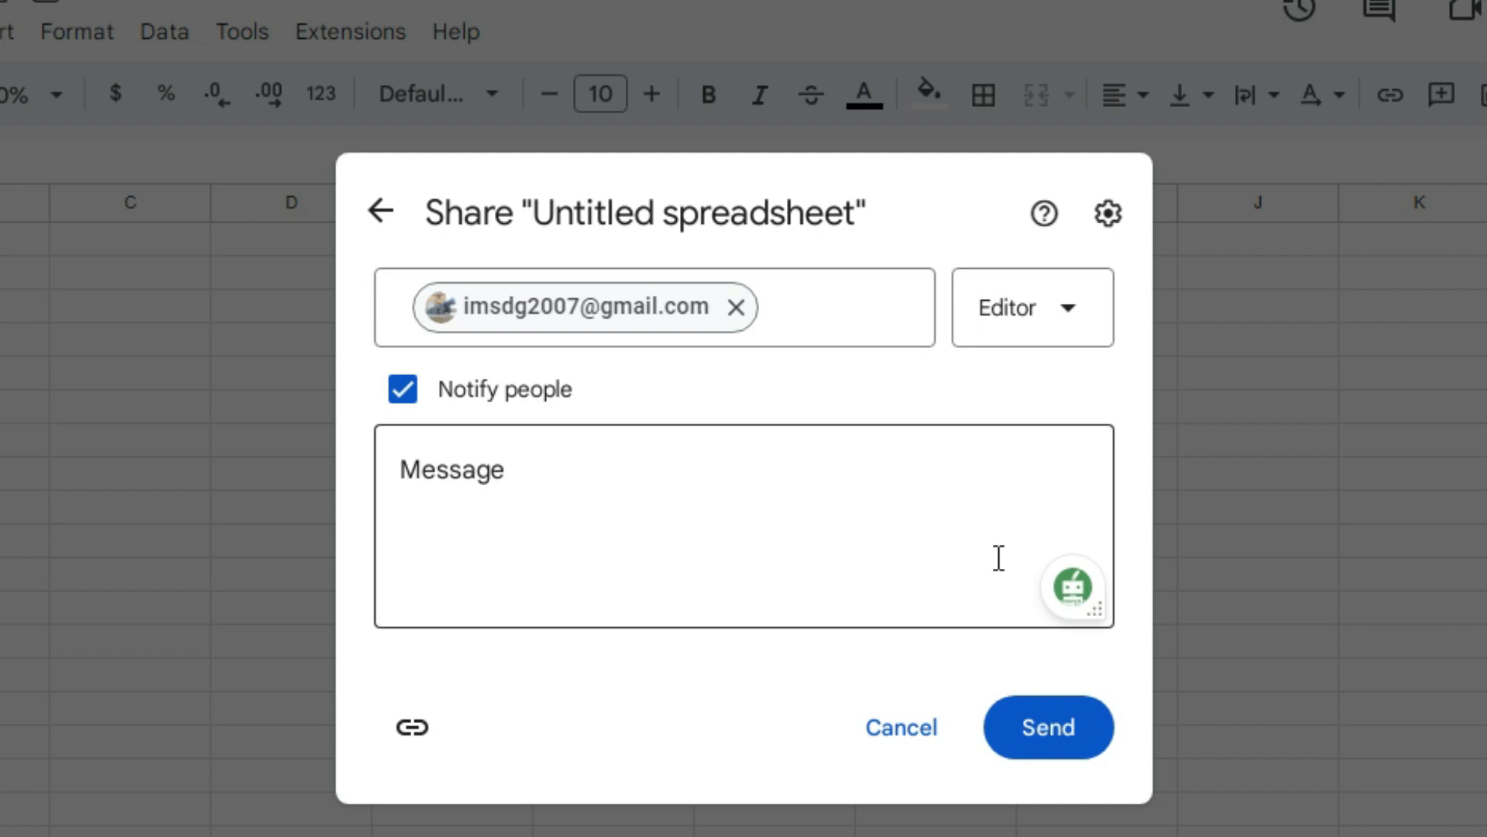
mouse_move(522, 473)
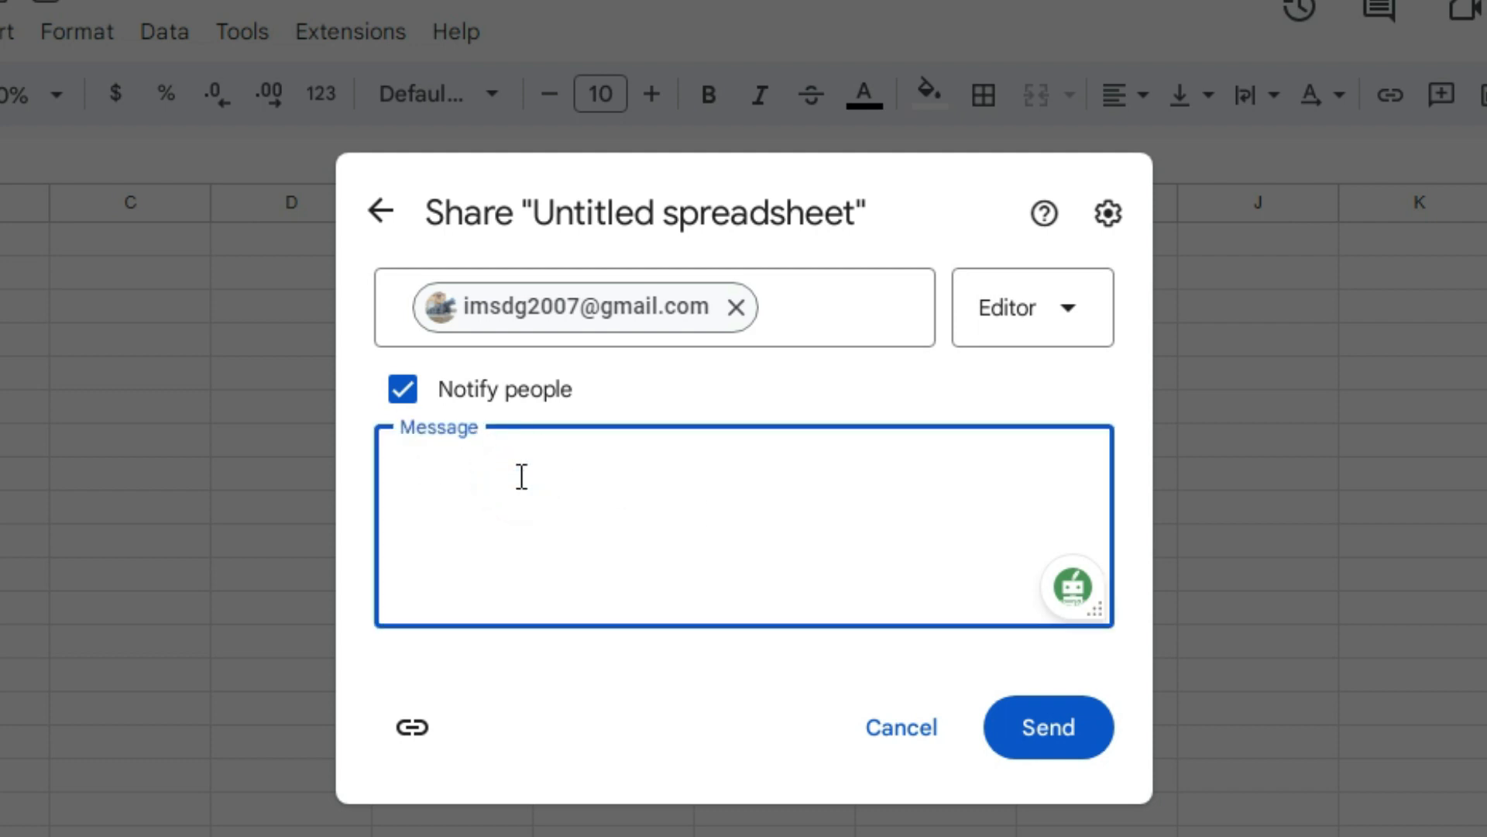
- Send the share invitation with the message 'Hello'
type("He")
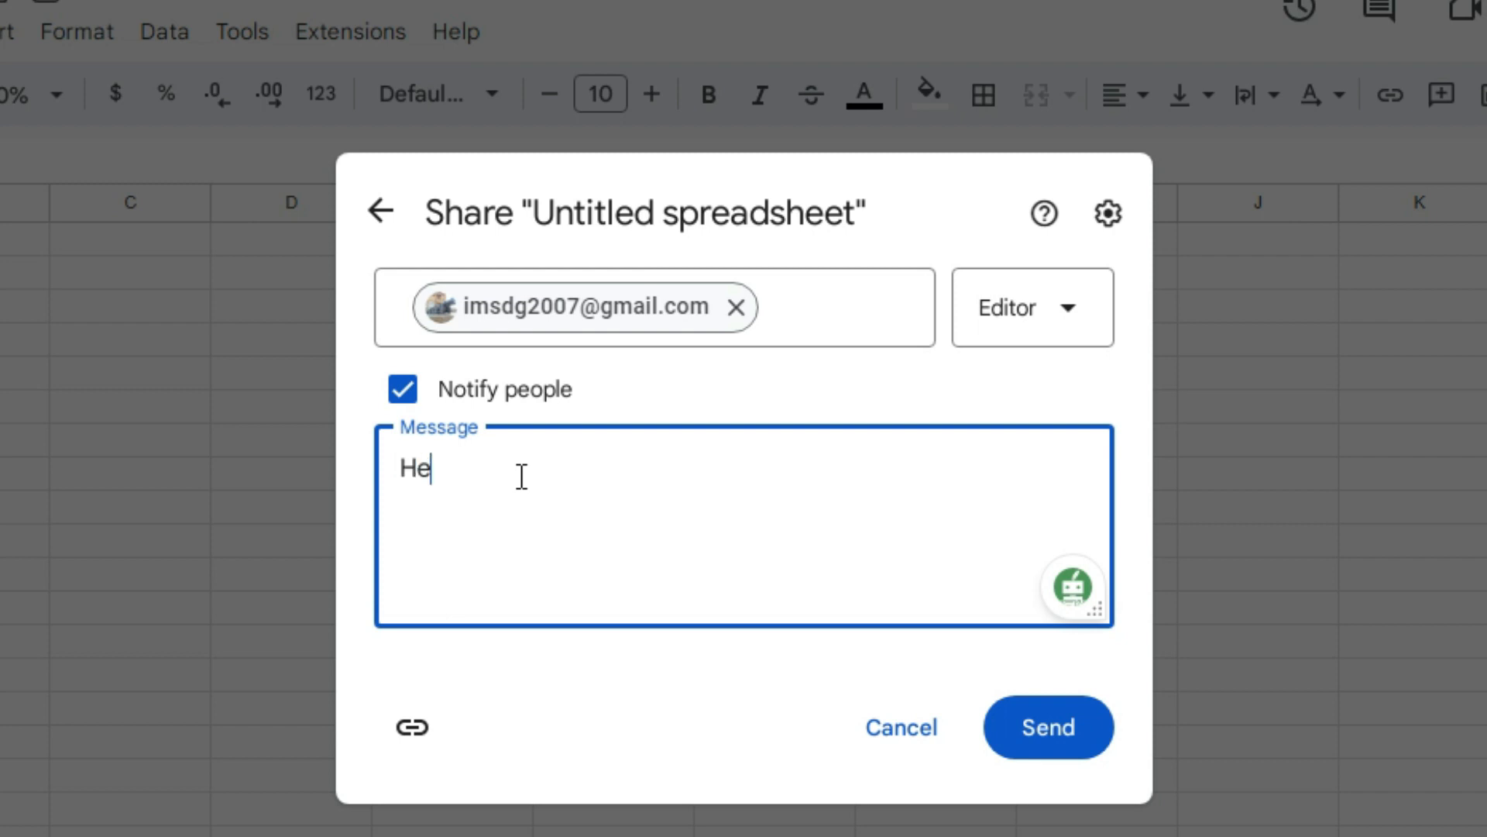
type("llo")
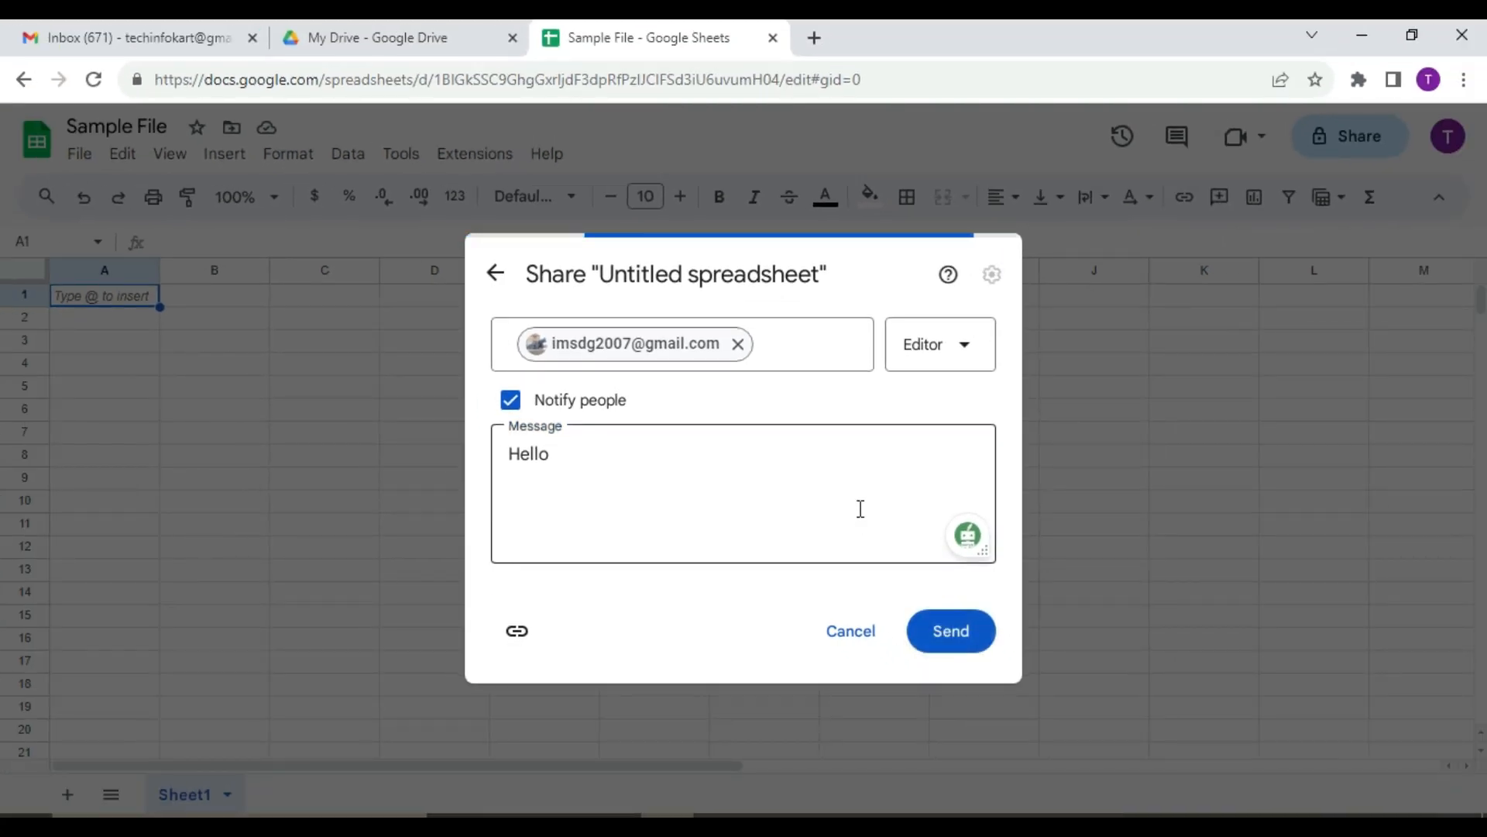
left_click(950, 630)
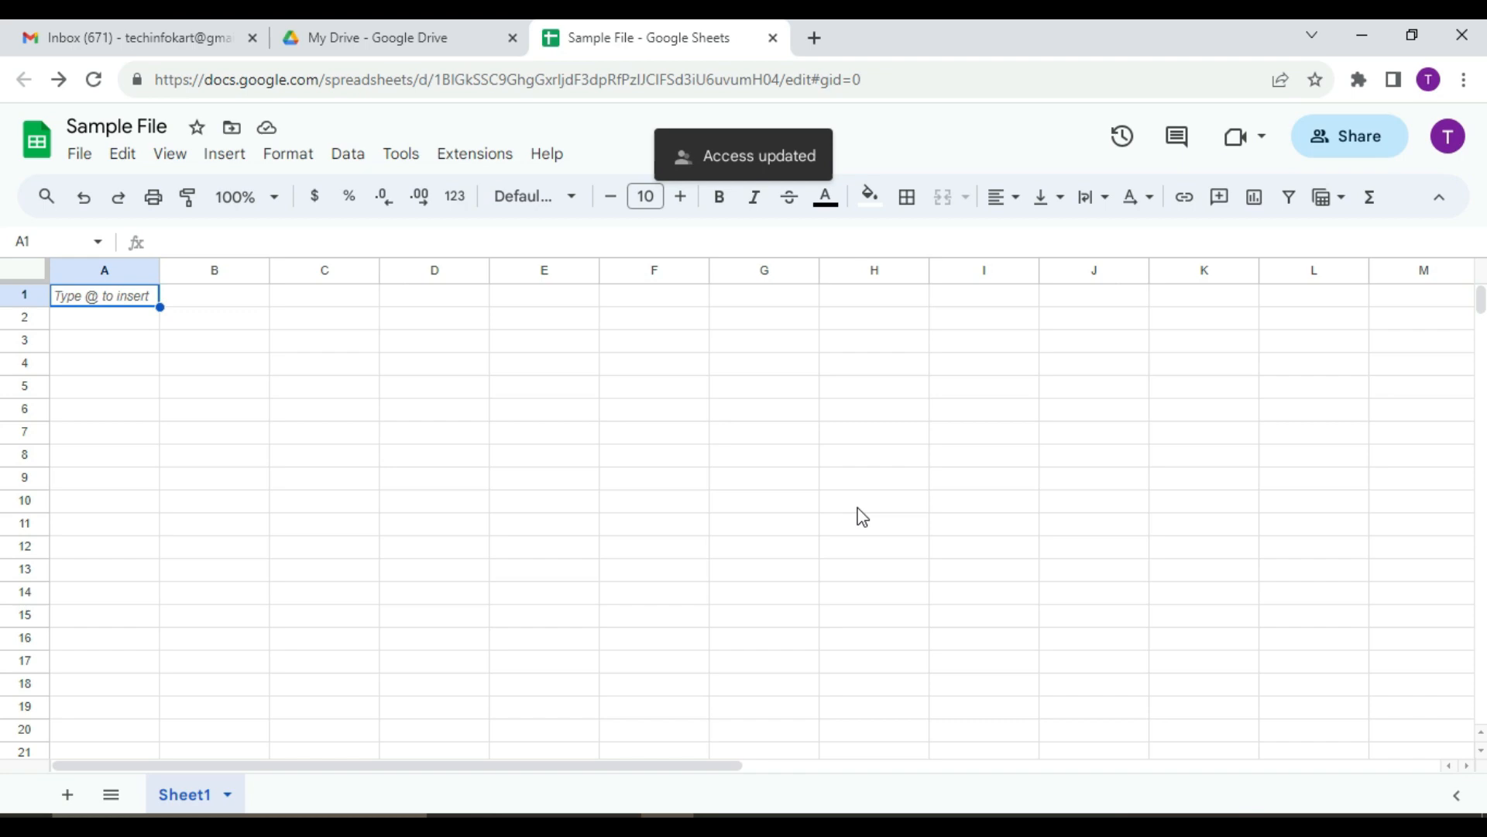
mouse_move(853, 420)
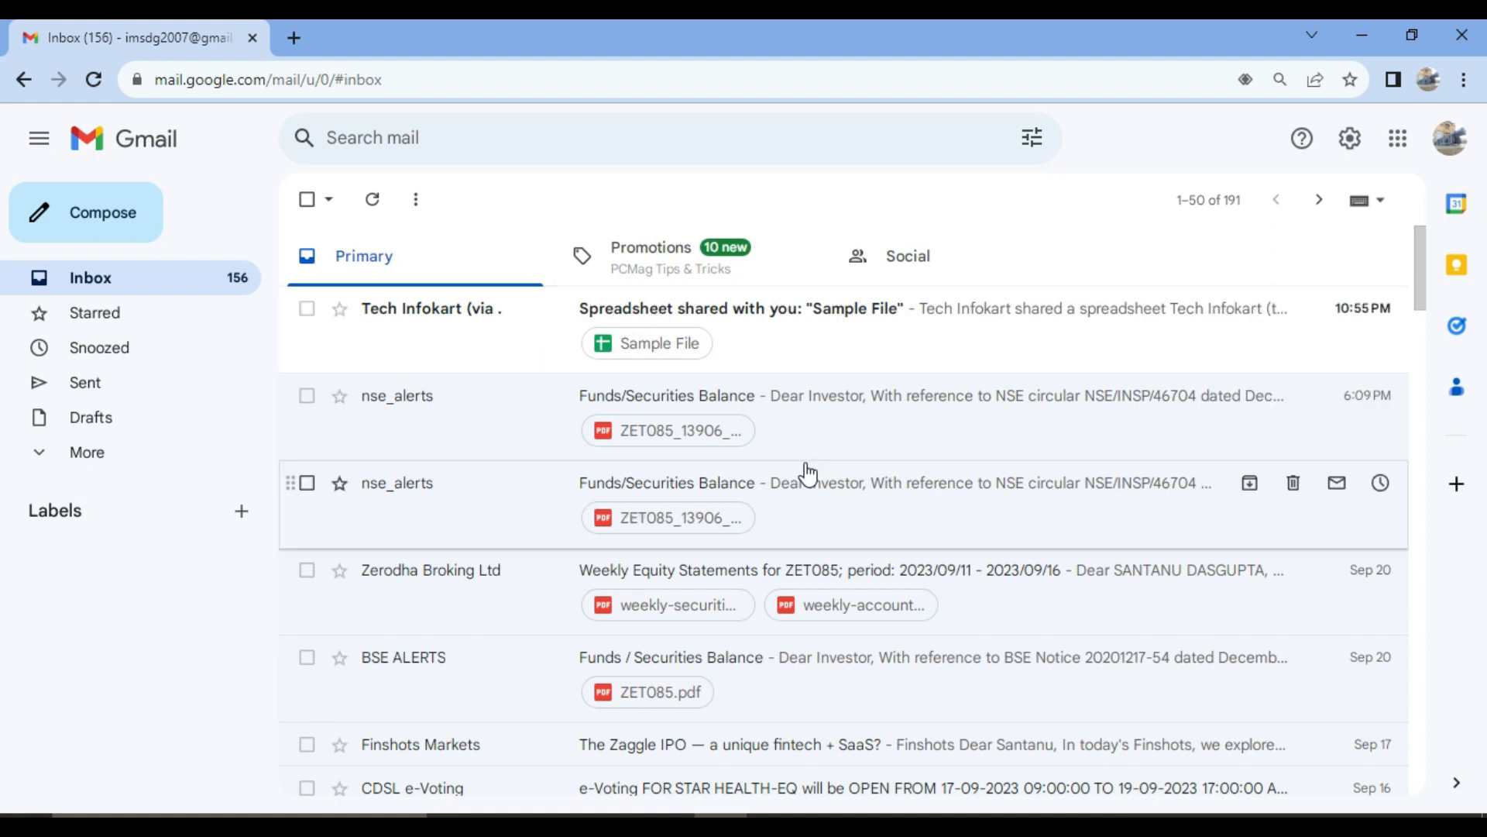
mouse_move(752, 320)
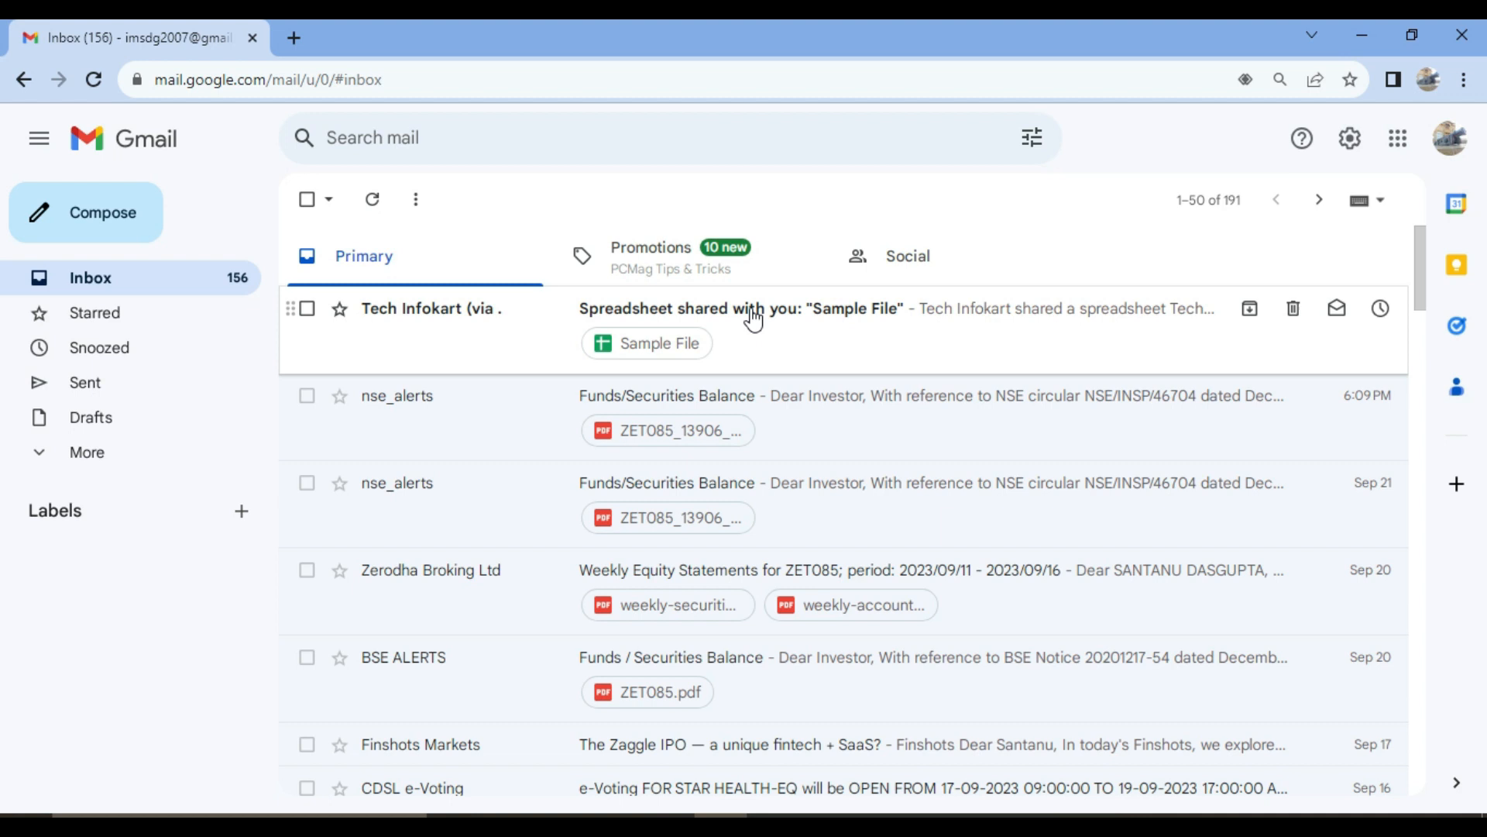
- Open the 'Spreadsheet shared with you: Sample File' email in the collaborator's inbox
left_click(750, 306)
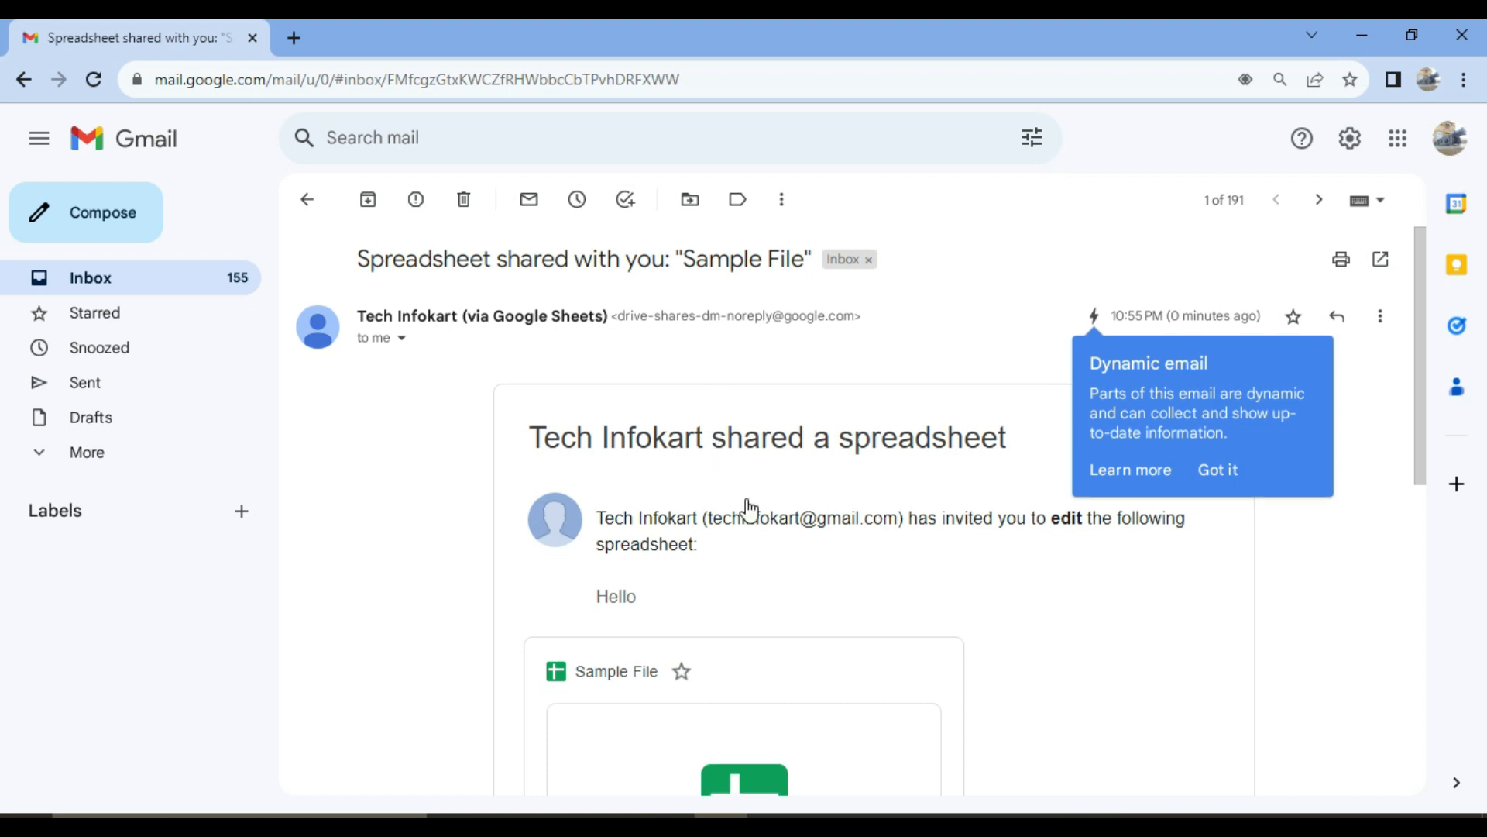
- Scroll the invitation email to reach the Open button for Sample File
scroll("down", 3)
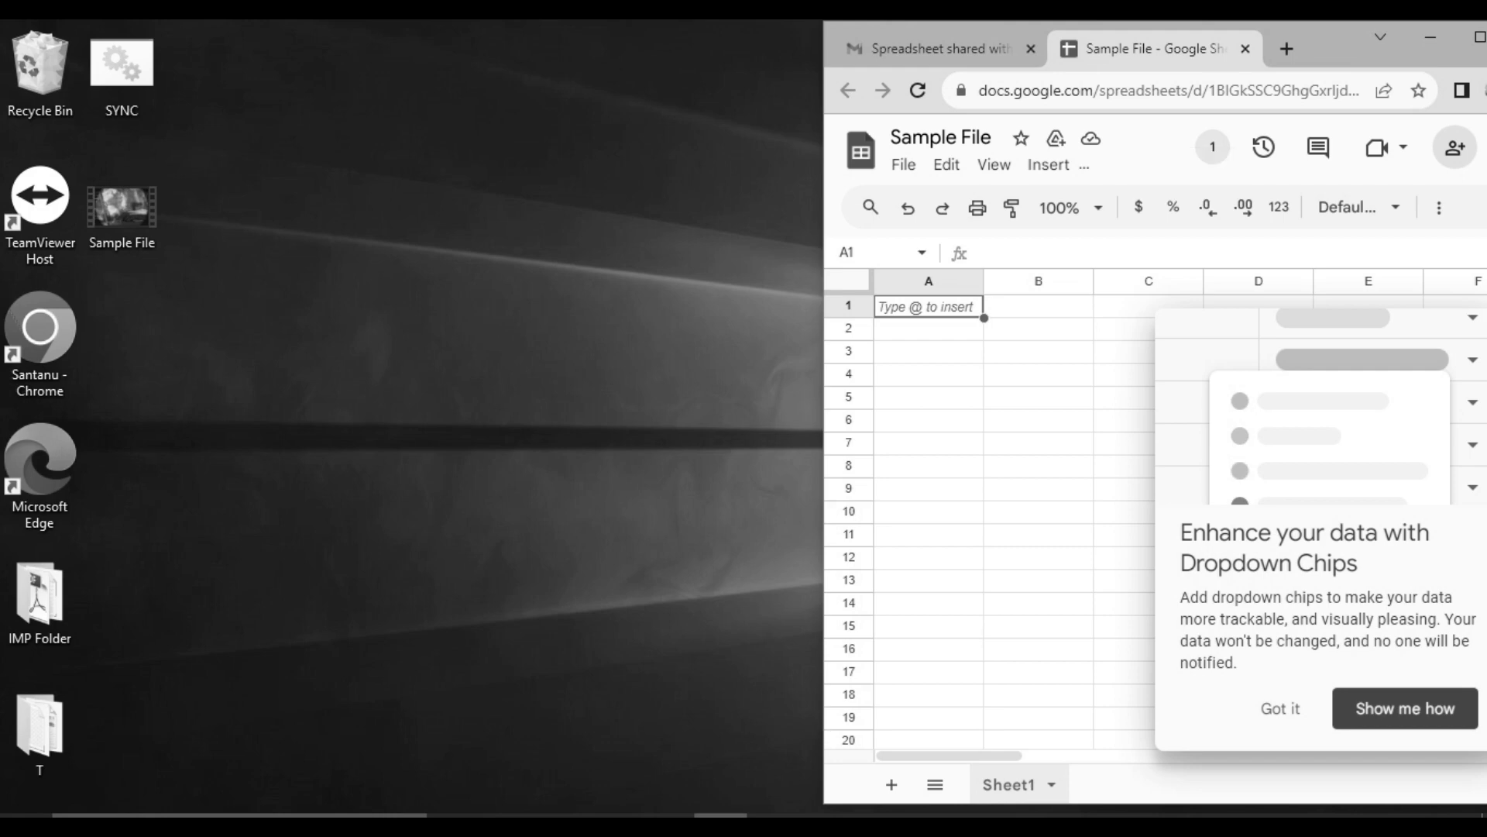
- Arrange the owner's Sample File window alongside and dismiss the Dropdown Chips tip
left_click(1413, 38)
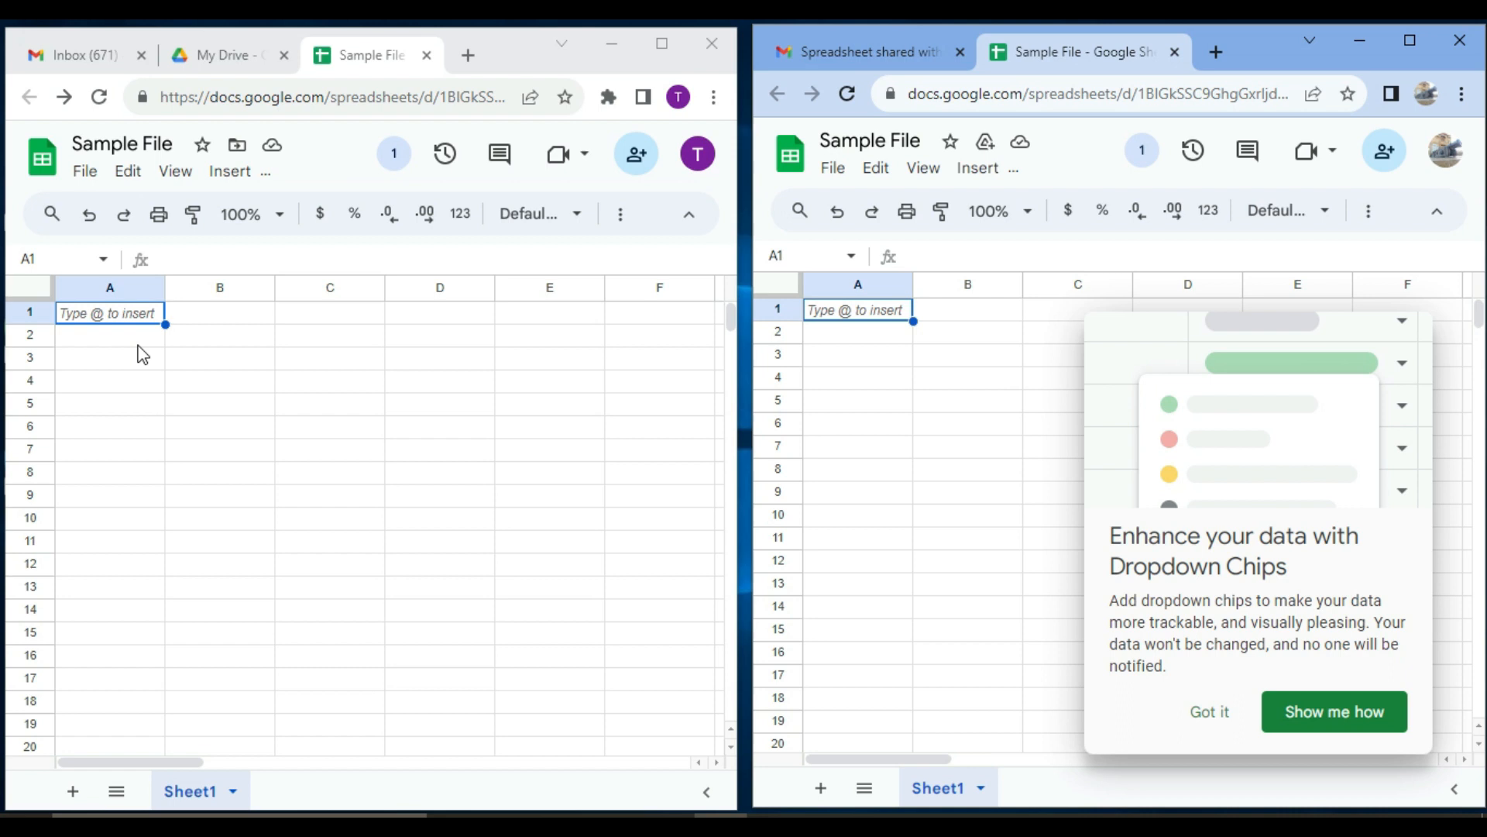
left_click(109, 335)
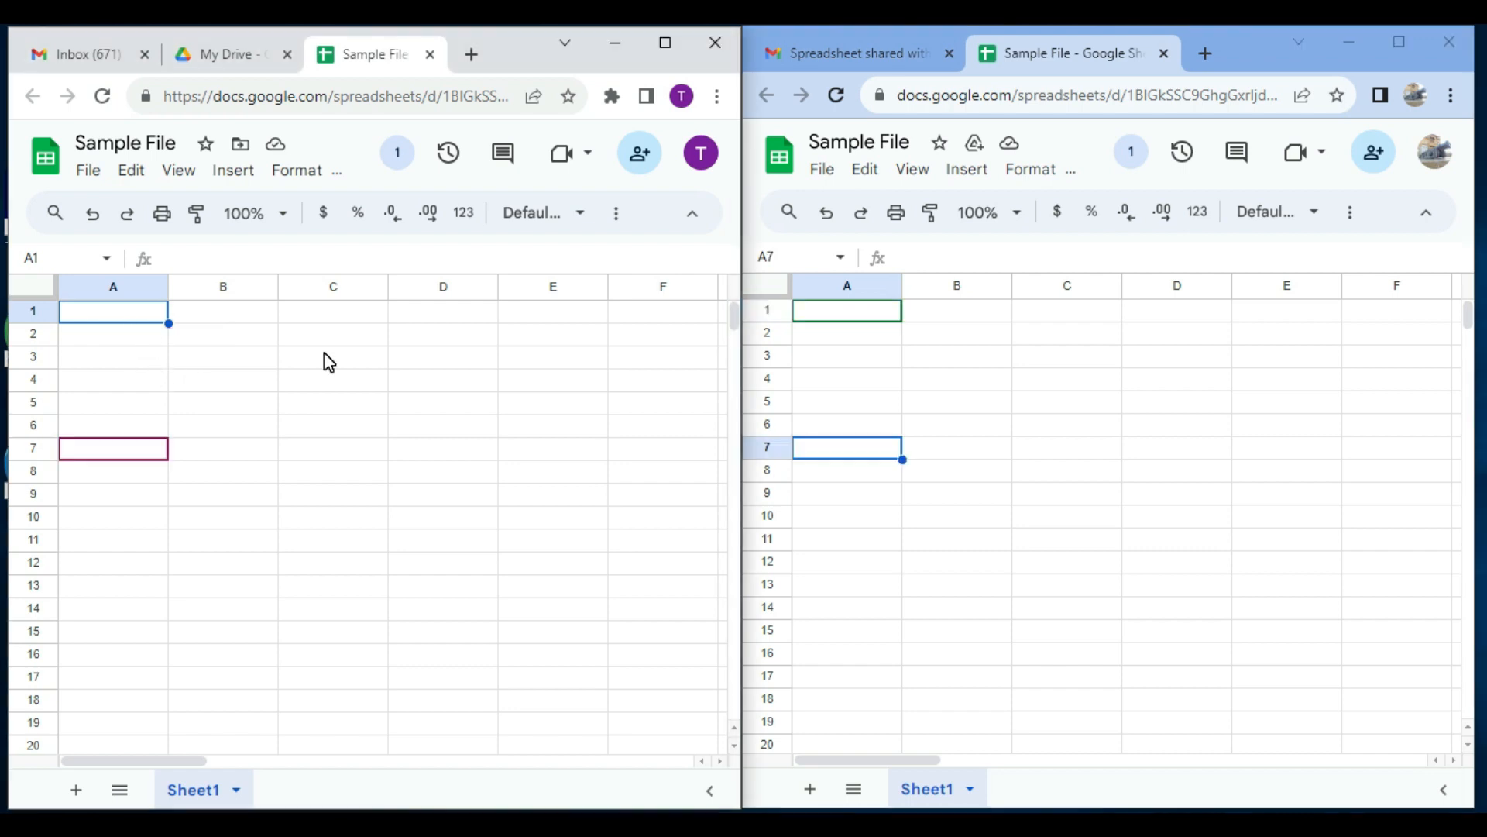
- Enter PROCESSOR, MOTHERBOARD and RAM into cells A1:A3 in the owner's window
type("PROCESS")
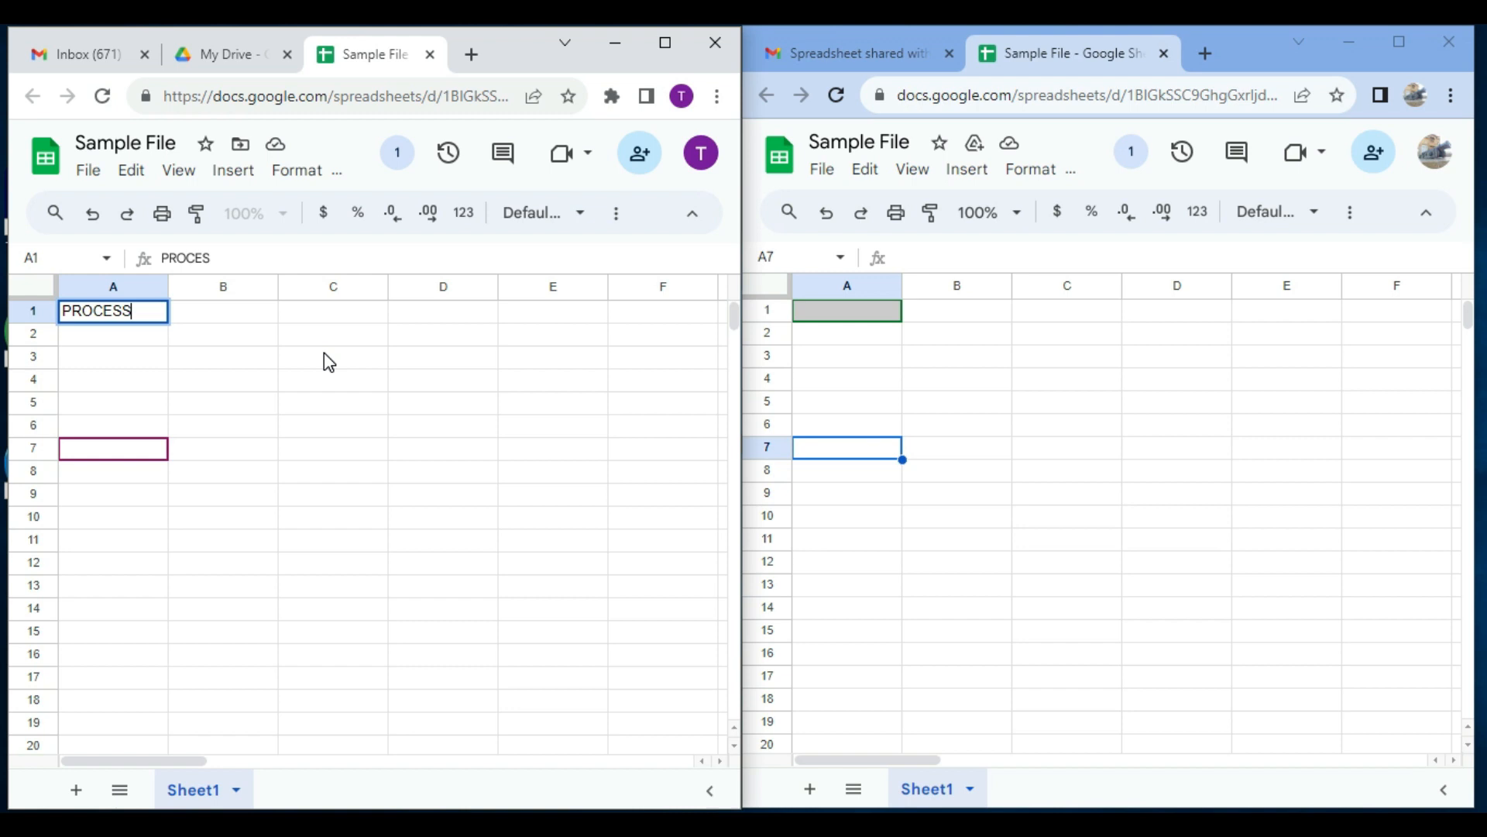
type("MOTH")
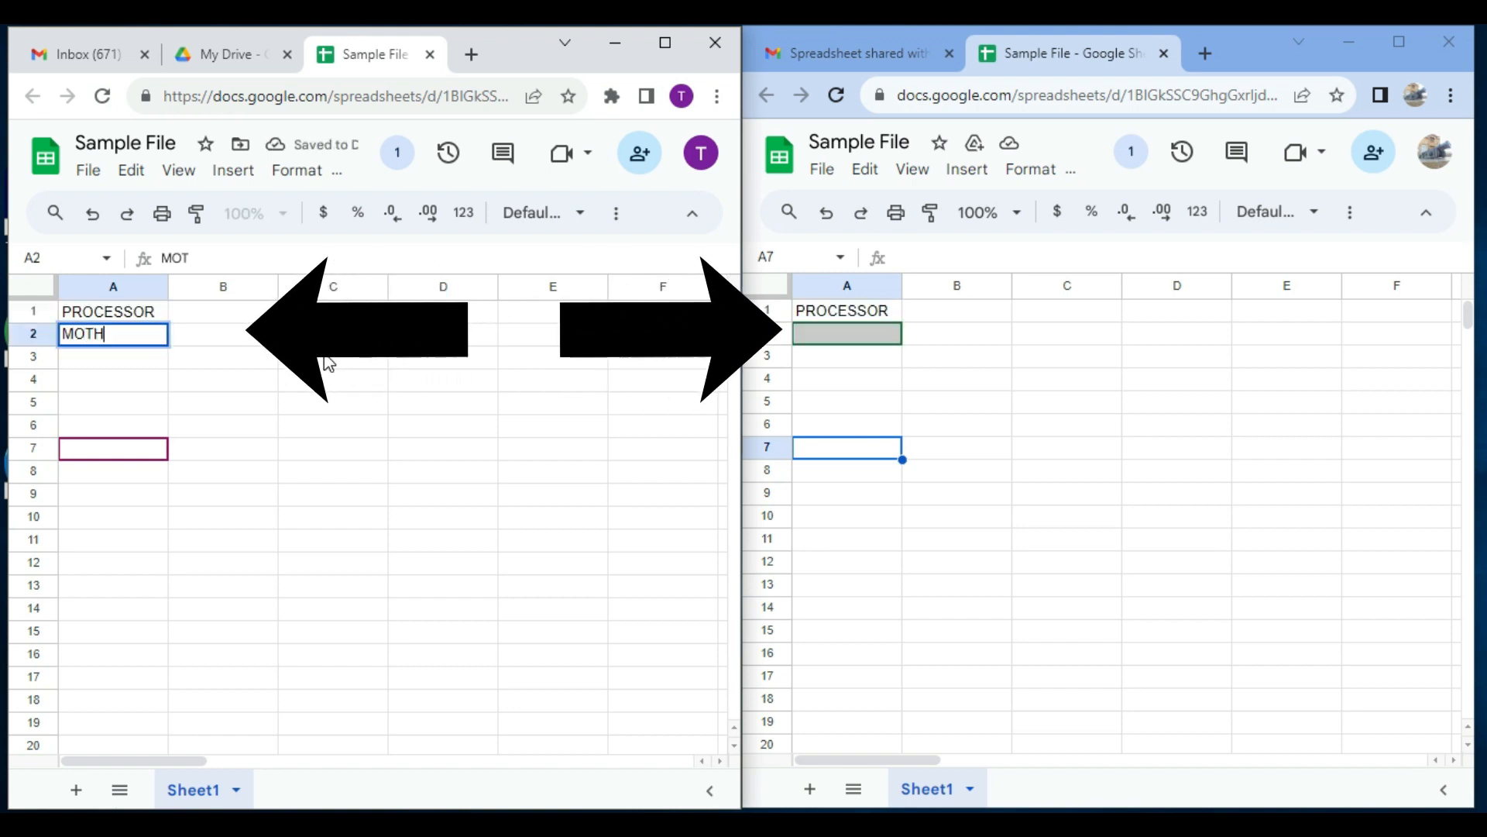
type("RA")
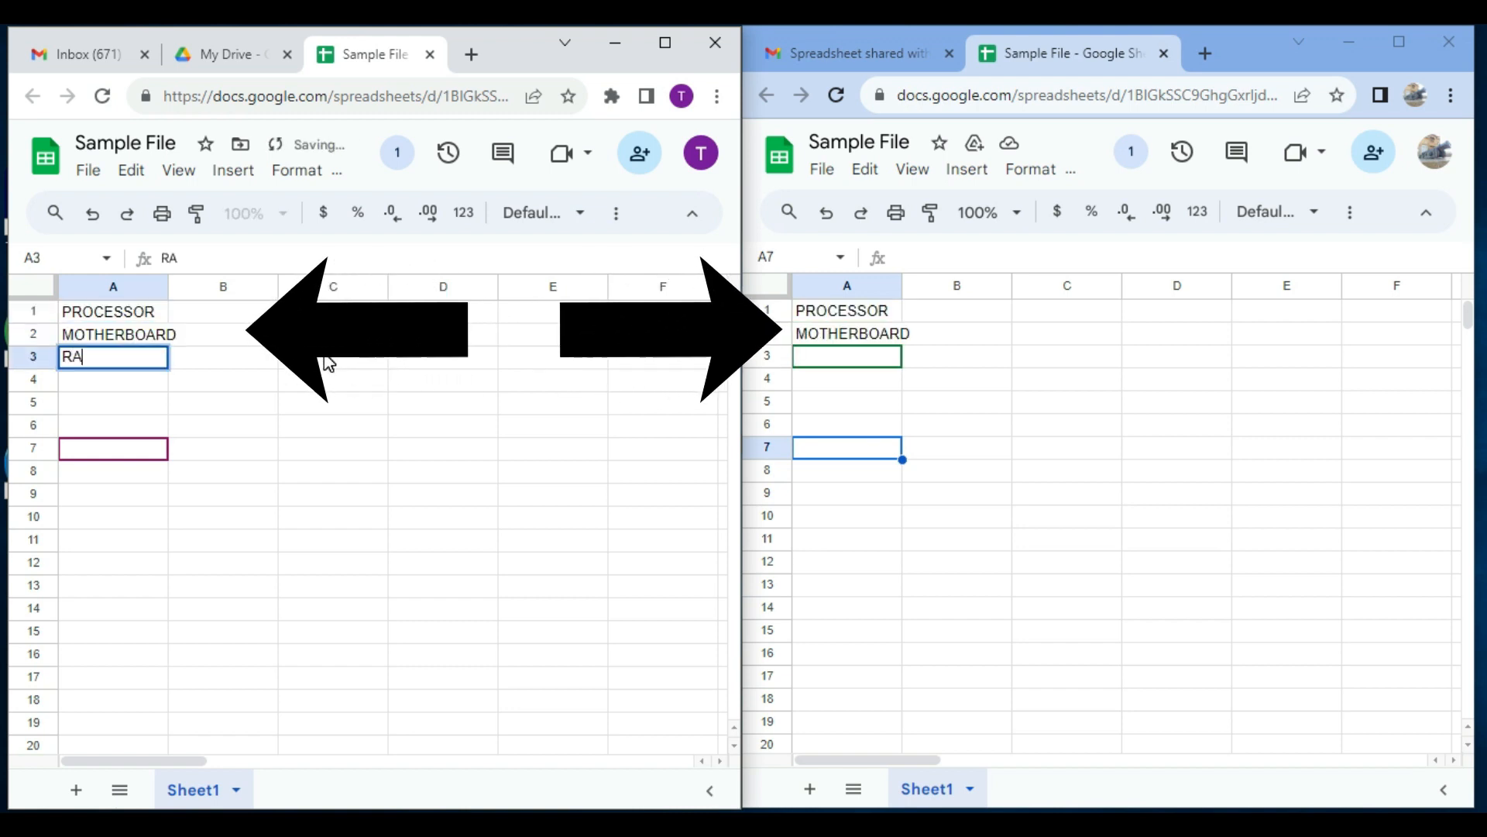
key("enter")
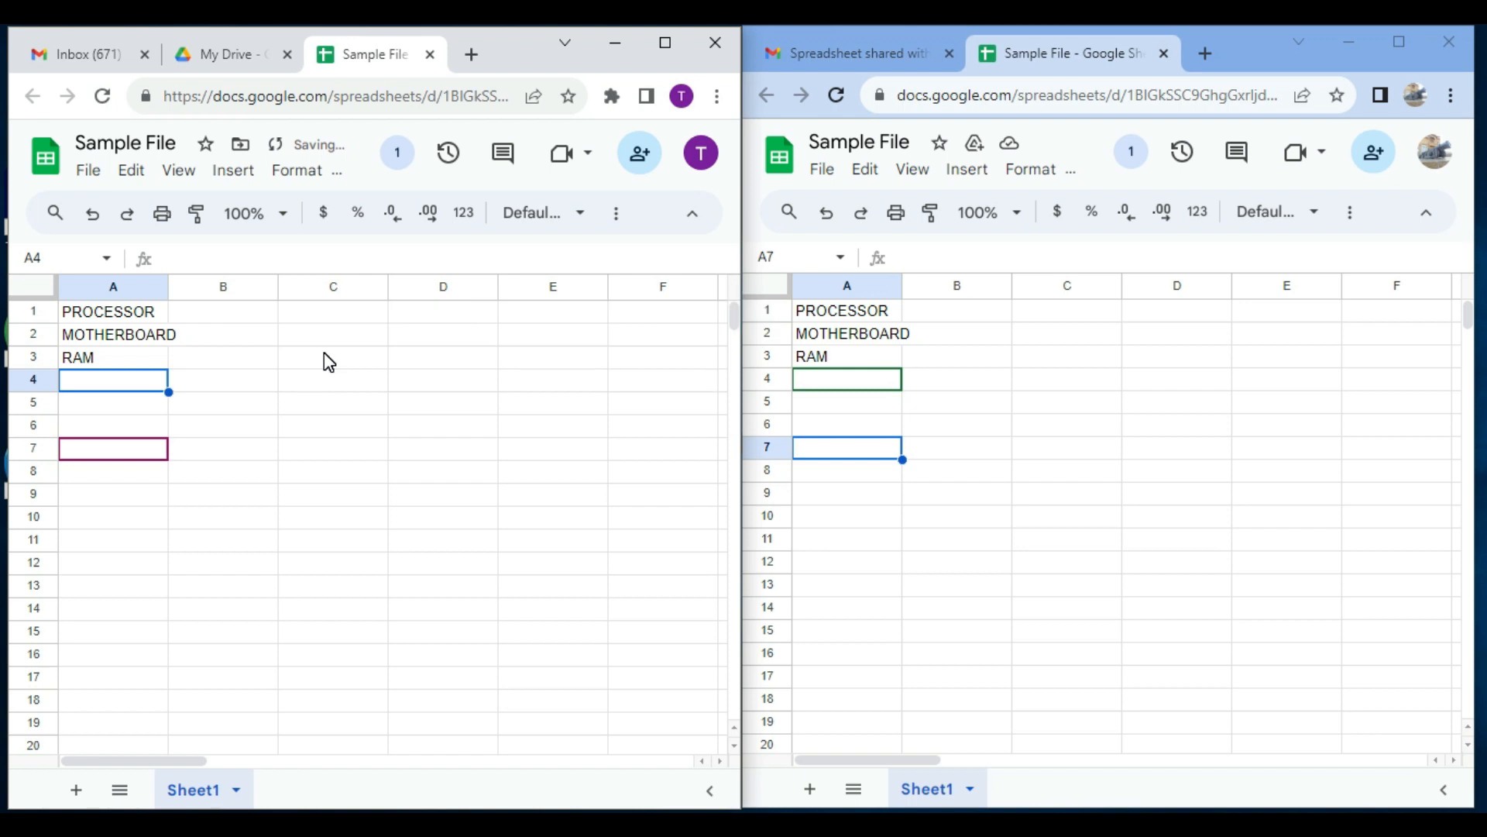
mouse_move(341, 369)
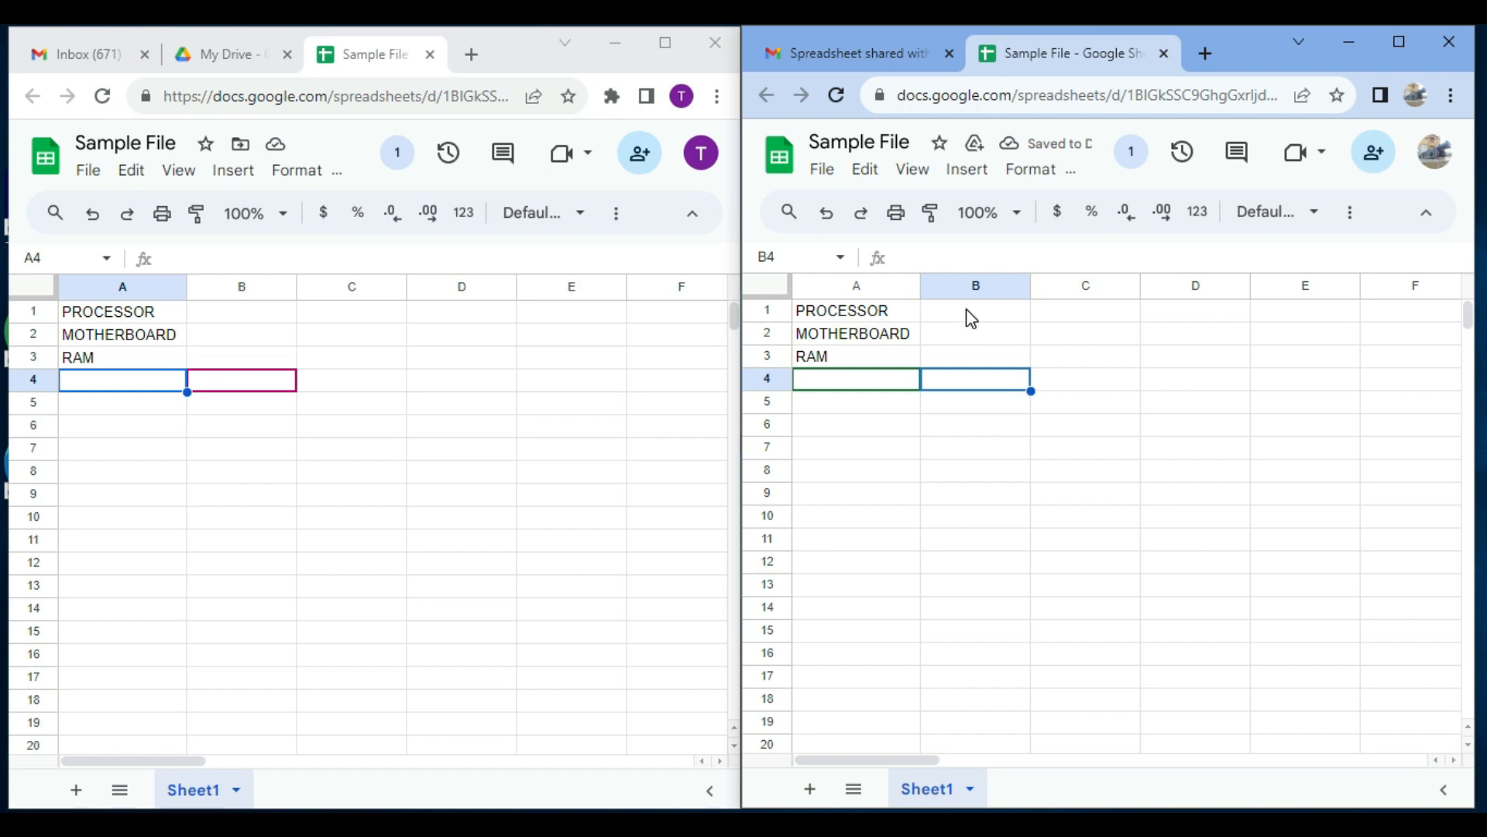
- Enter prices 10000, 8000 and 5000 into B1:B3 beside the three components
type("10000")
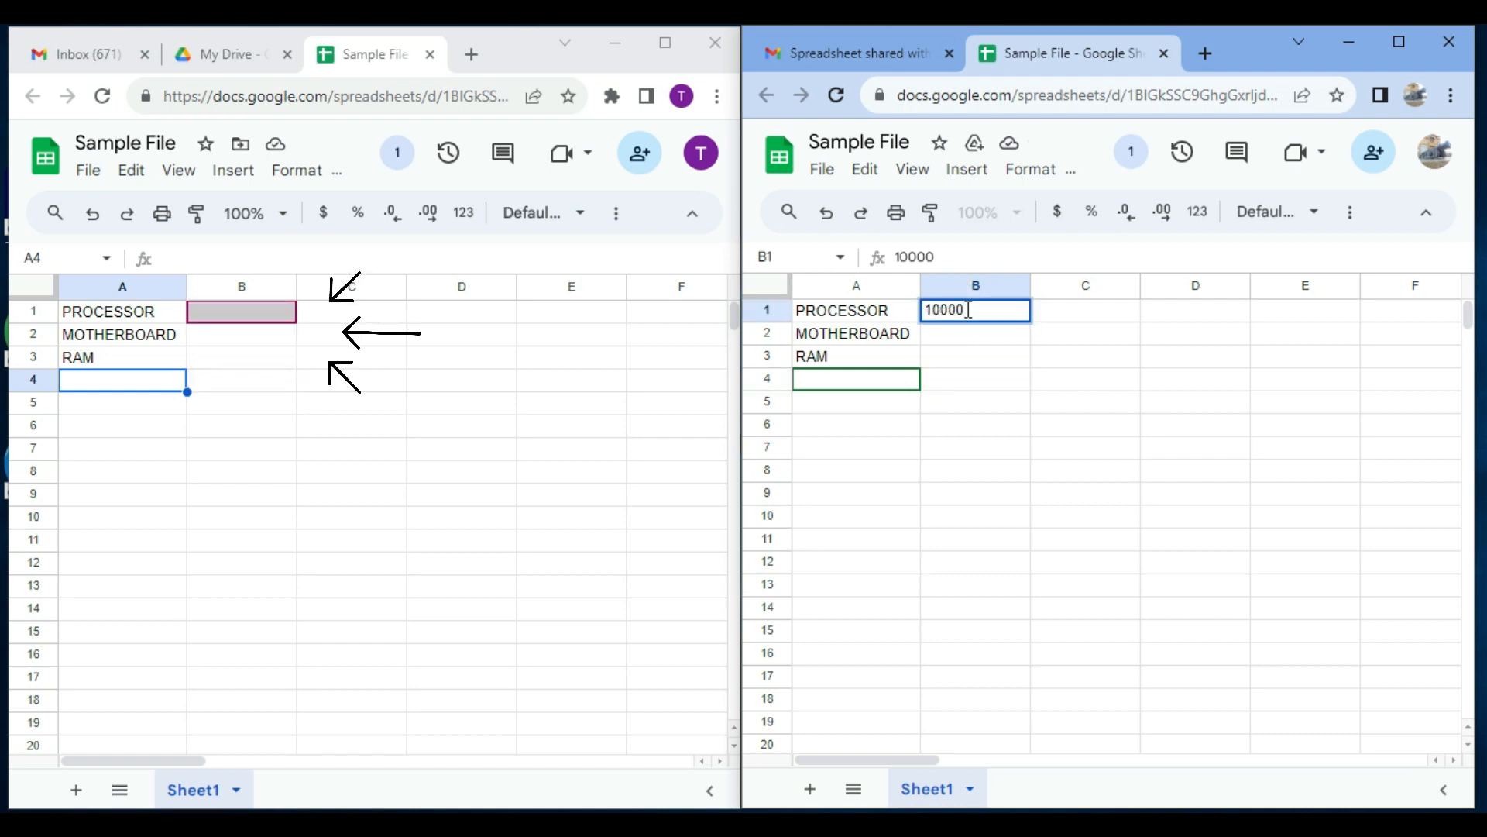
type("5000")
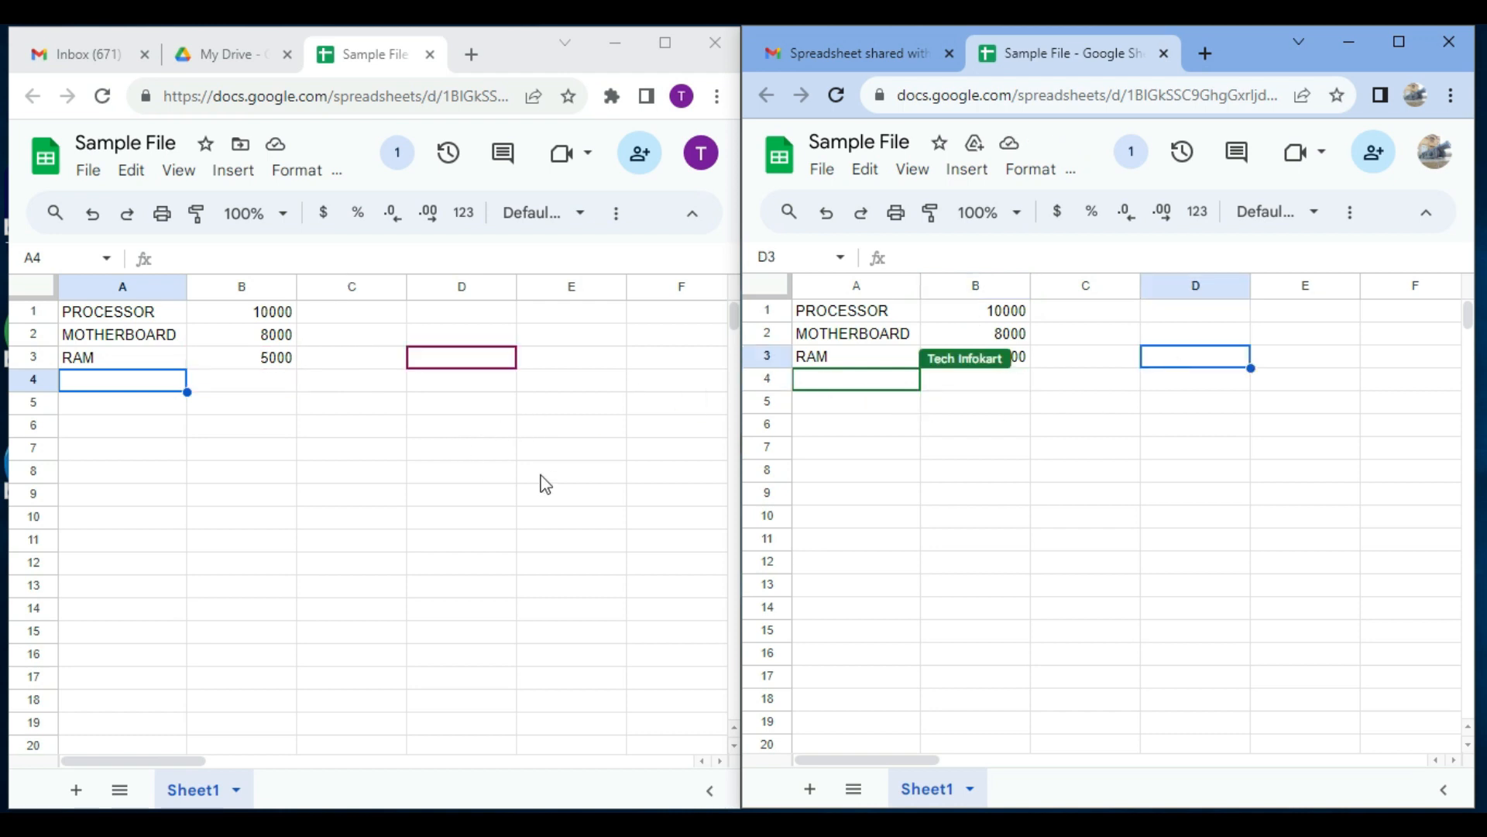
left_click(242, 356)
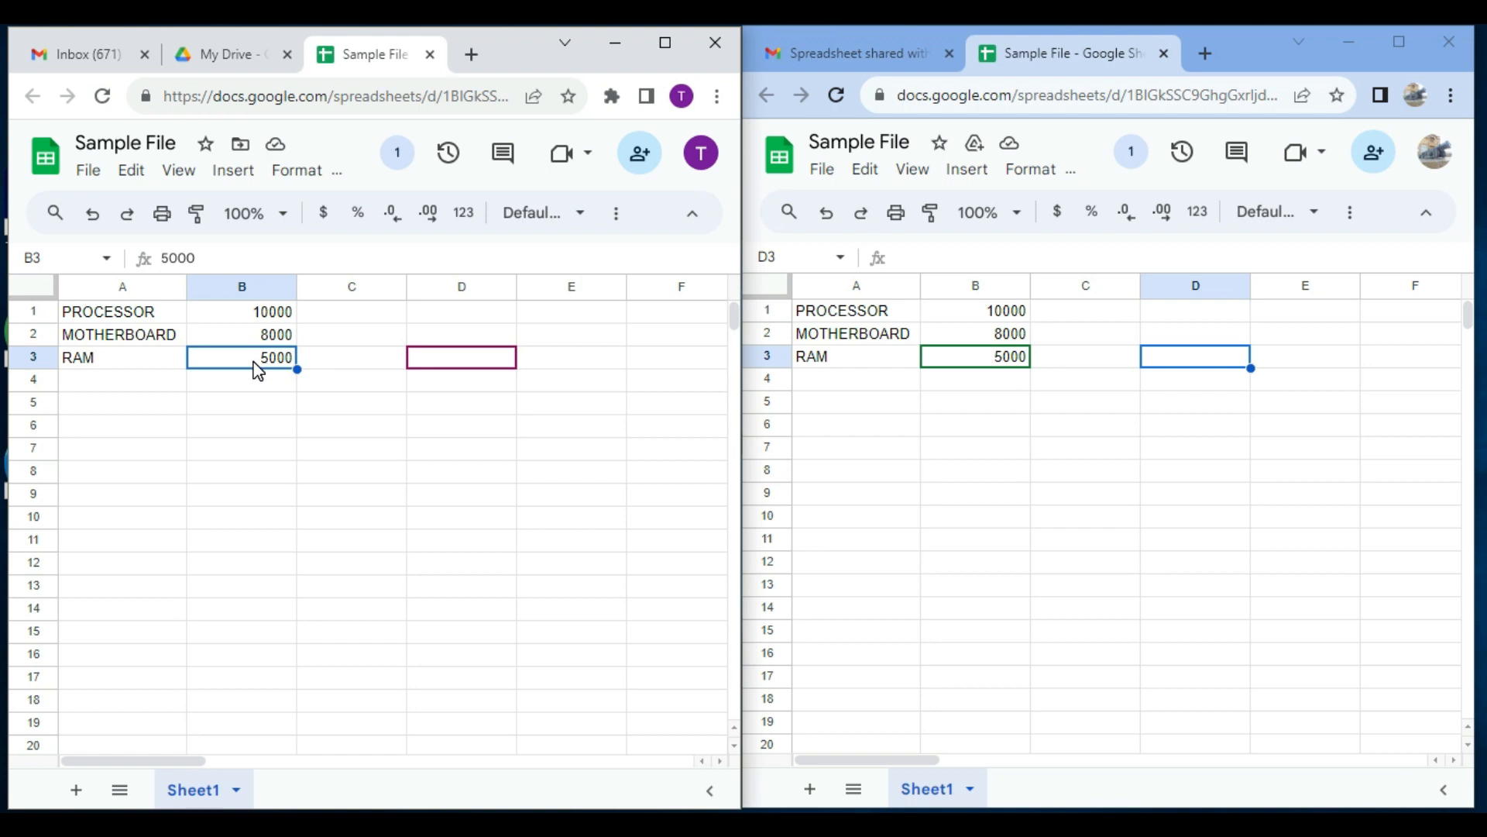
mouse_move(647, 359)
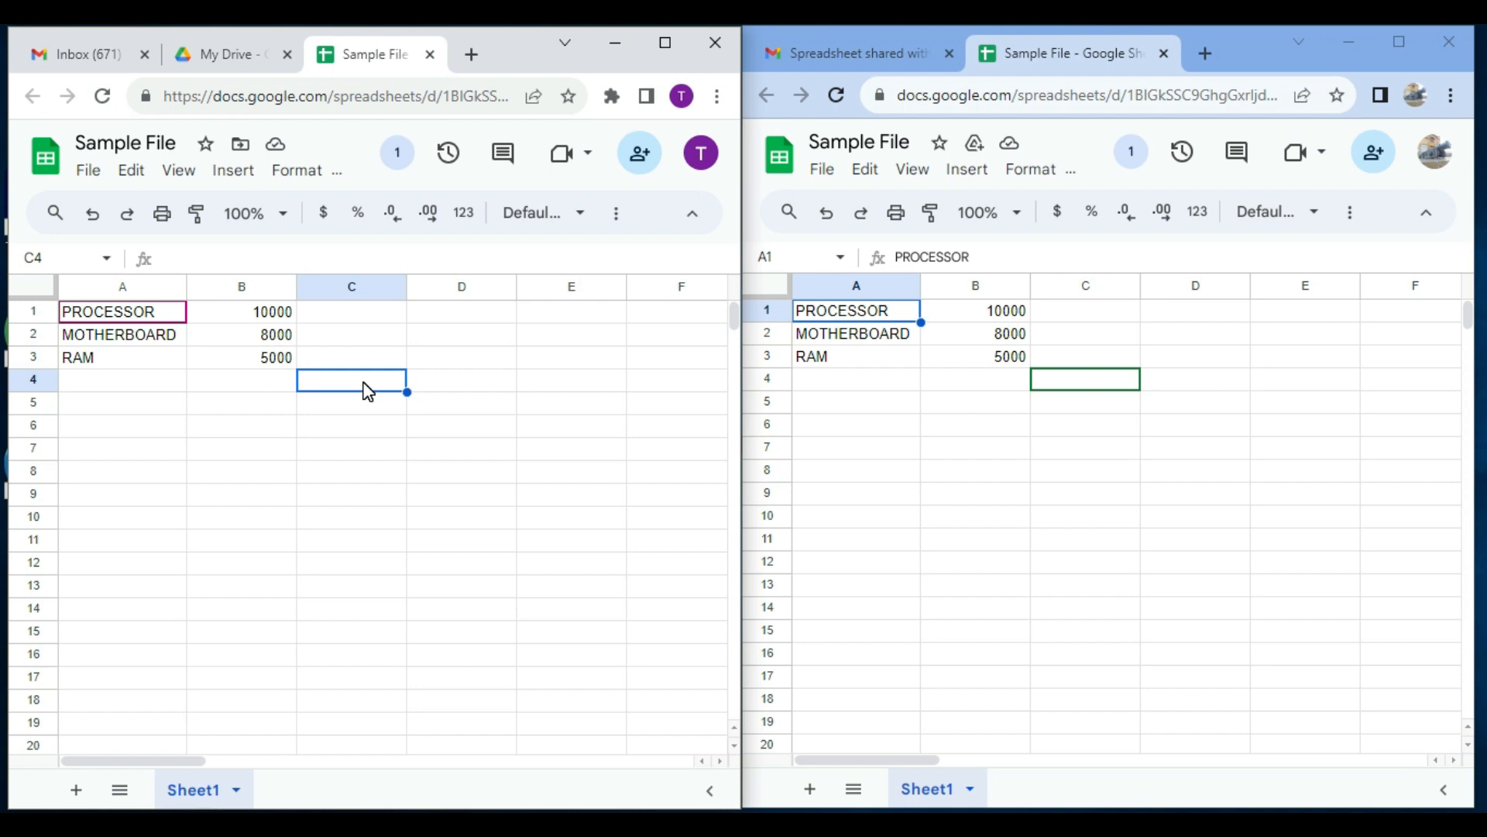
left_click(351, 401)
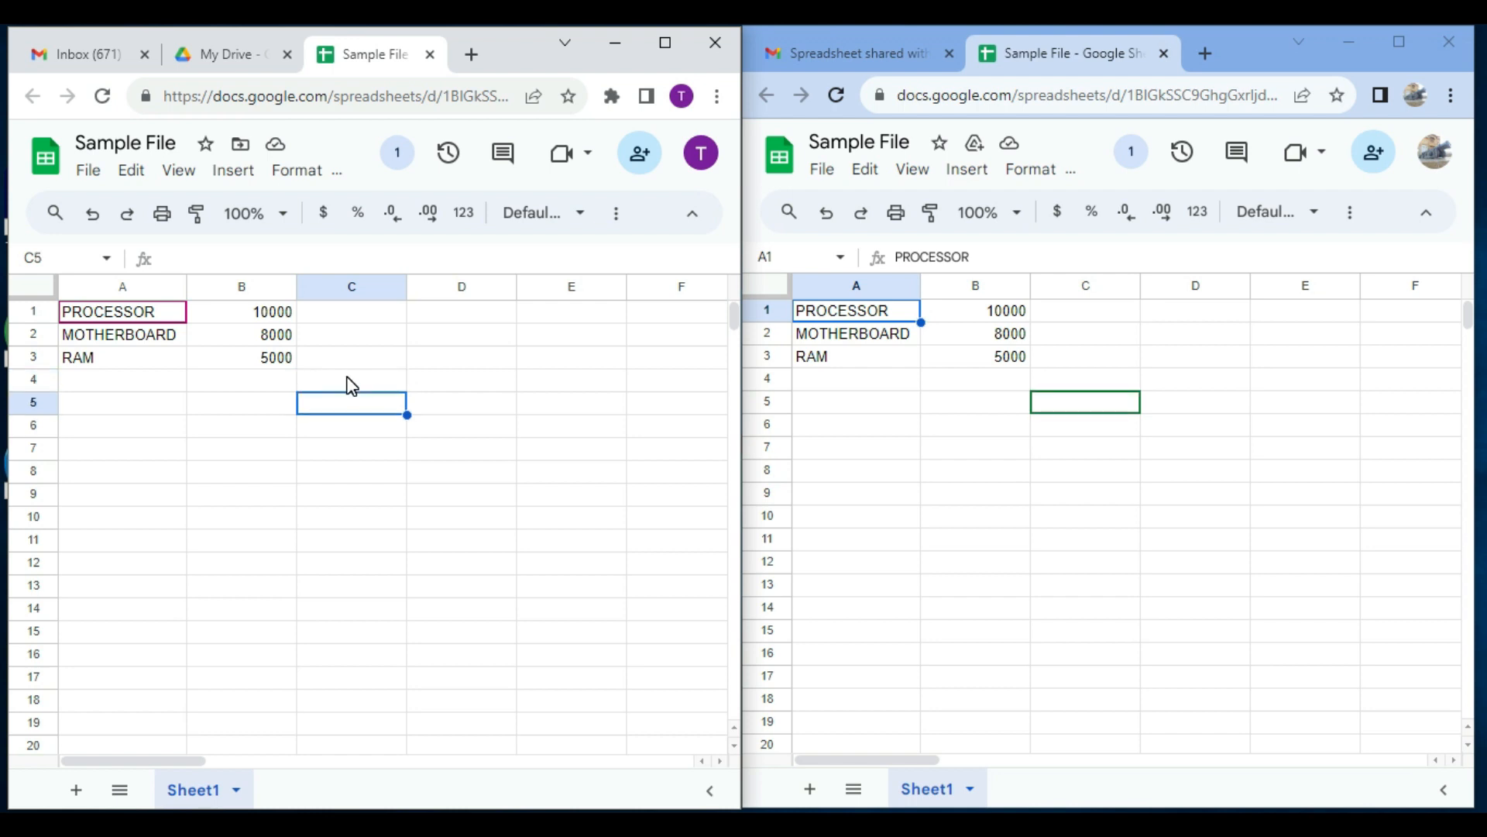
left_click(352, 378)
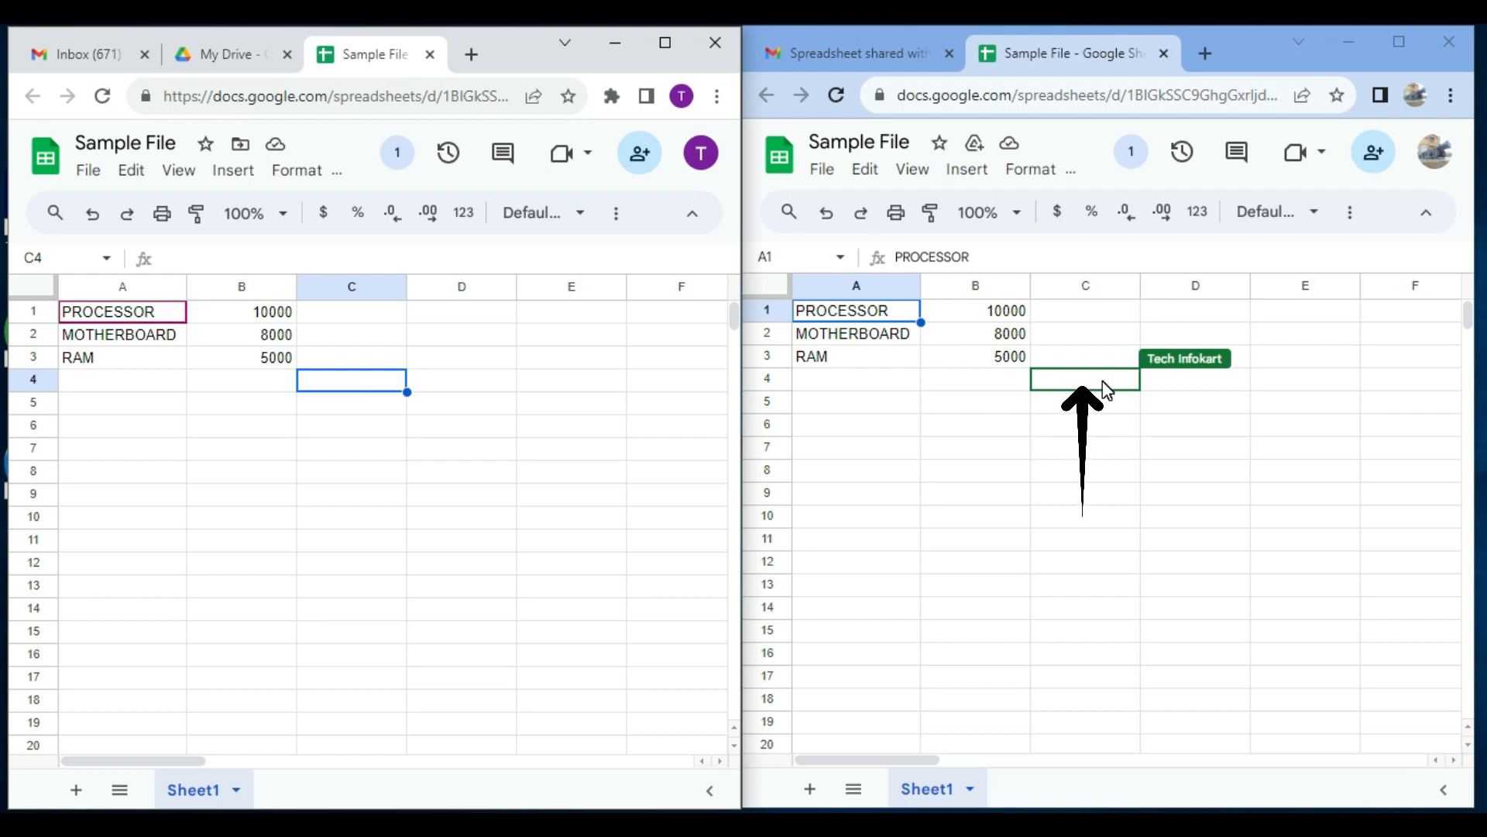
mouse_move(968, 414)
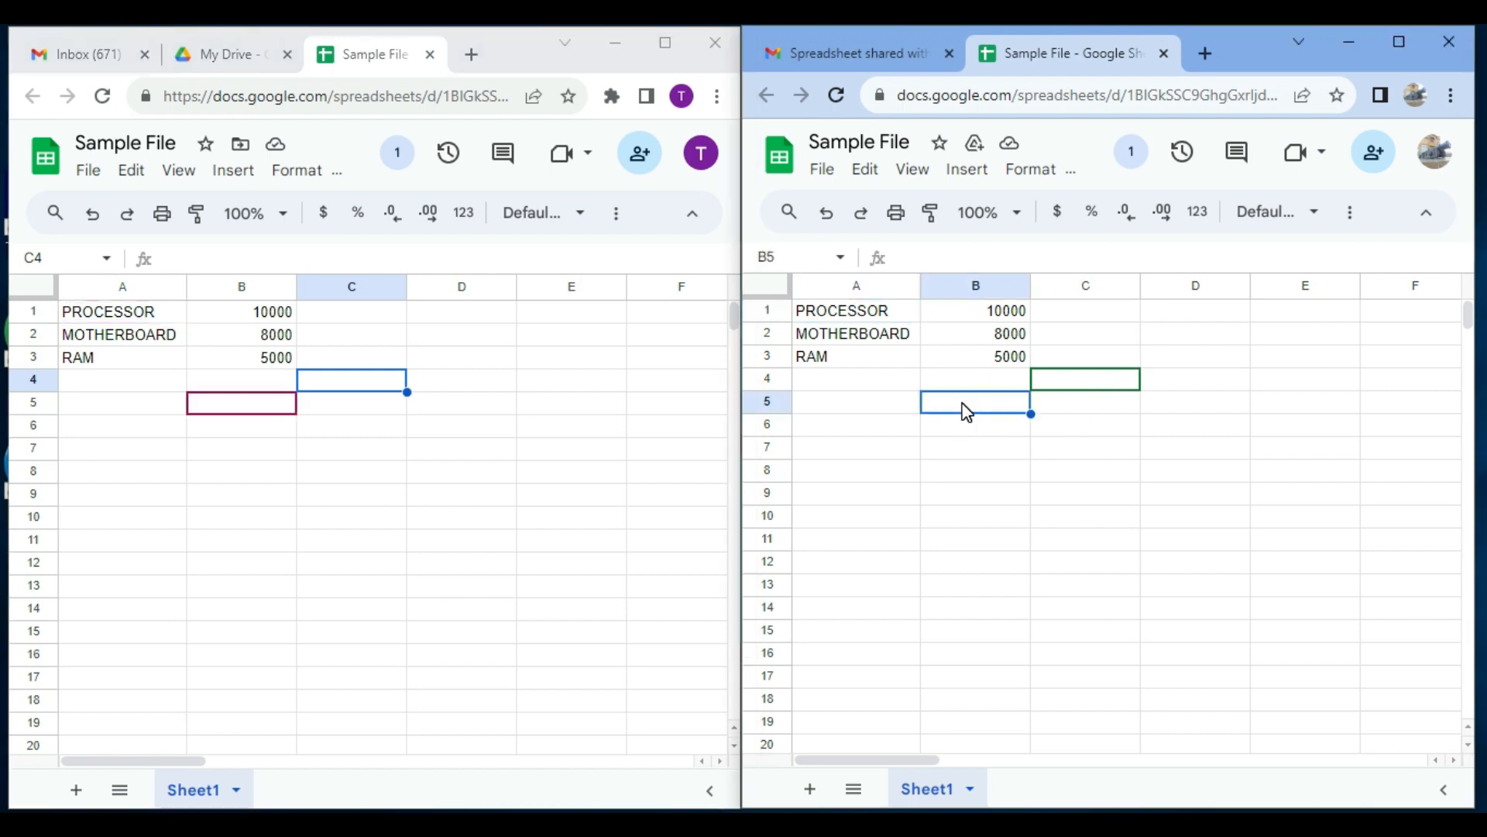
type("sdg im")
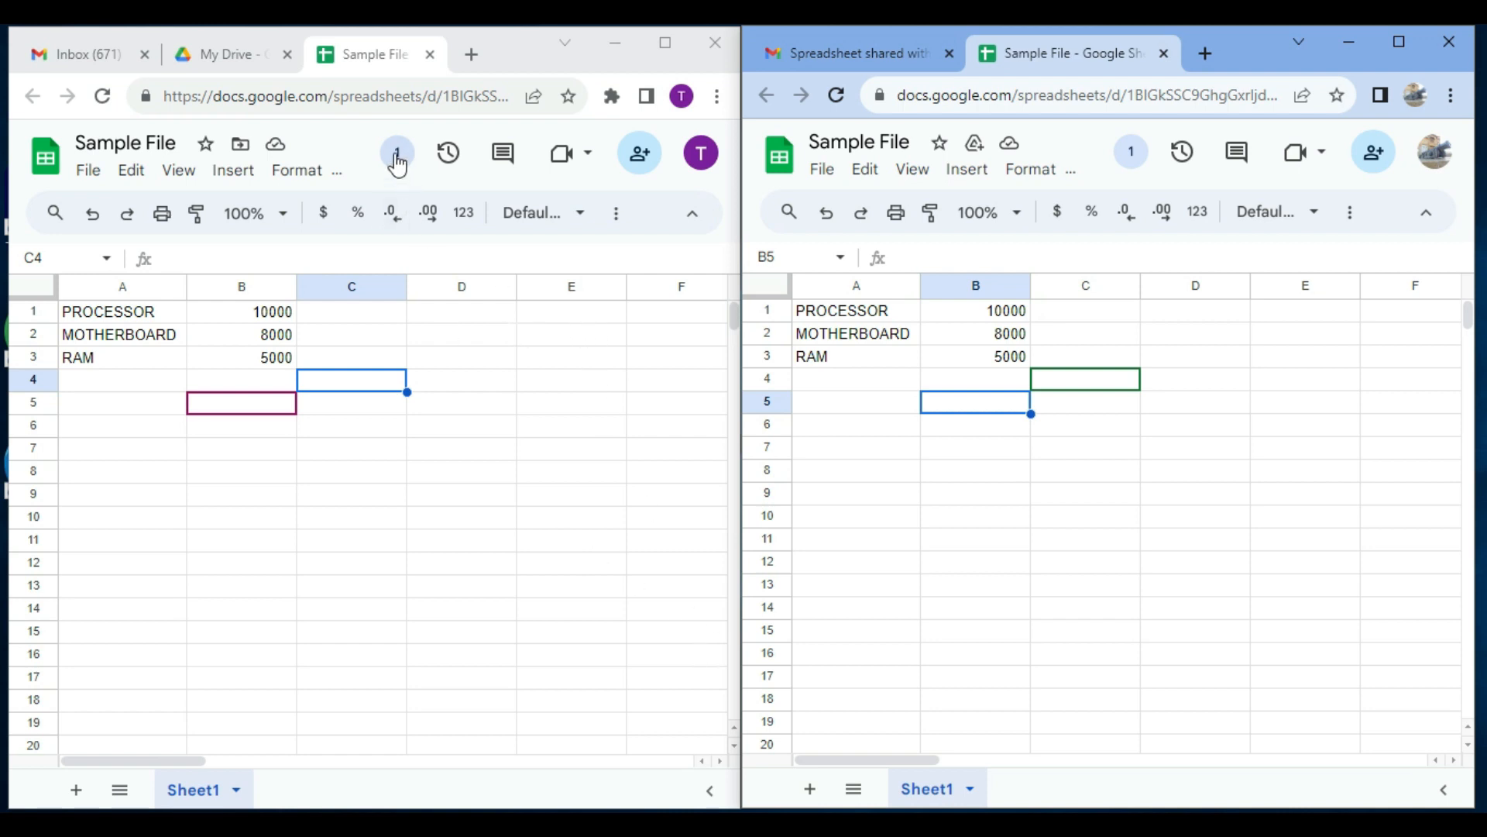
- Join the document chat via the viewers avatar and show the chat in the second window
left_click(395, 153)
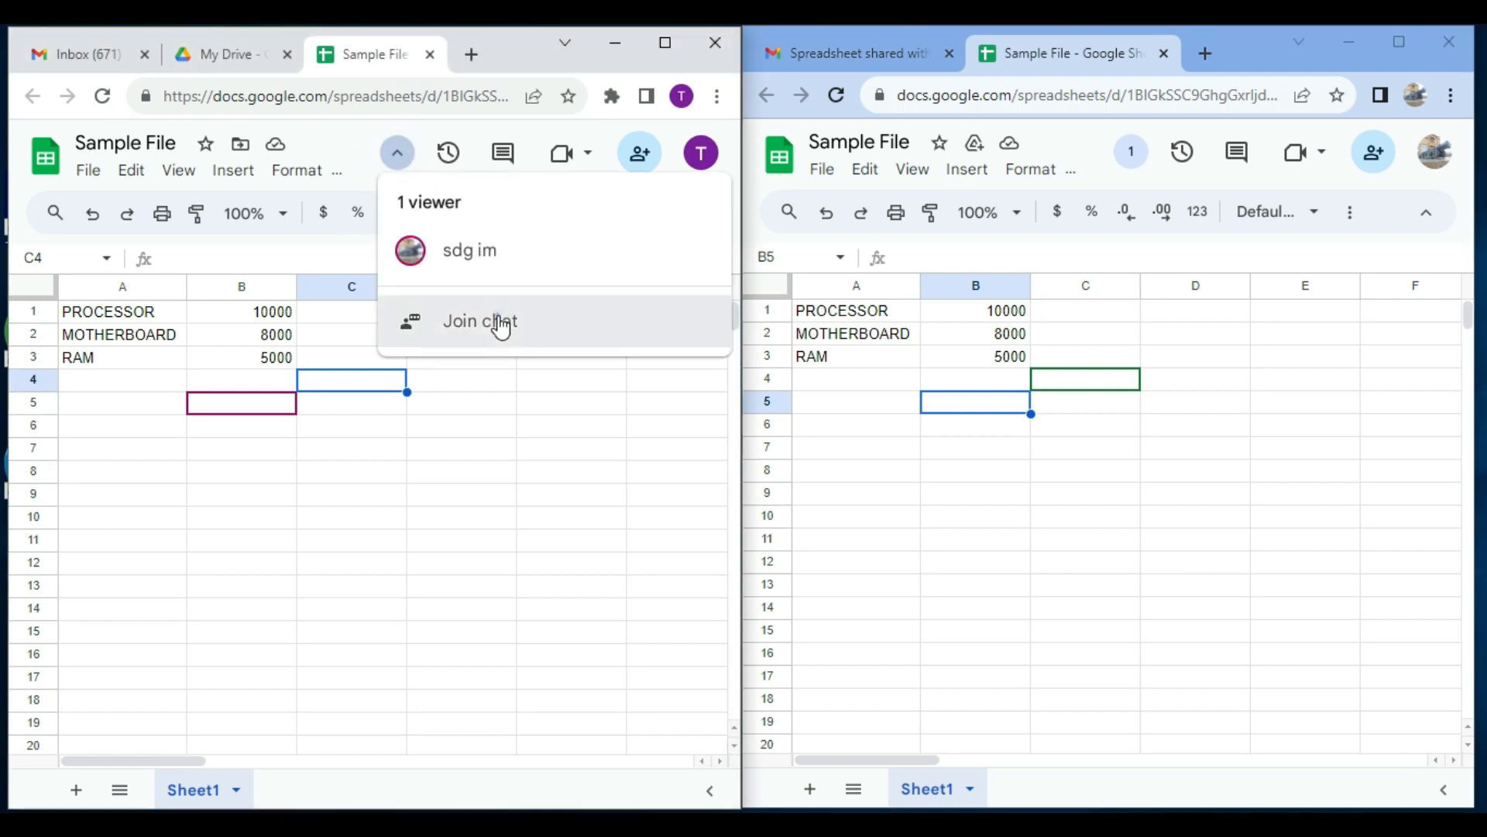
left_click(480, 321)
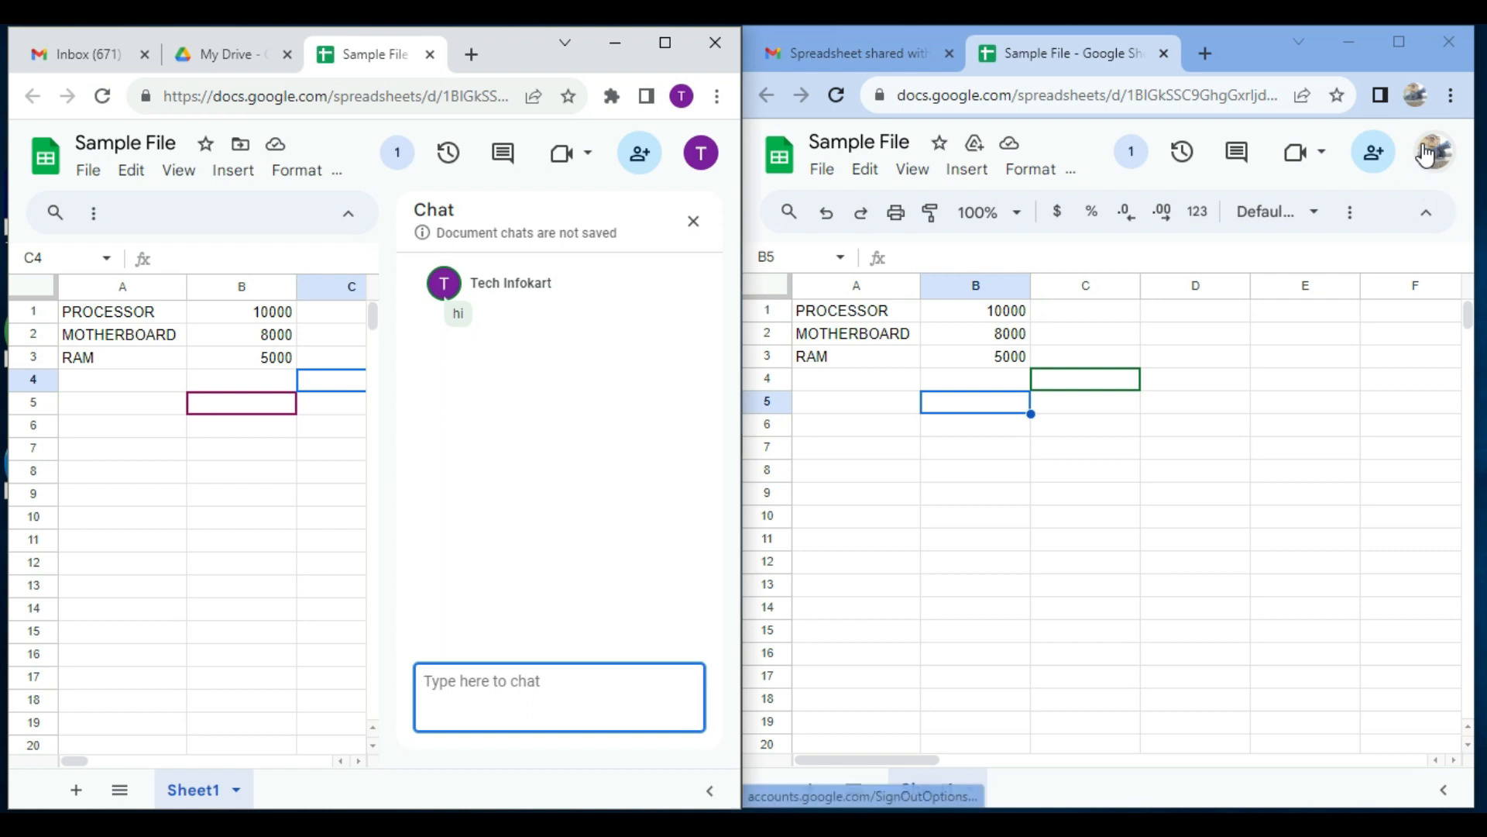
left_click(1130, 151)
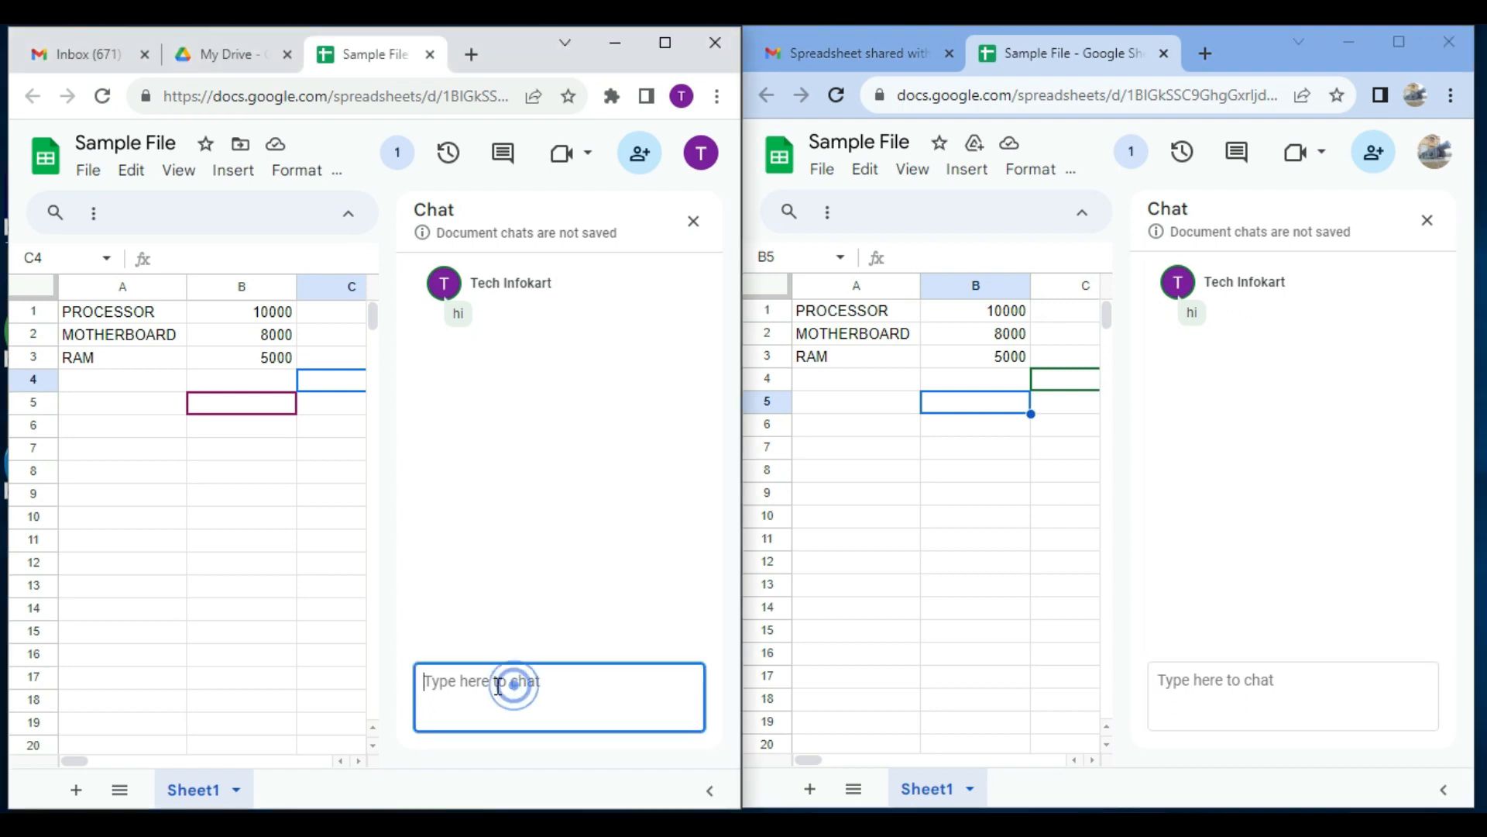
- Exchange HELLO and HI messages in the document chat, then close the chat panels
type("HE")
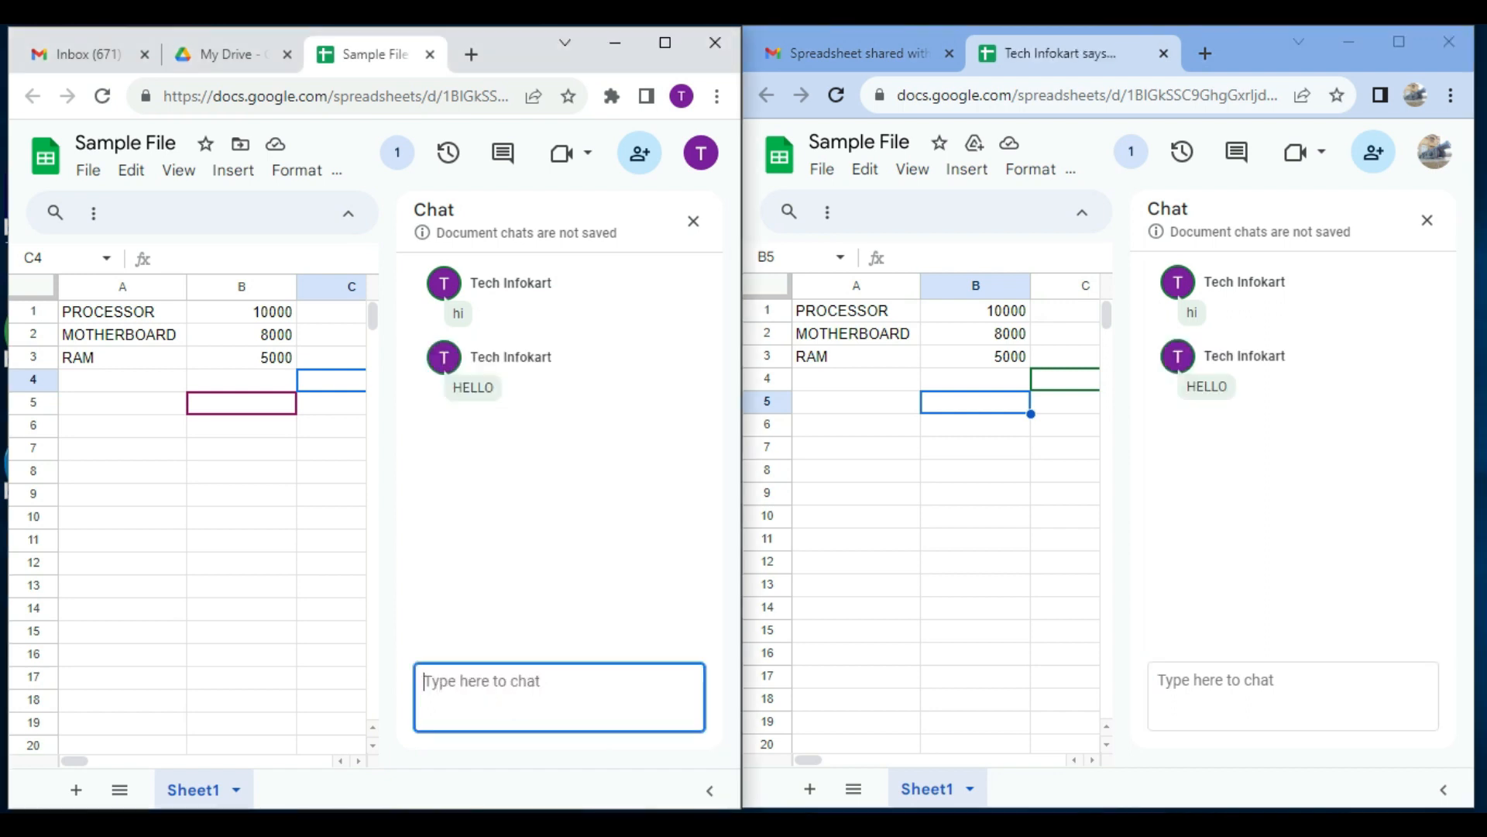
type("h")
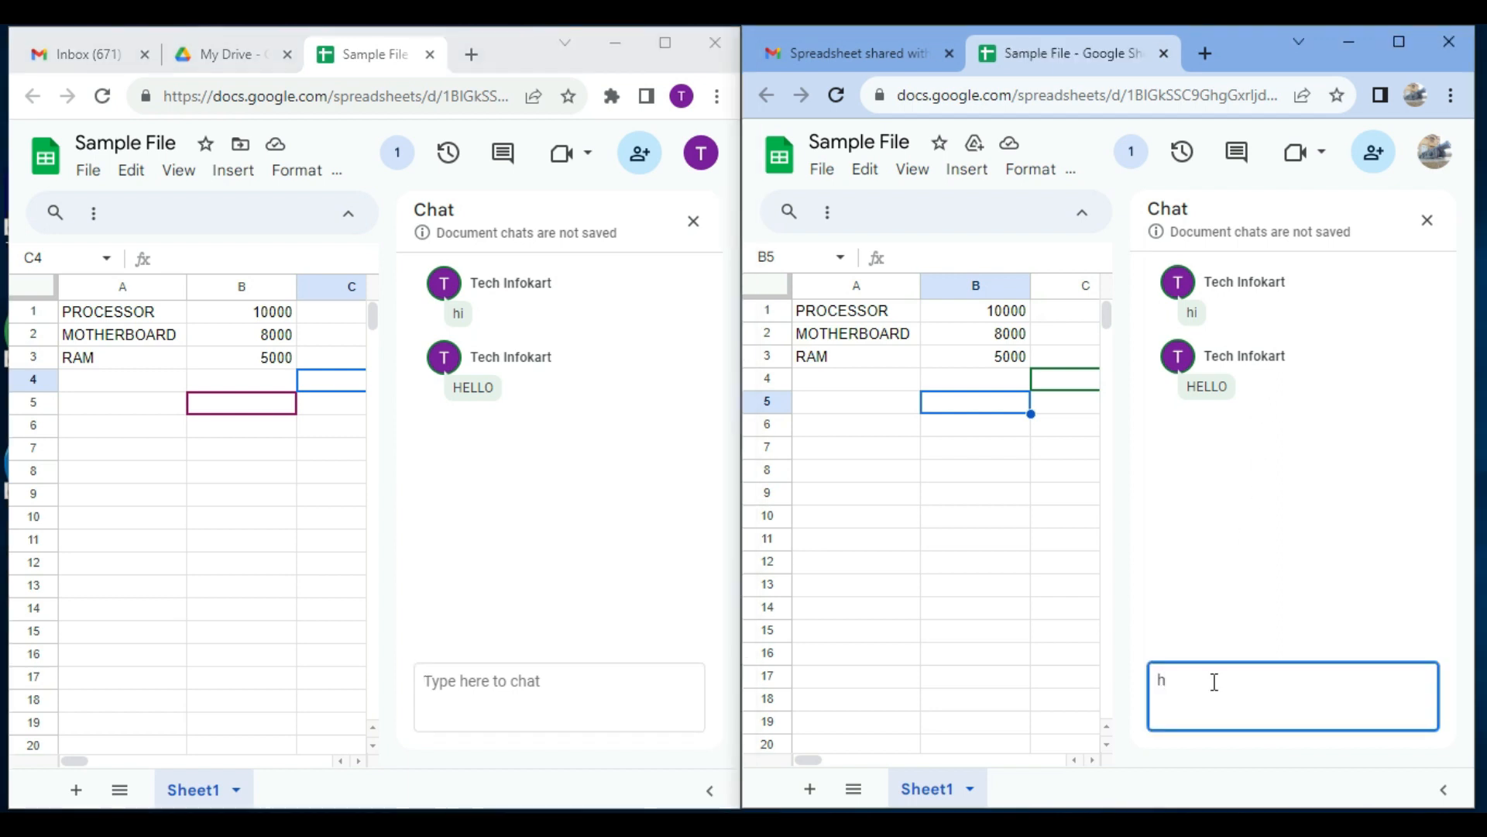
type("I")
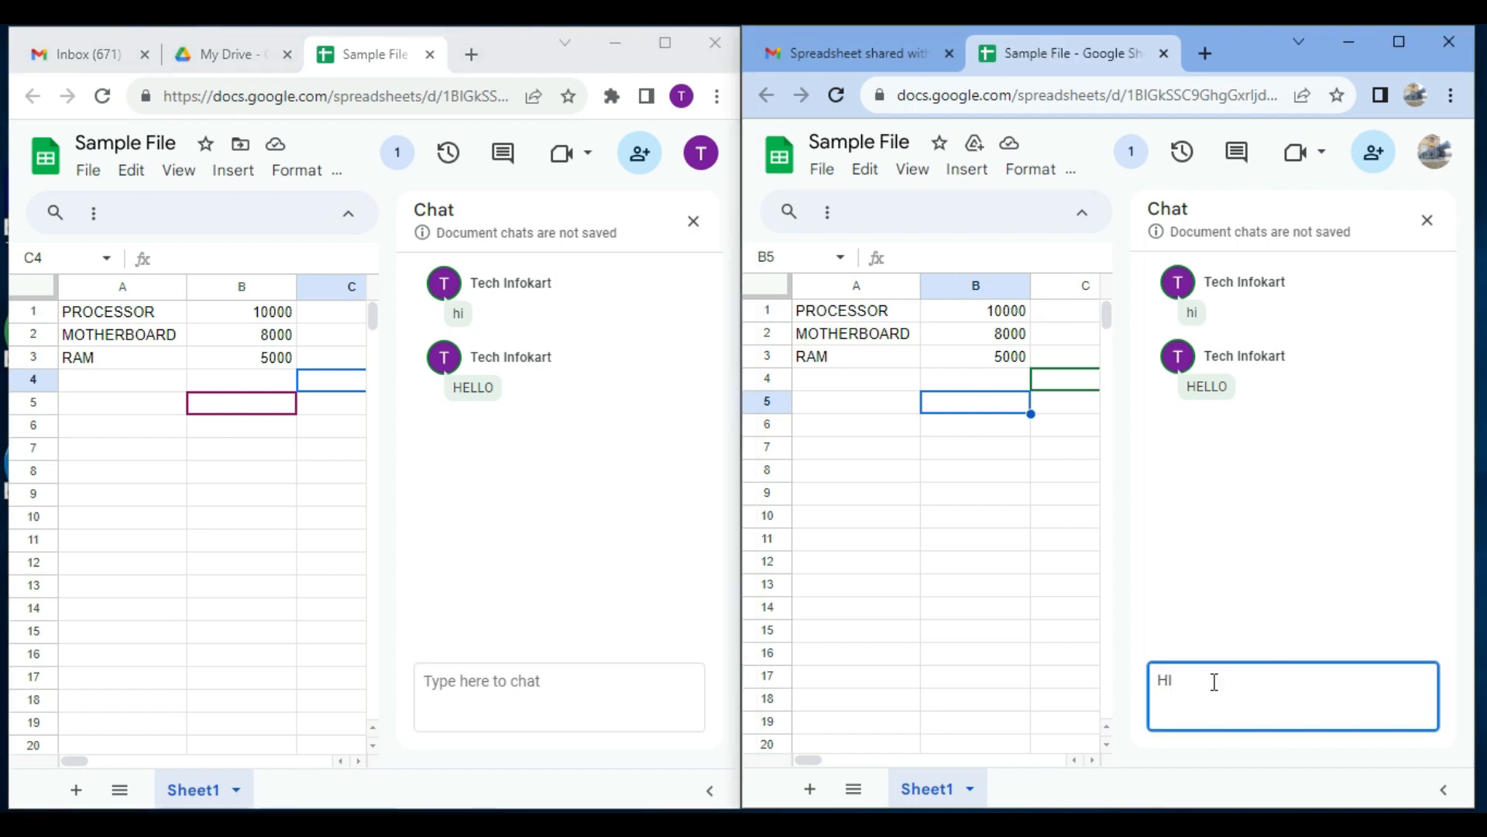
key("enter")
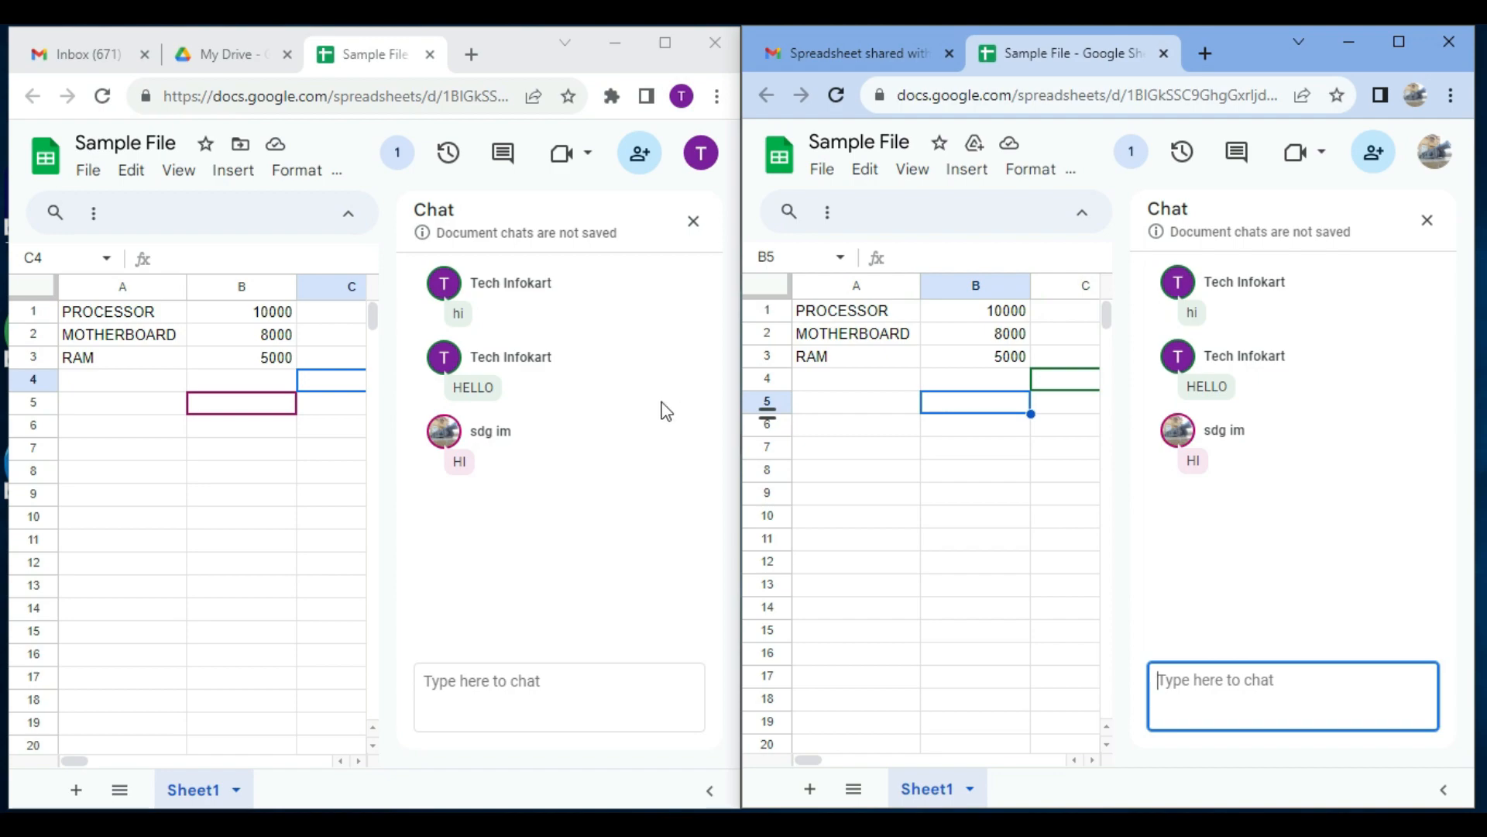
left_click(693, 220)
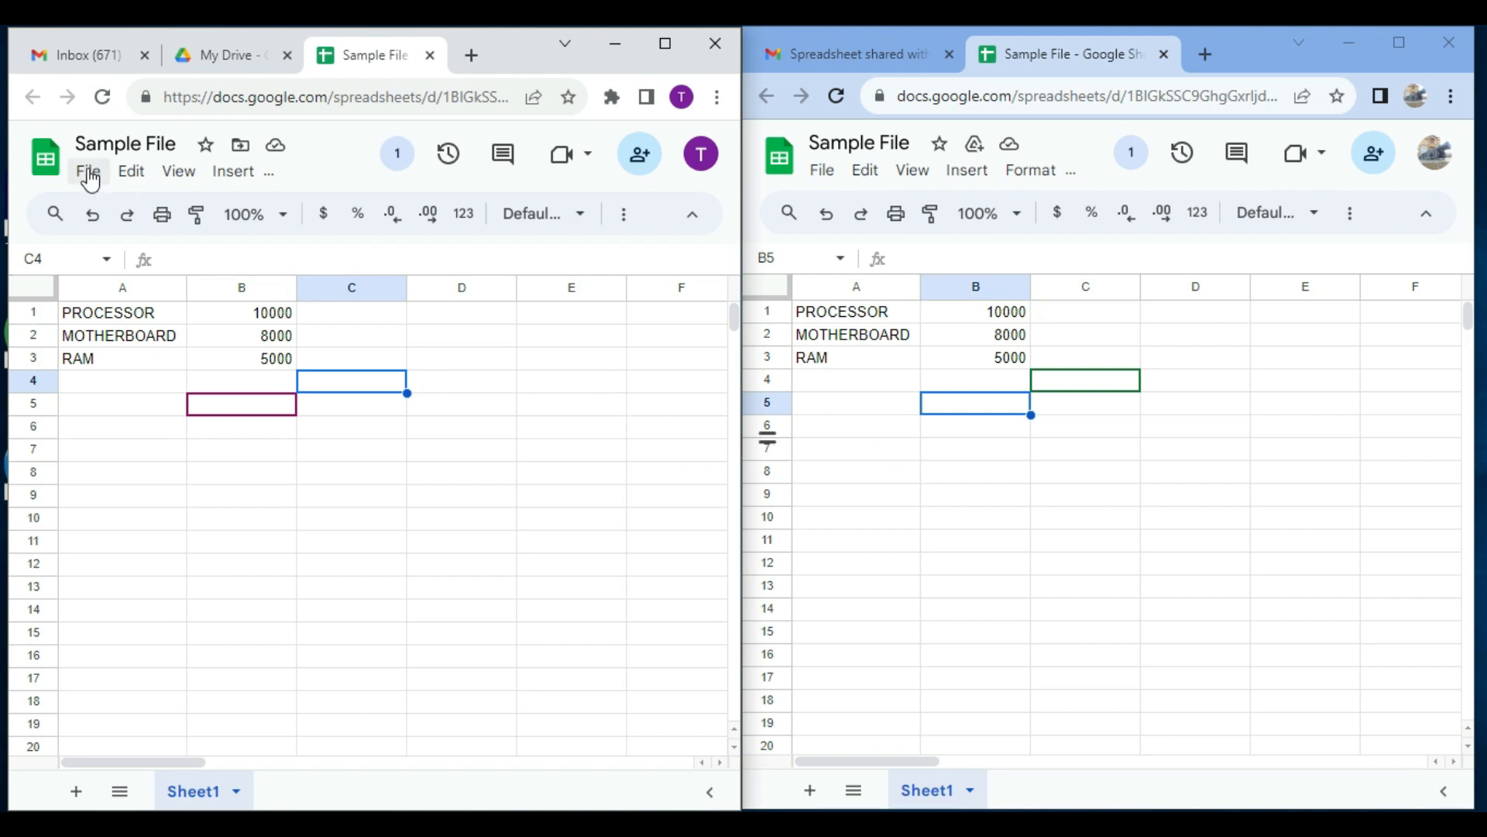
- Show Sample File's full version history from the File menu in the left window
left_click(87, 171)
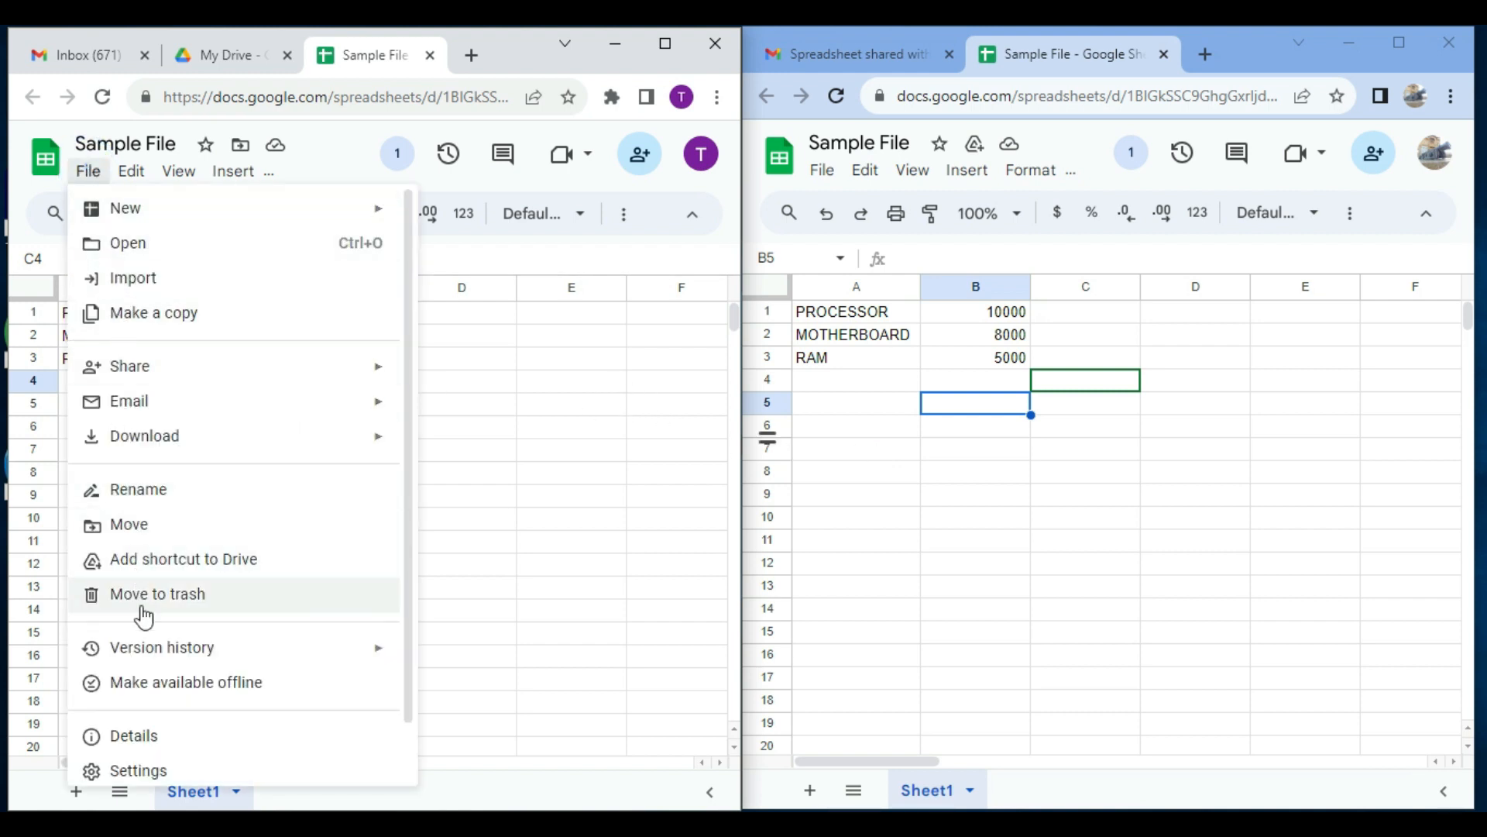
mouse_move(161, 648)
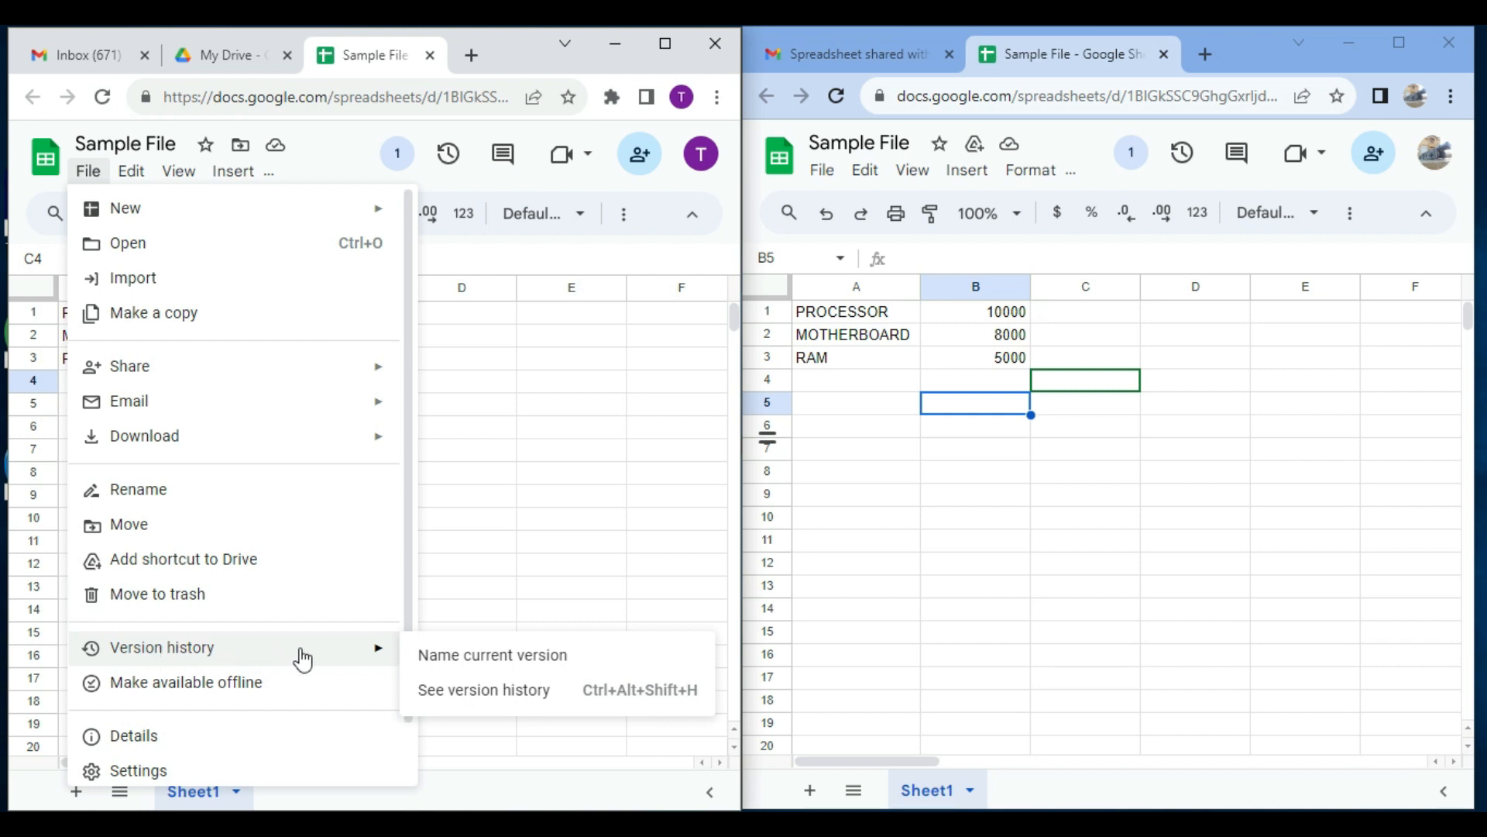
left_click(483, 690)
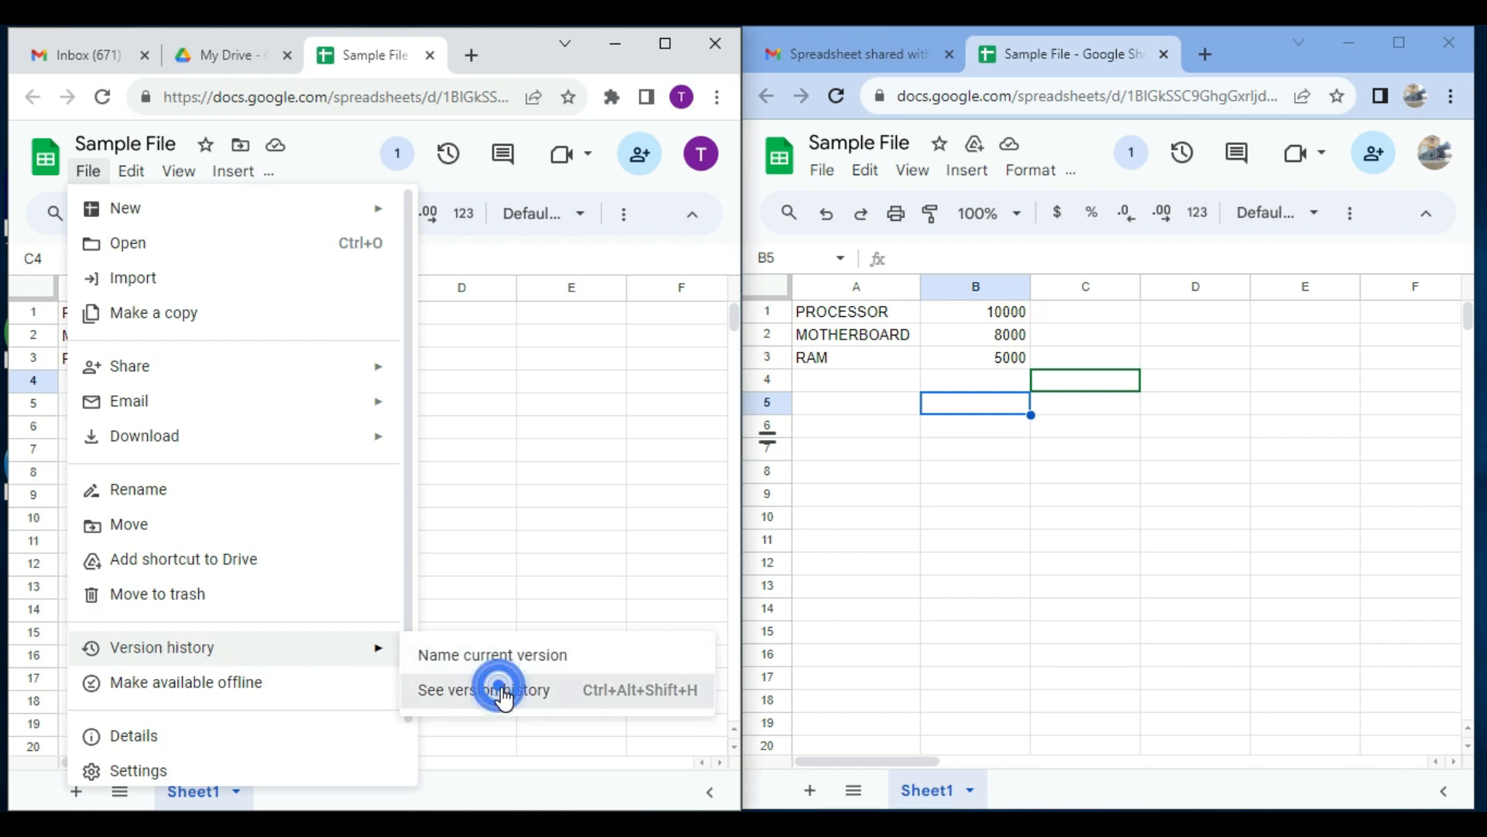
left_click(484, 689)
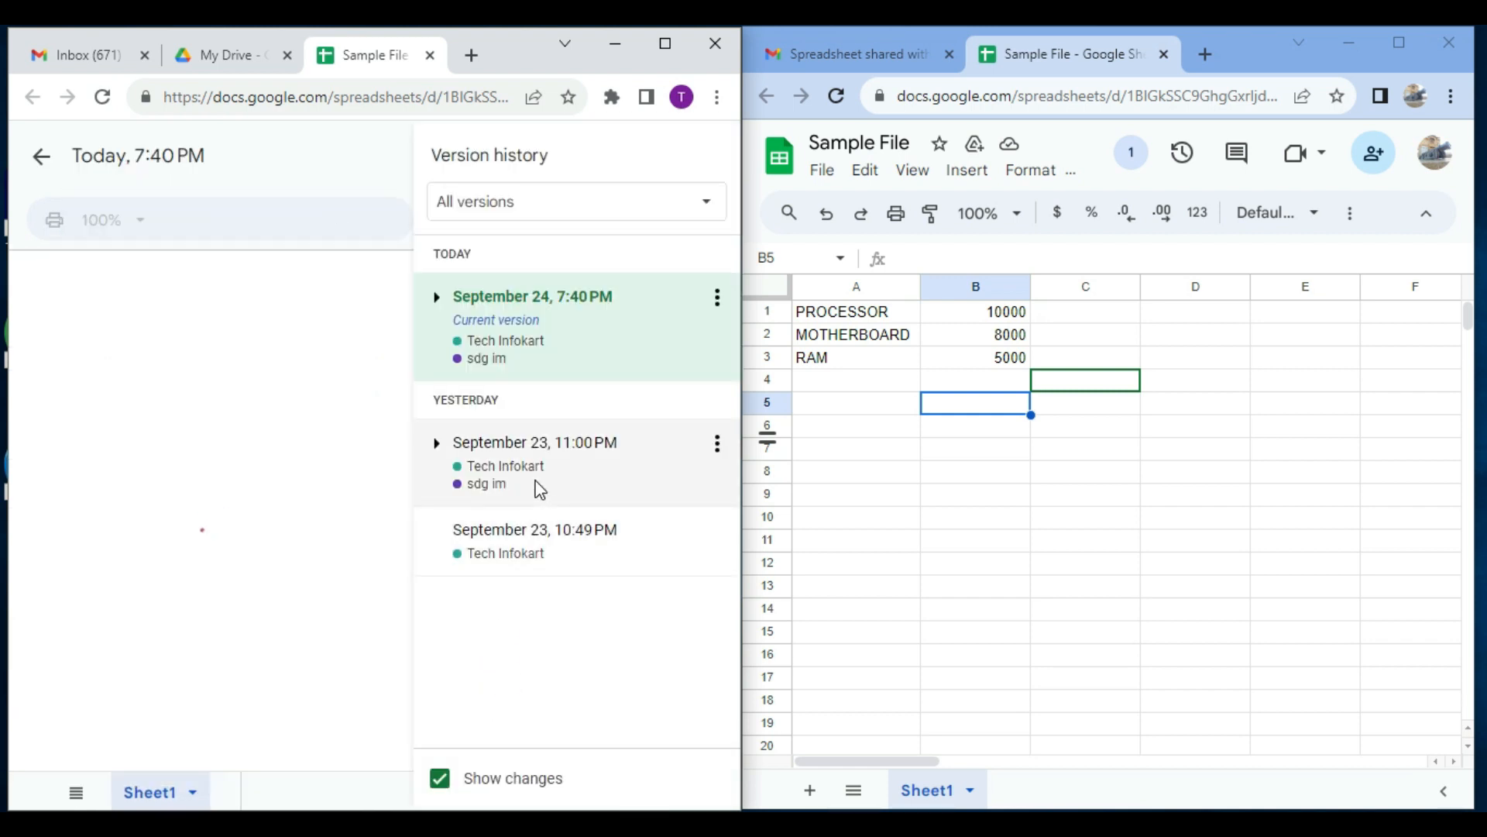